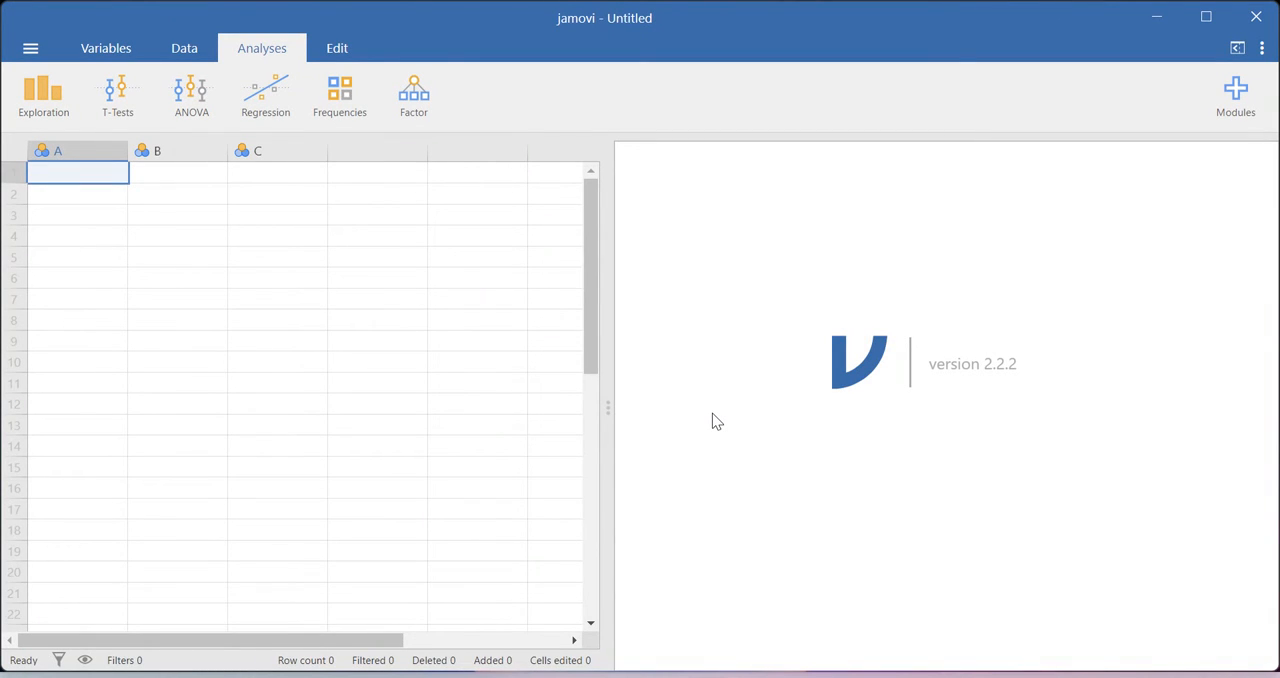
pyautogui.moveTo(440, 196)
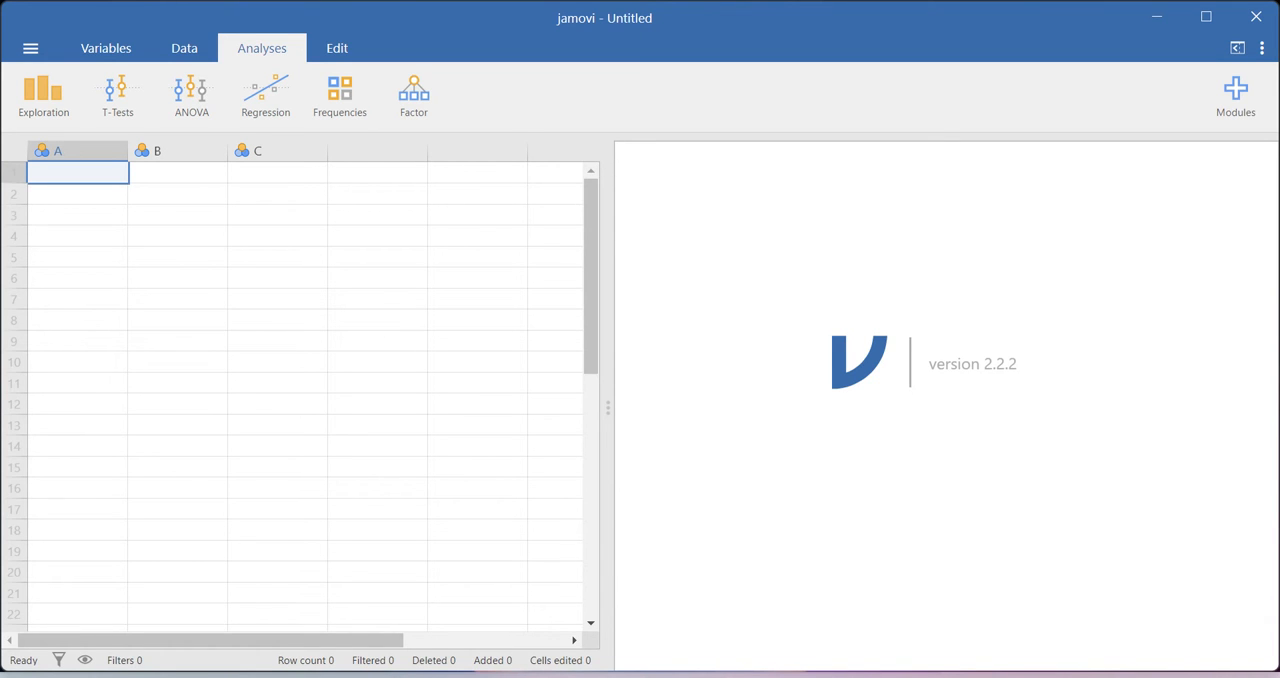
# Step: Search Google for jamovi and go to the official jamovi.org site
pyautogui.write('jamv')
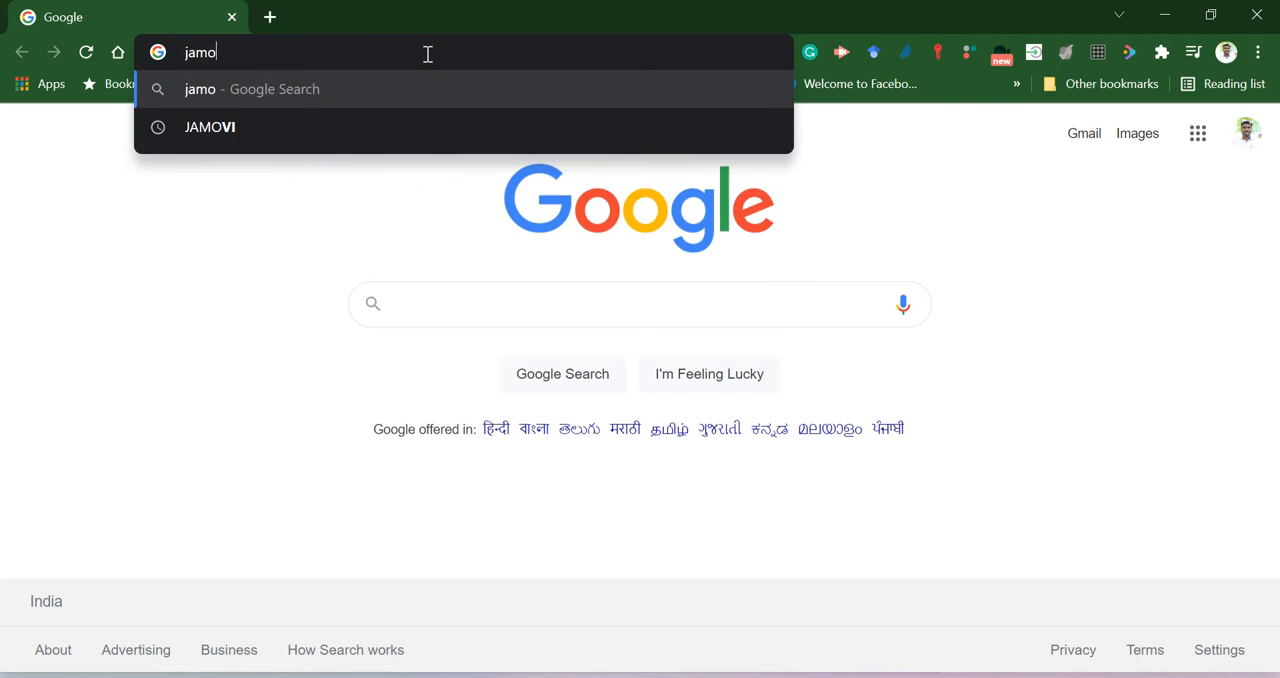
pyautogui.click(208, 128)
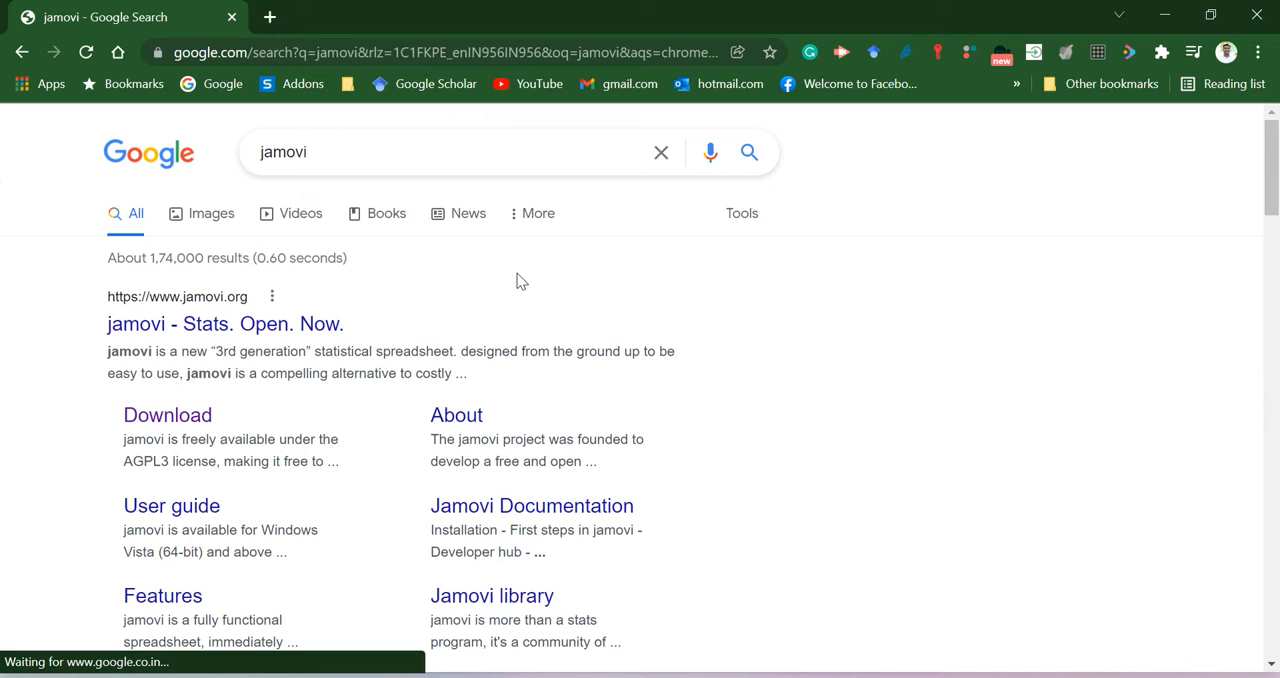
pyautogui.click(224, 324)
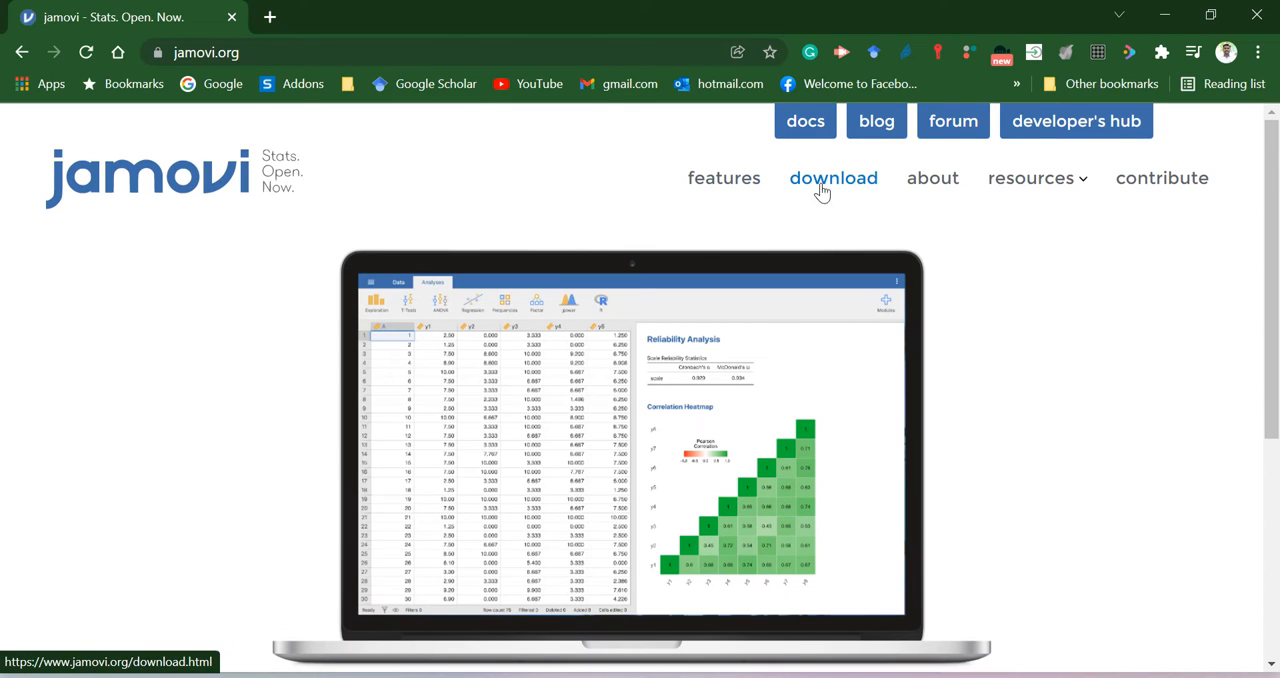
# Step: Browse the jamovi download page and then the user guide under resources
pyautogui.click(832, 178)
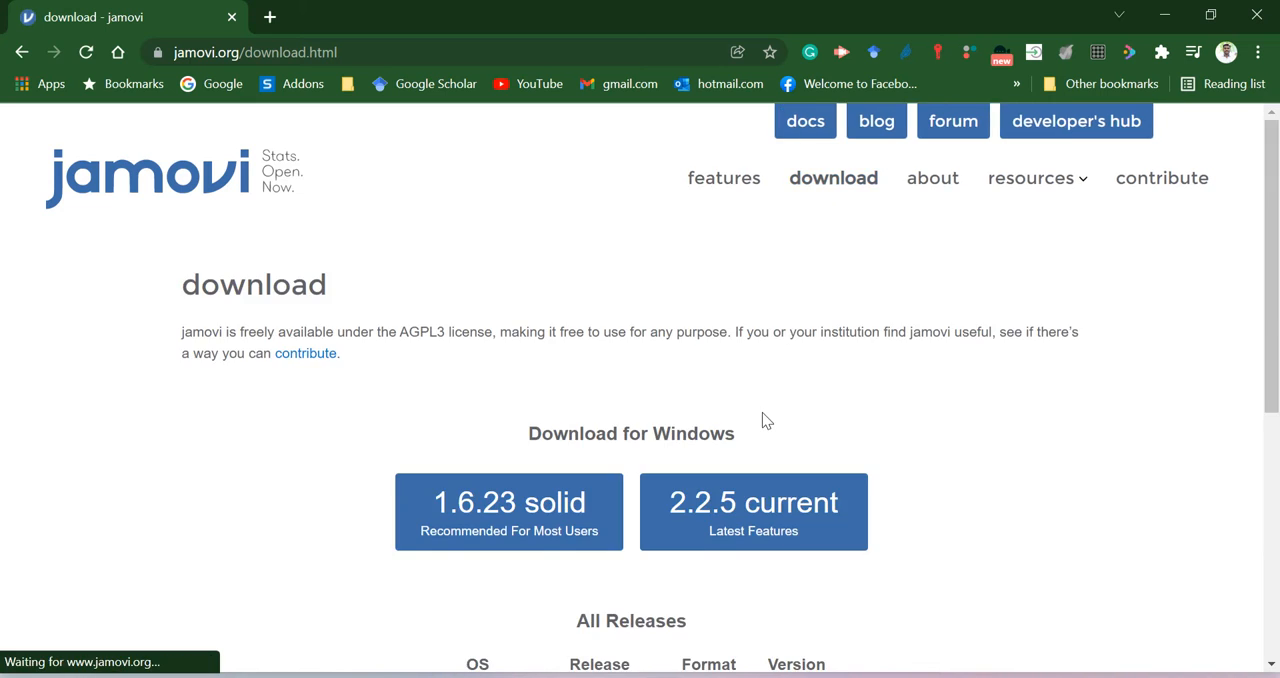
pyautogui.scroll(-3)
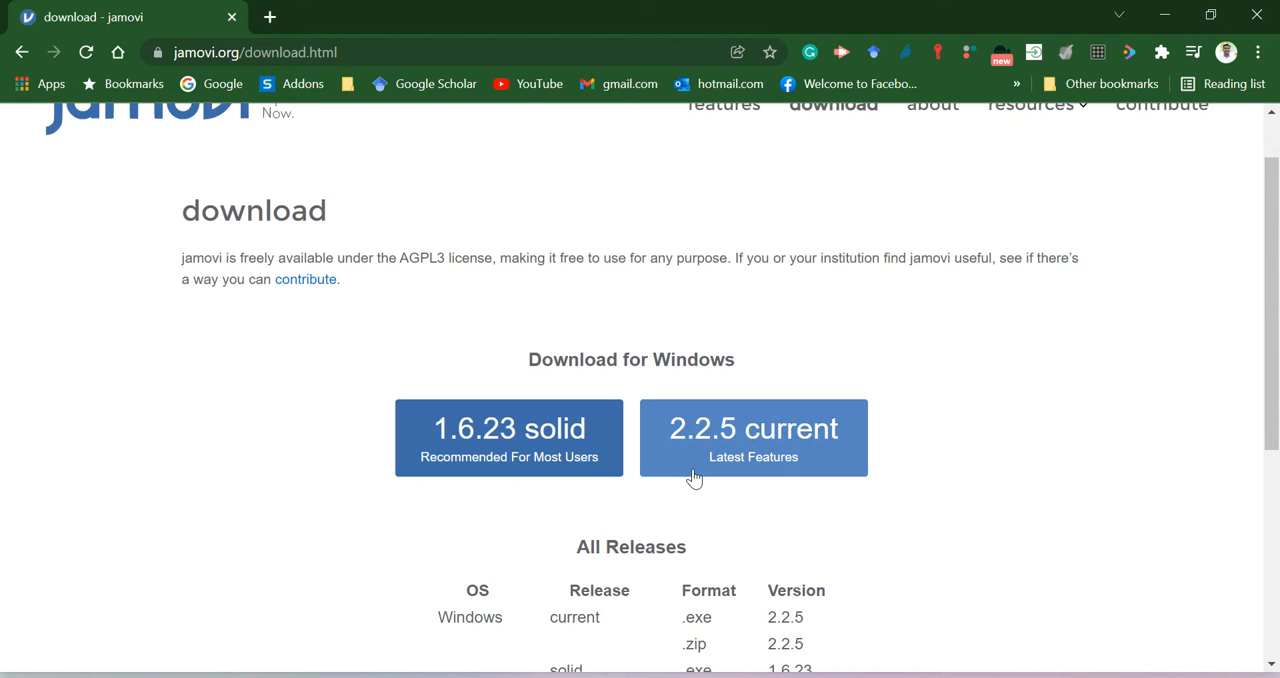
pyautogui.scroll(3)
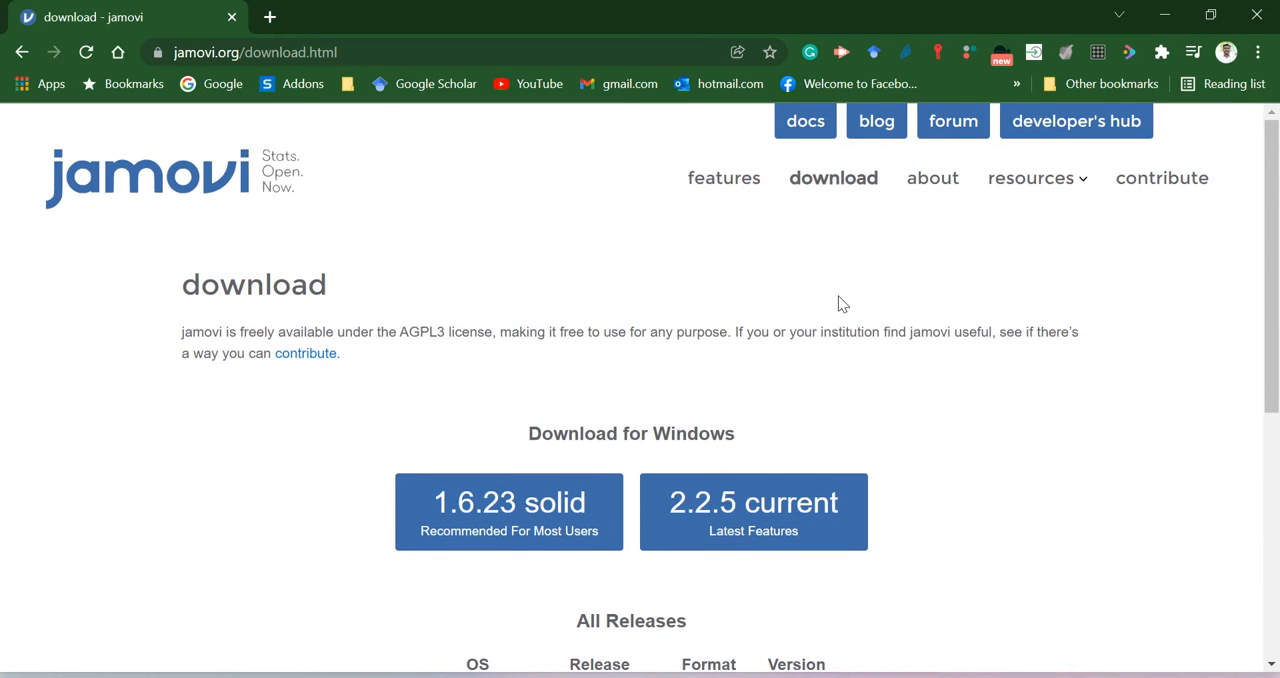
pyautogui.click(1032, 178)
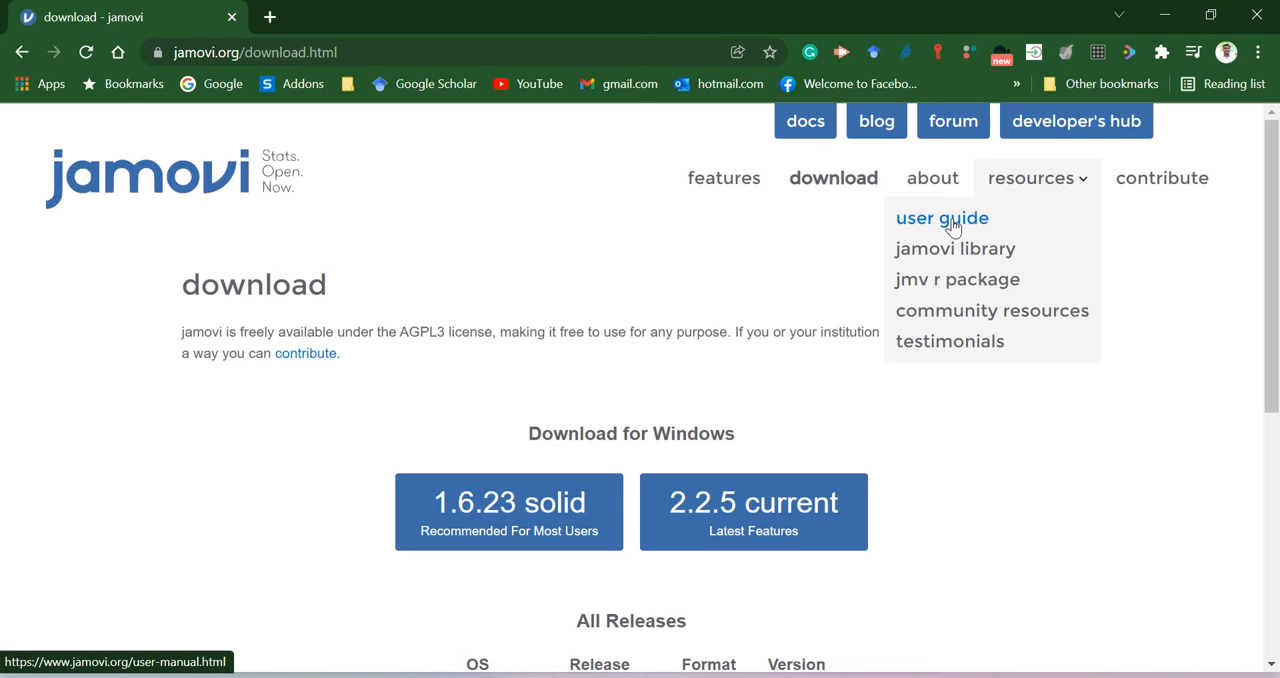
pyautogui.click(940, 218)
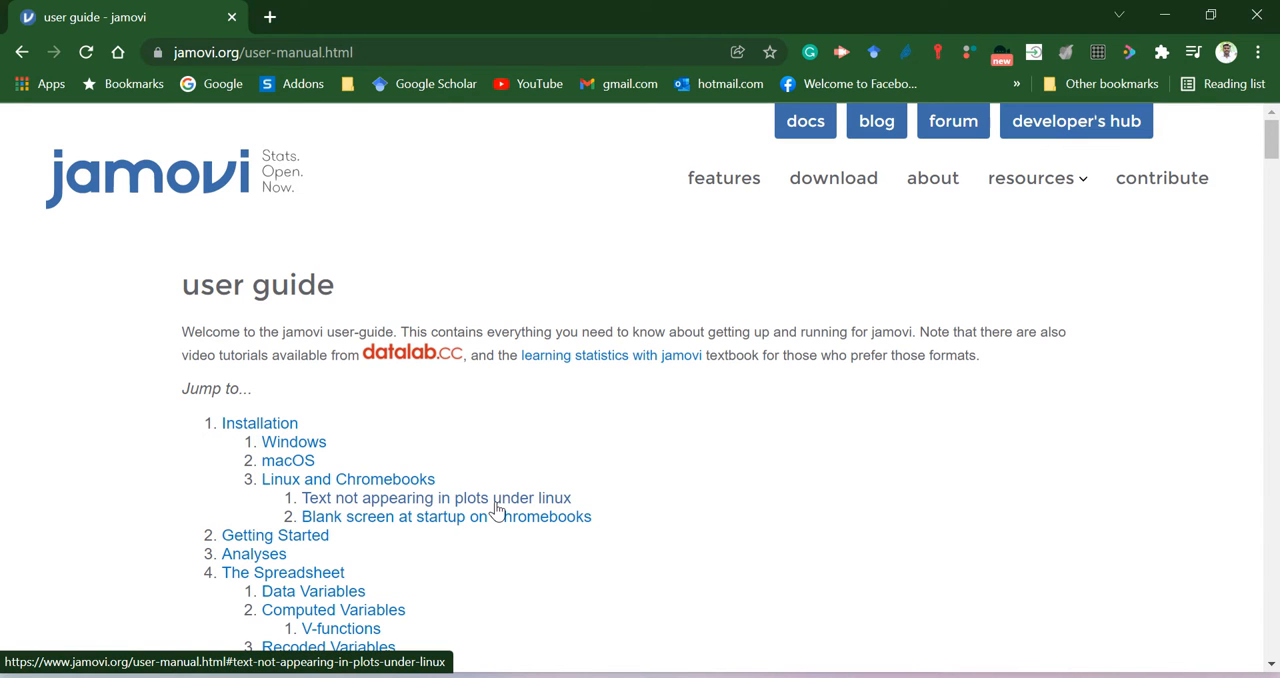
pyautogui.scroll(-3)
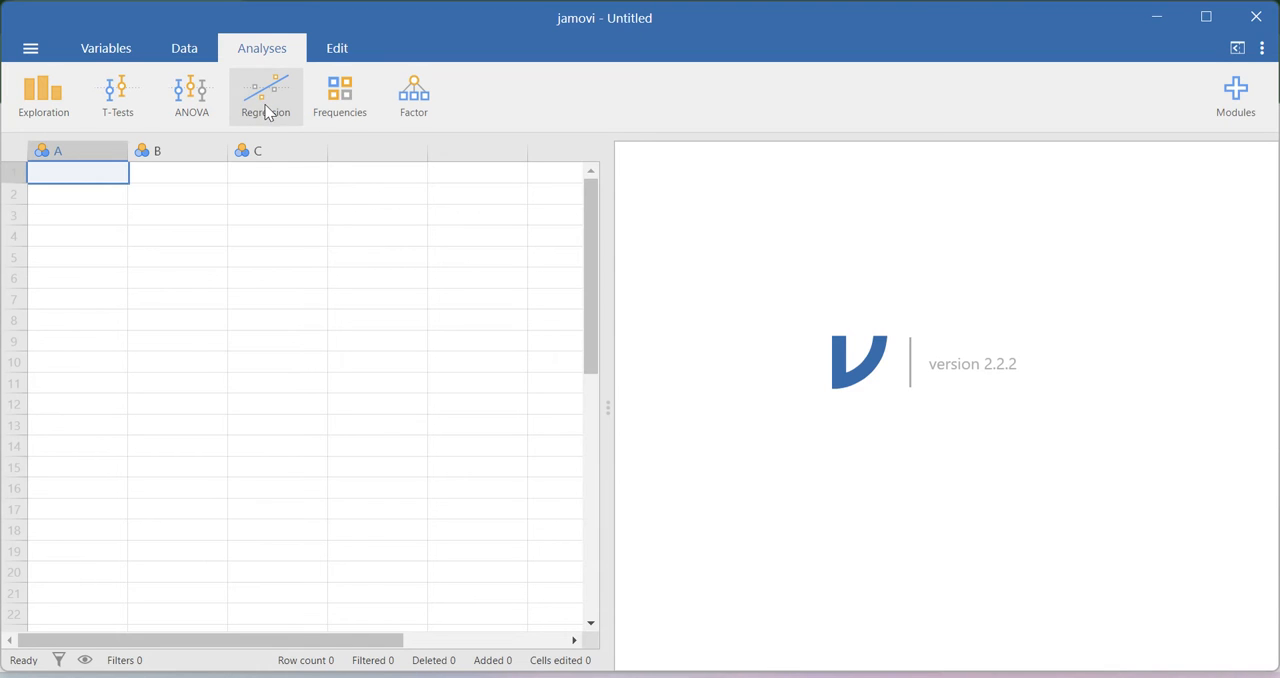
# Step: Browse the jamovi module library's Available list down to semlj - SEM and jamm
pyautogui.click(1236, 96)
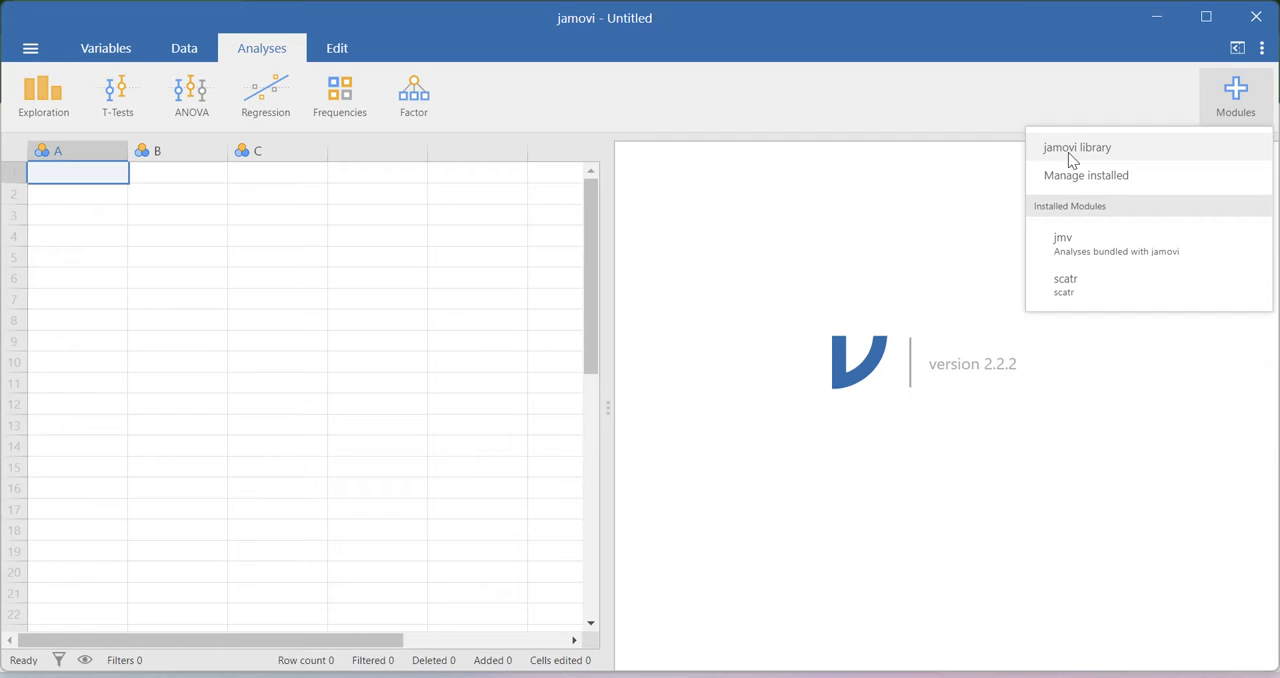
pyautogui.click(1076, 148)
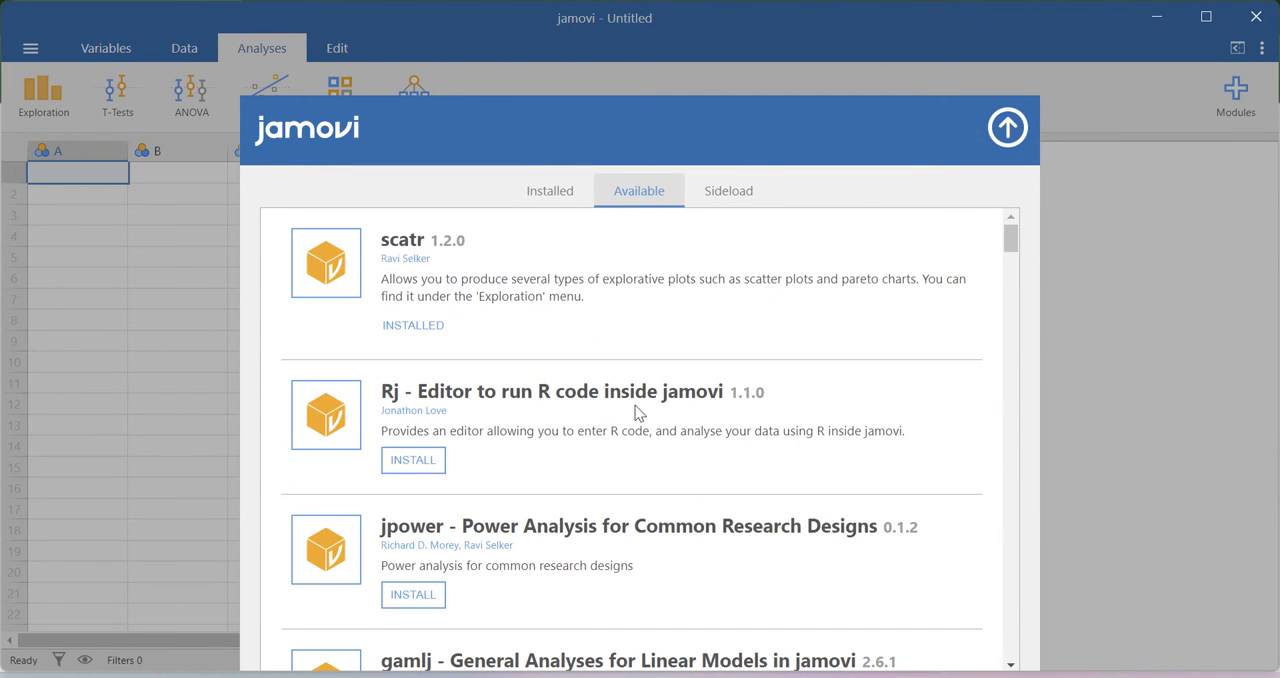
pyautogui.moveTo(630, 308)
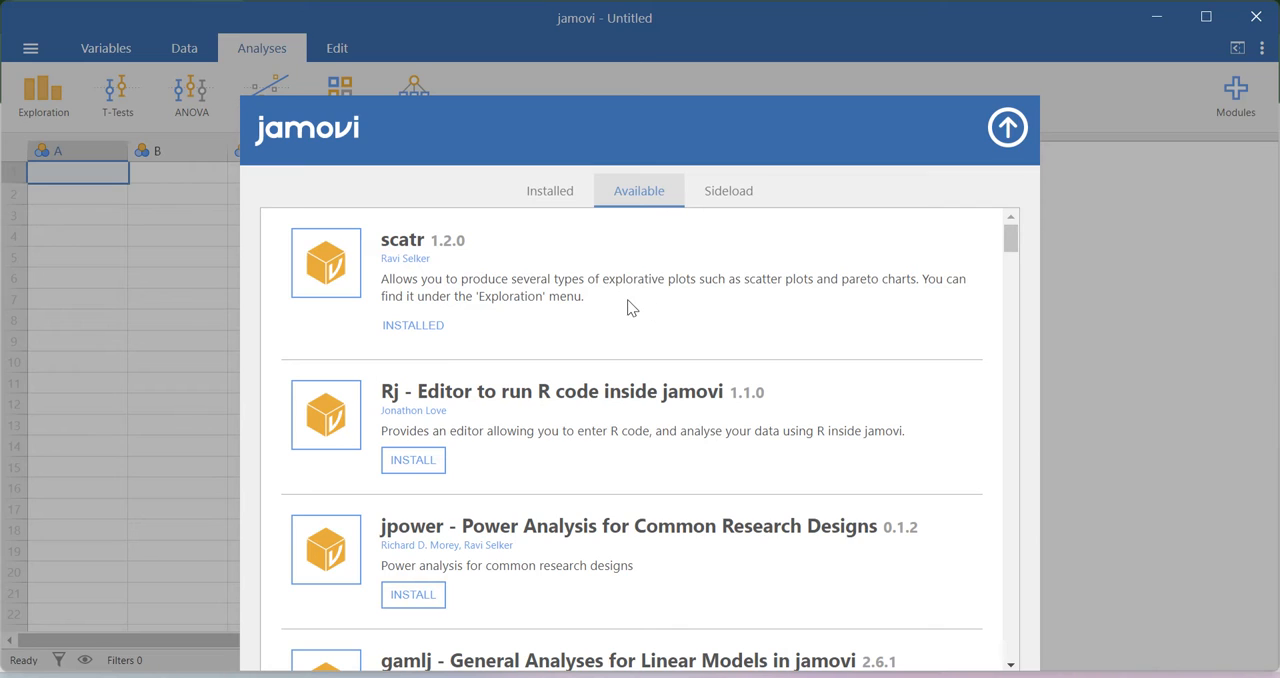
pyautogui.moveTo(392, 266)
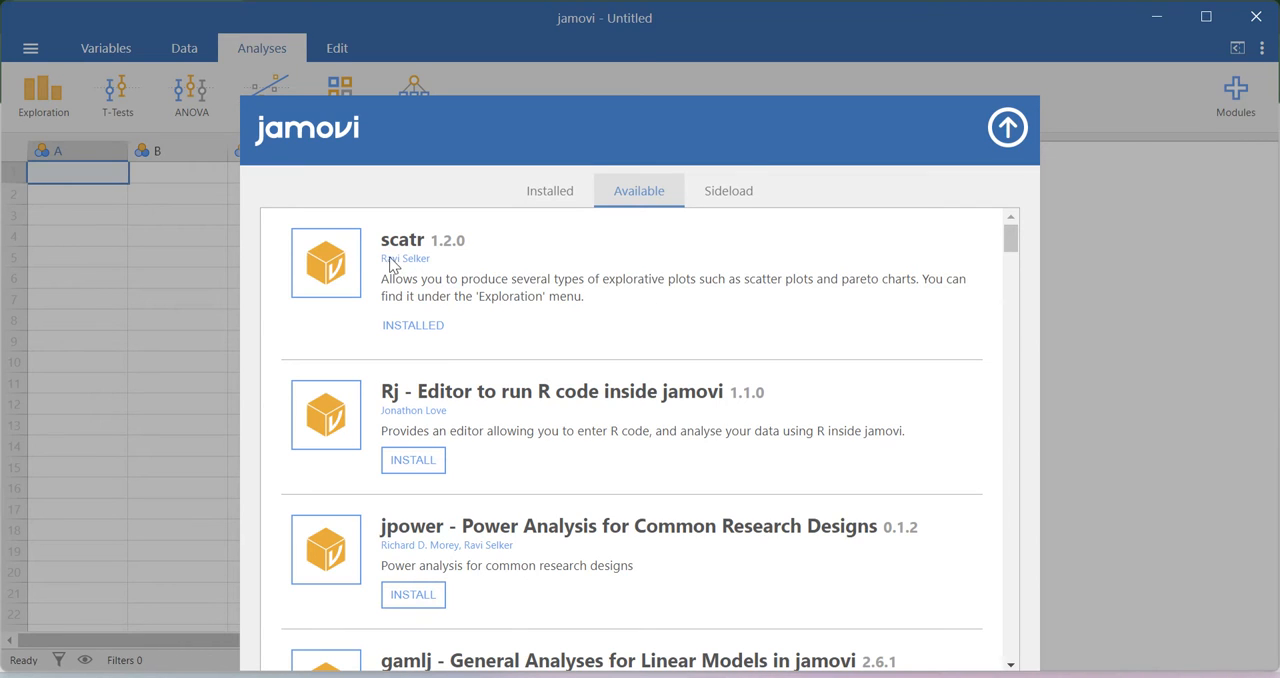
pyautogui.moveTo(510, 304)
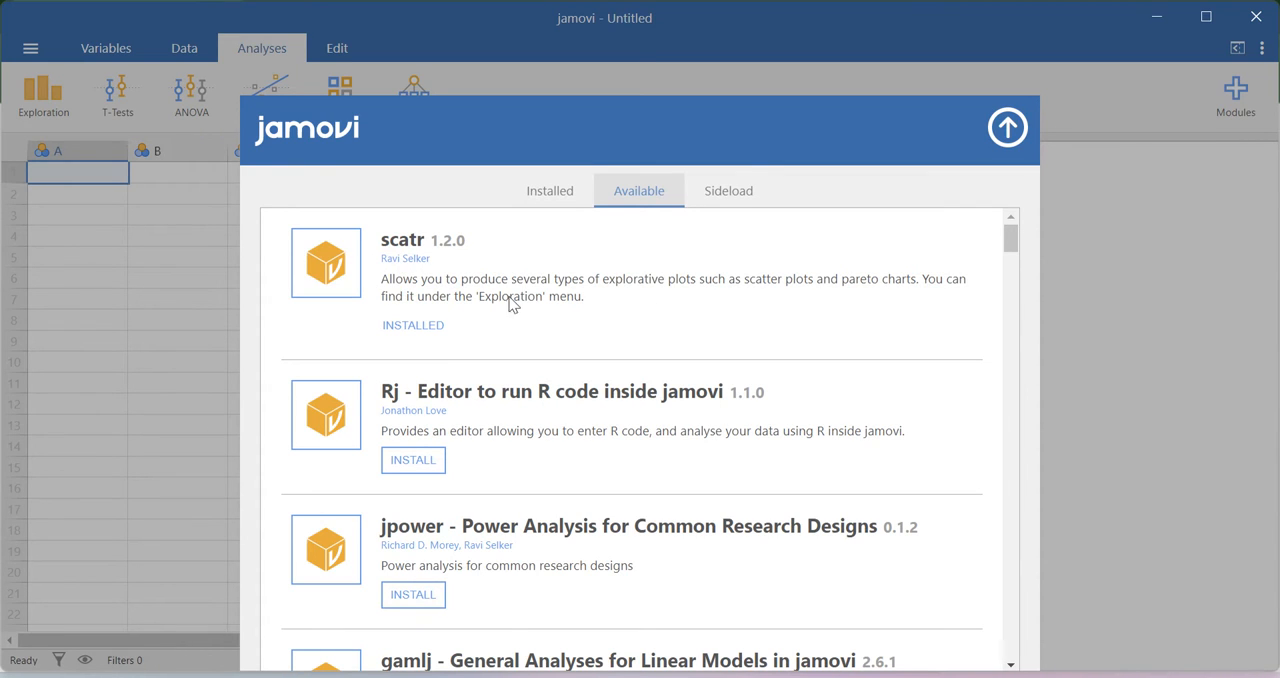
pyautogui.moveTo(408, 268)
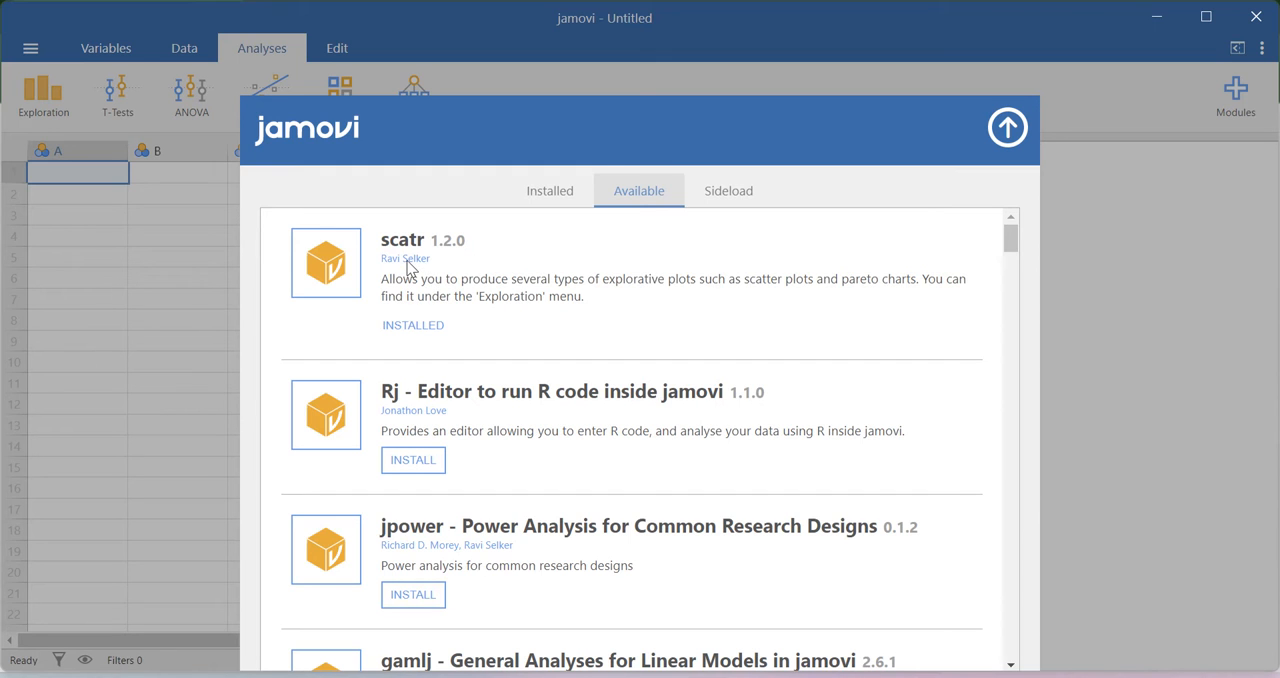
pyautogui.scroll(-3)
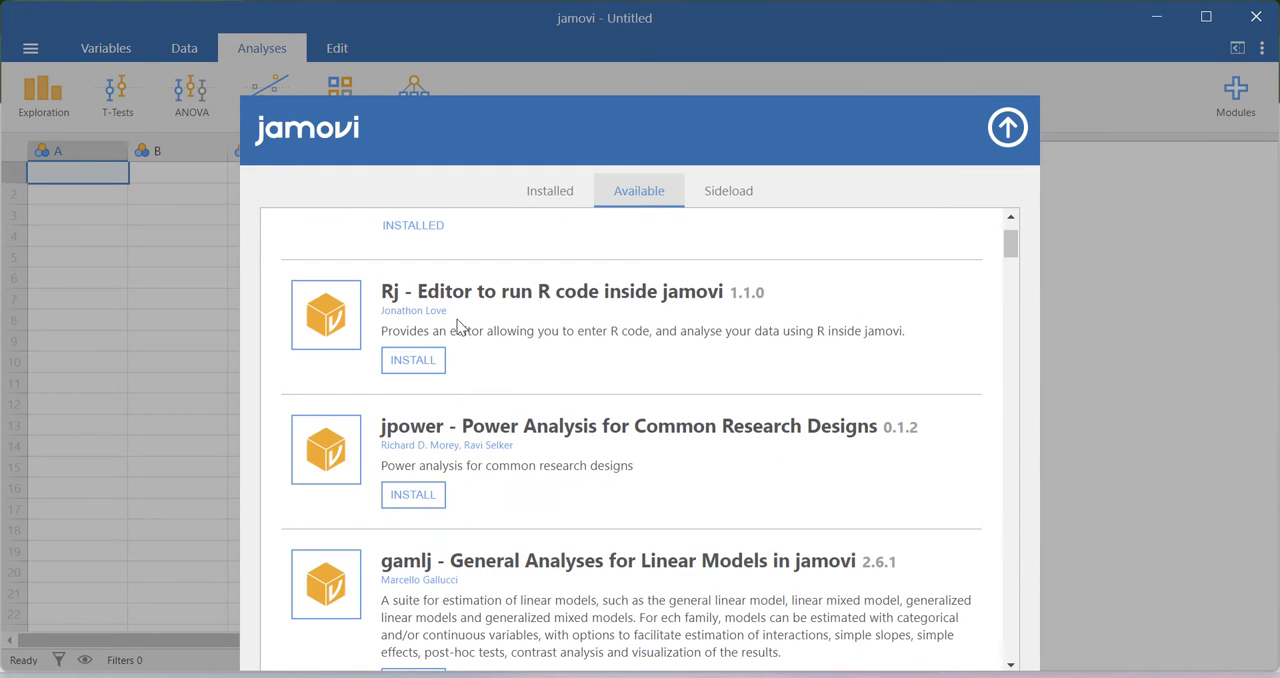
pyautogui.moveTo(592, 312)
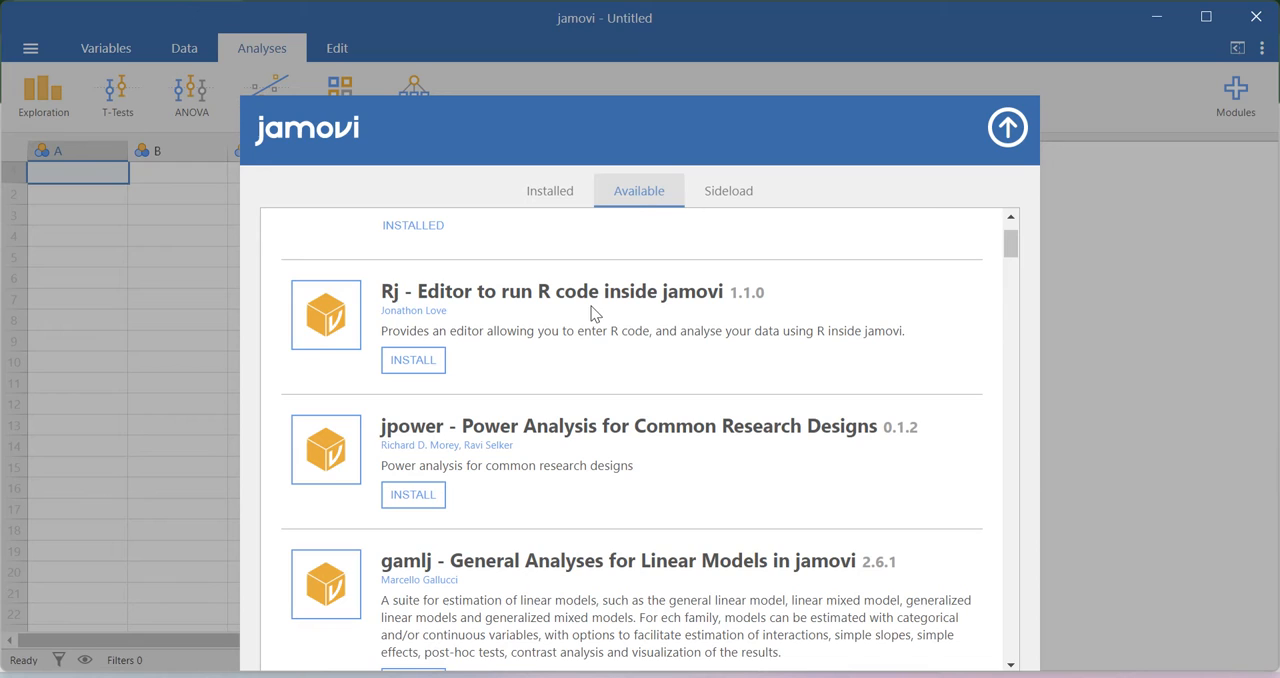
pyautogui.moveTo(448, 354)
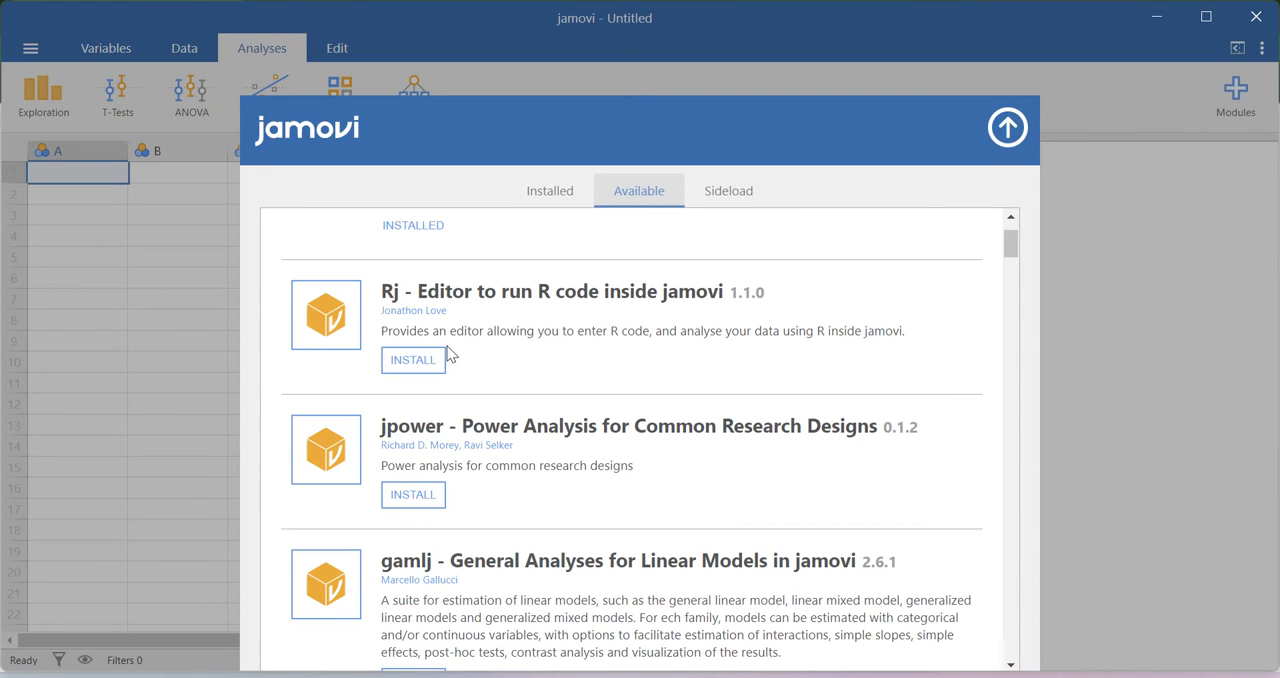
pyautogui.moveTo(558, 372)
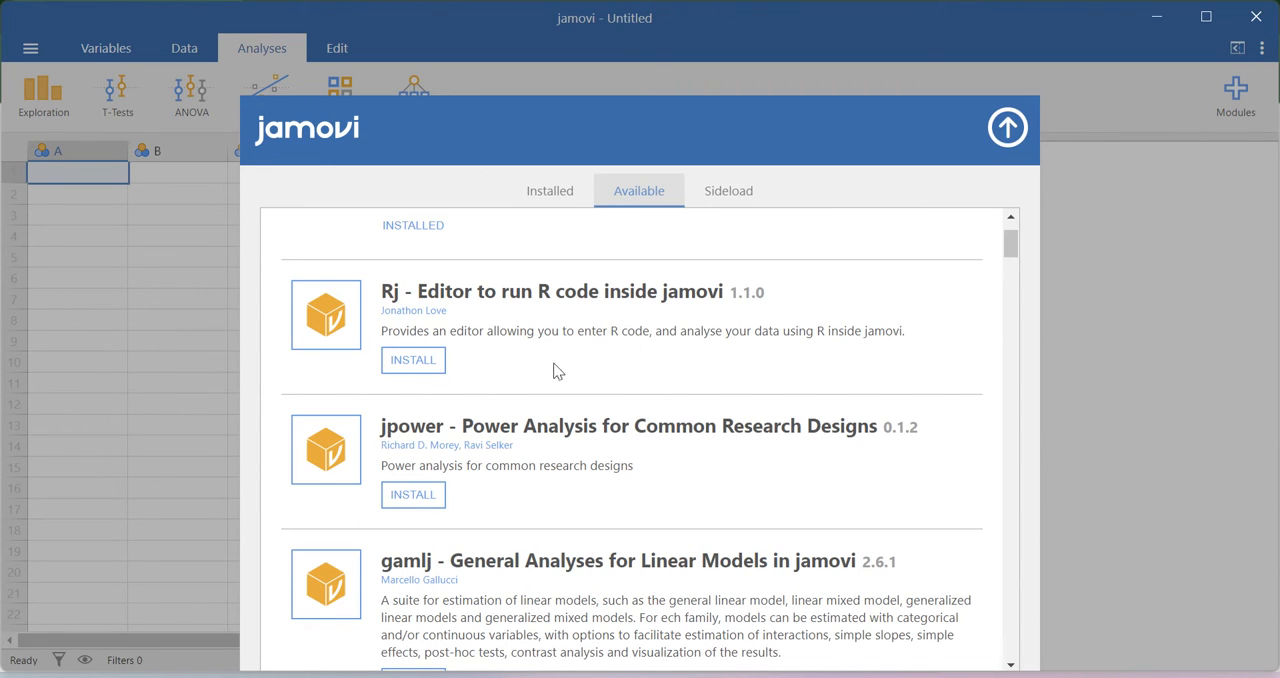
pyautogui.scroll(-3)
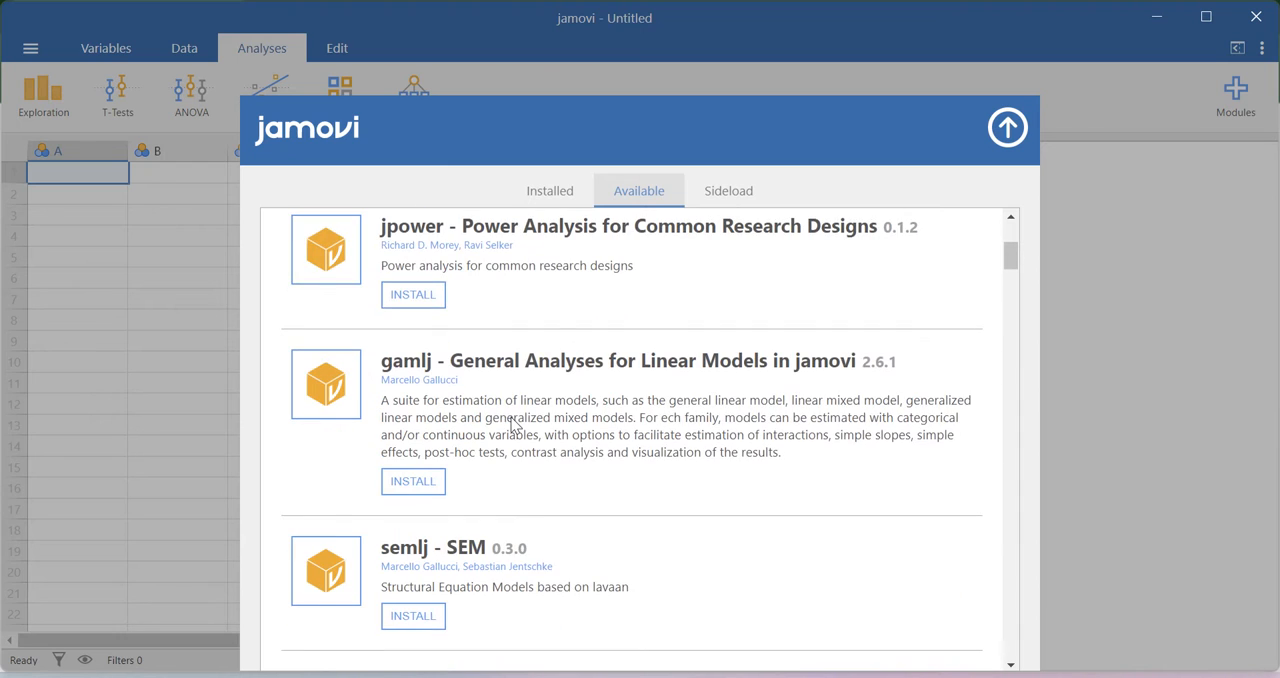
pyautogui.moveTo(424, 248)
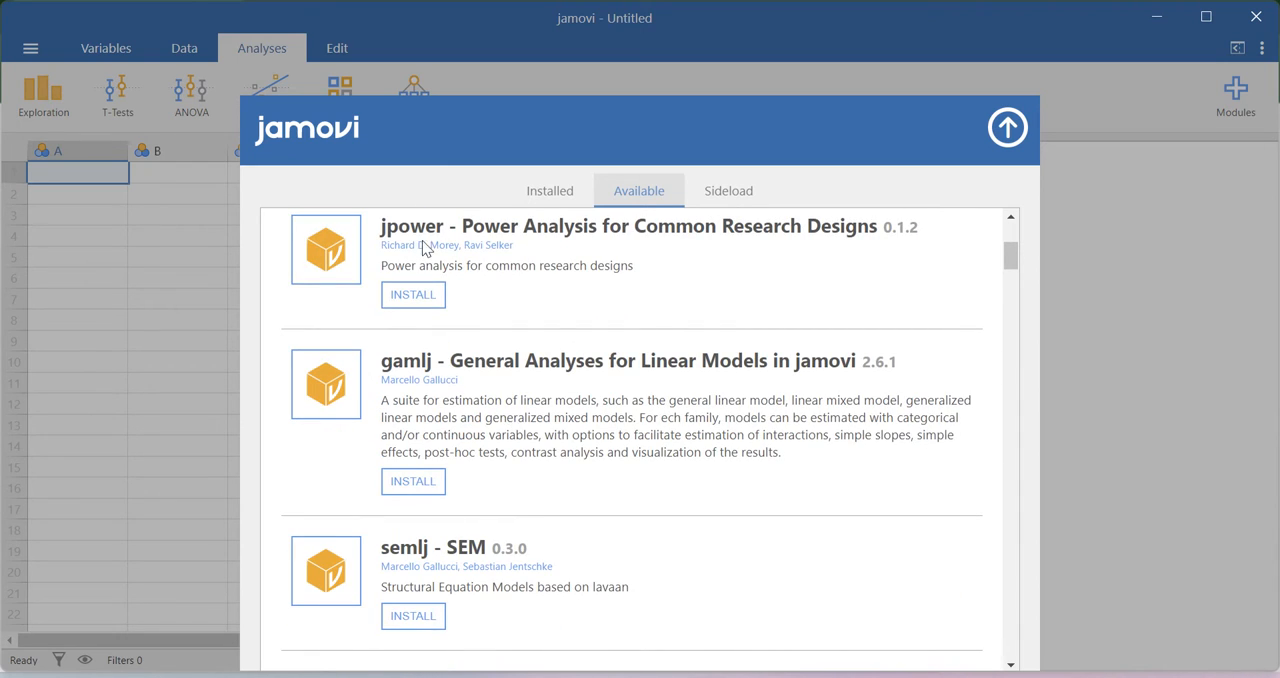
pyautogui.scroll(-3)
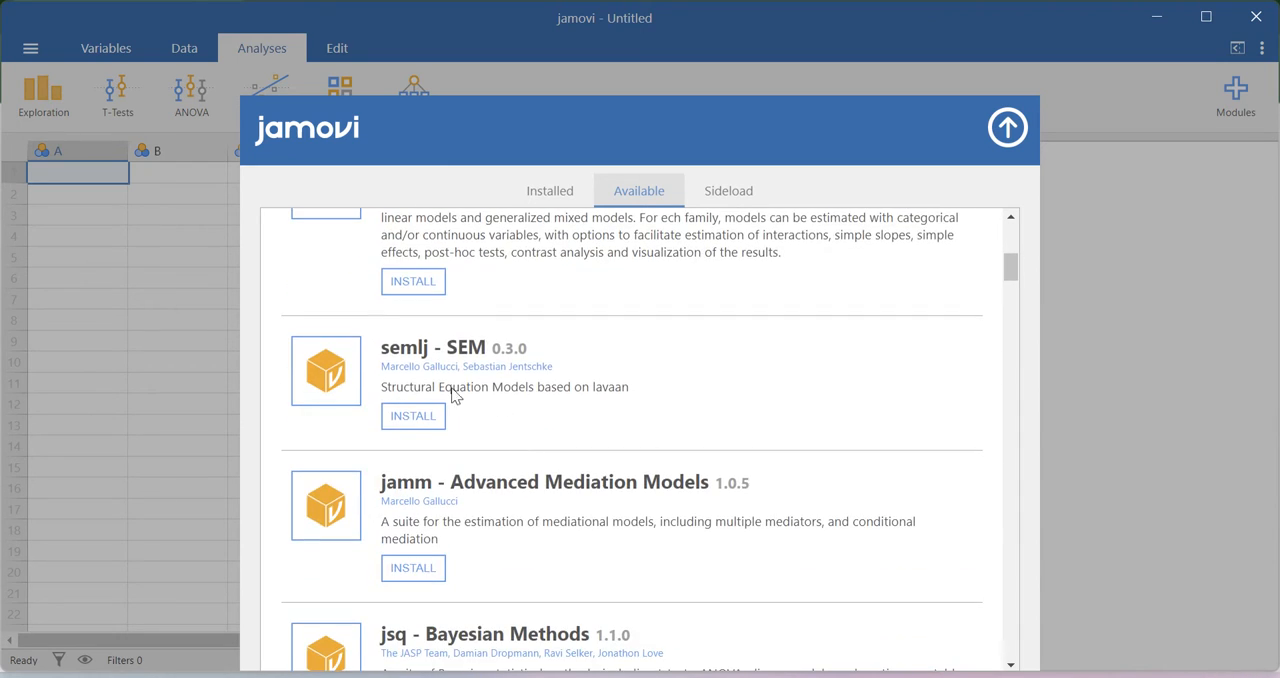
pyautogui.moveTo(520, 400)
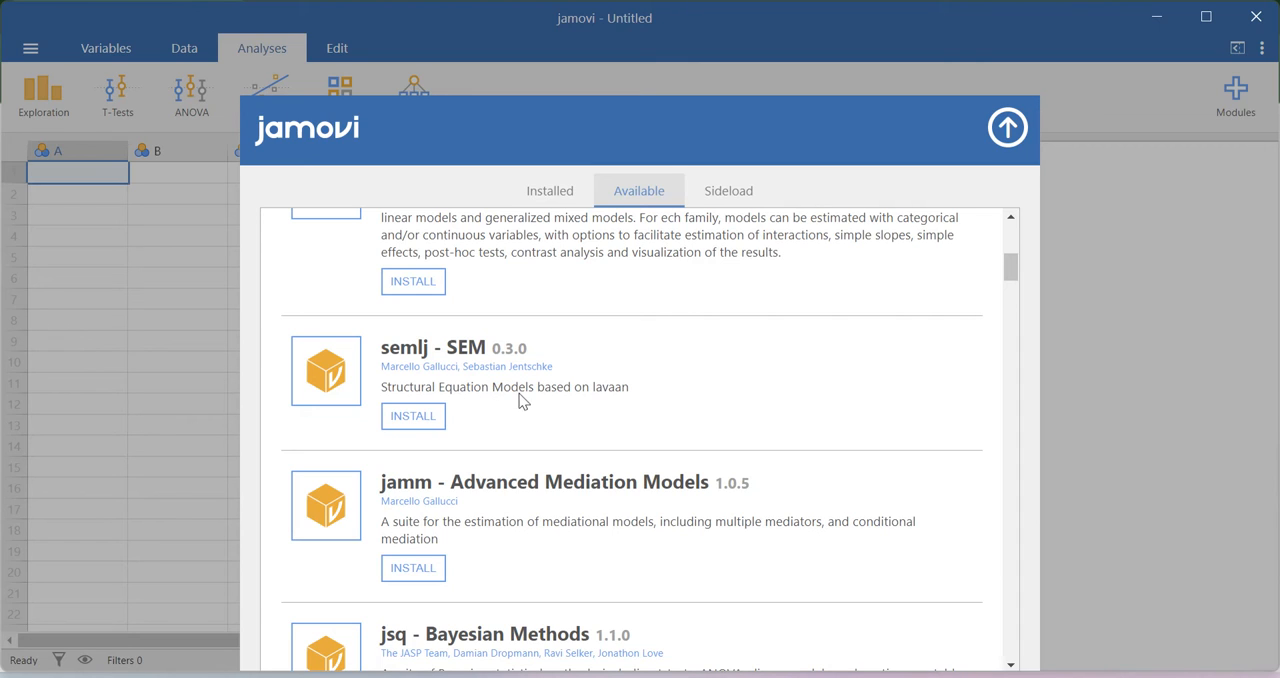
pyautogui.moveTo(612, 404)
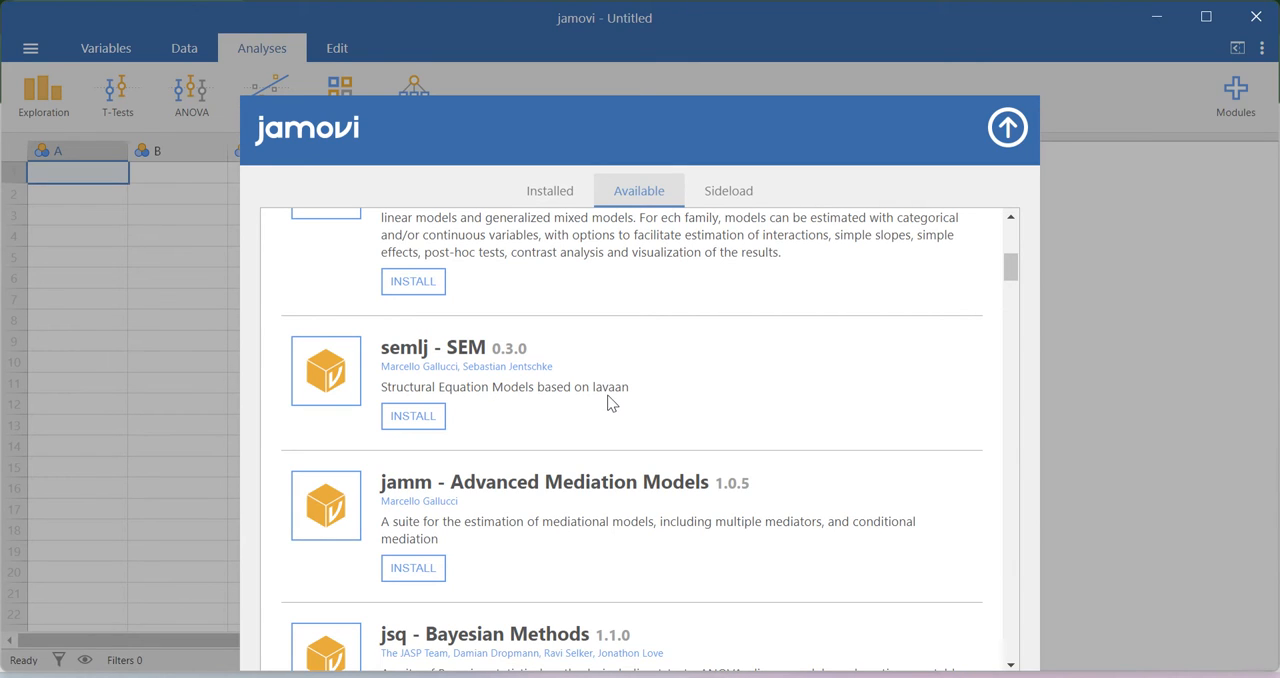
# Step: Queue the semlj - SEM module for installation from the Available list
pyautogui.click(412, 416)
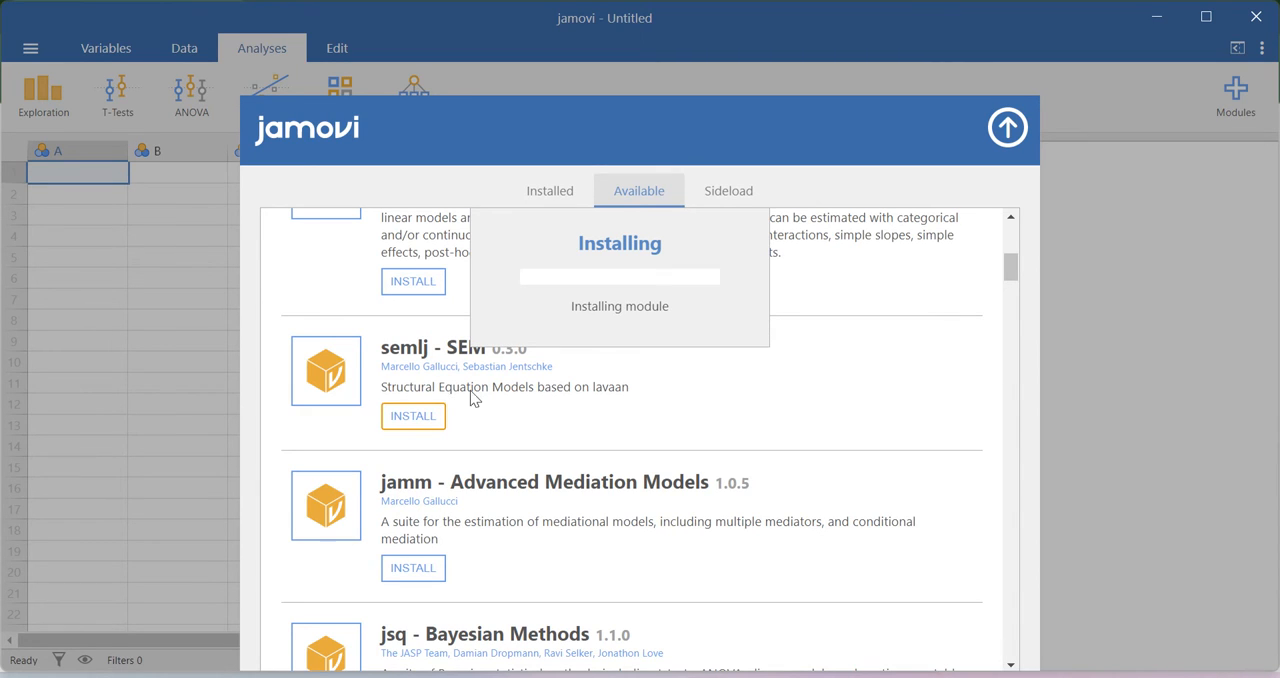
pyautogui.scroll(-3)
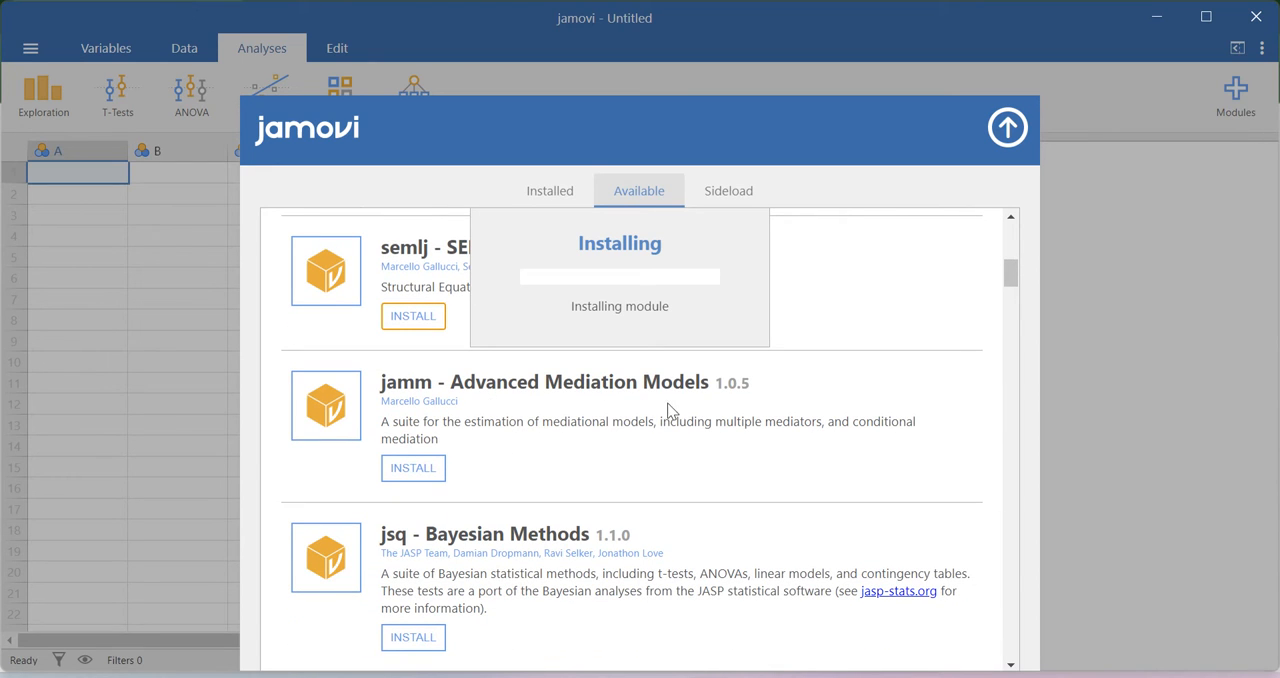
pyautogui.moveTo(650, 456)
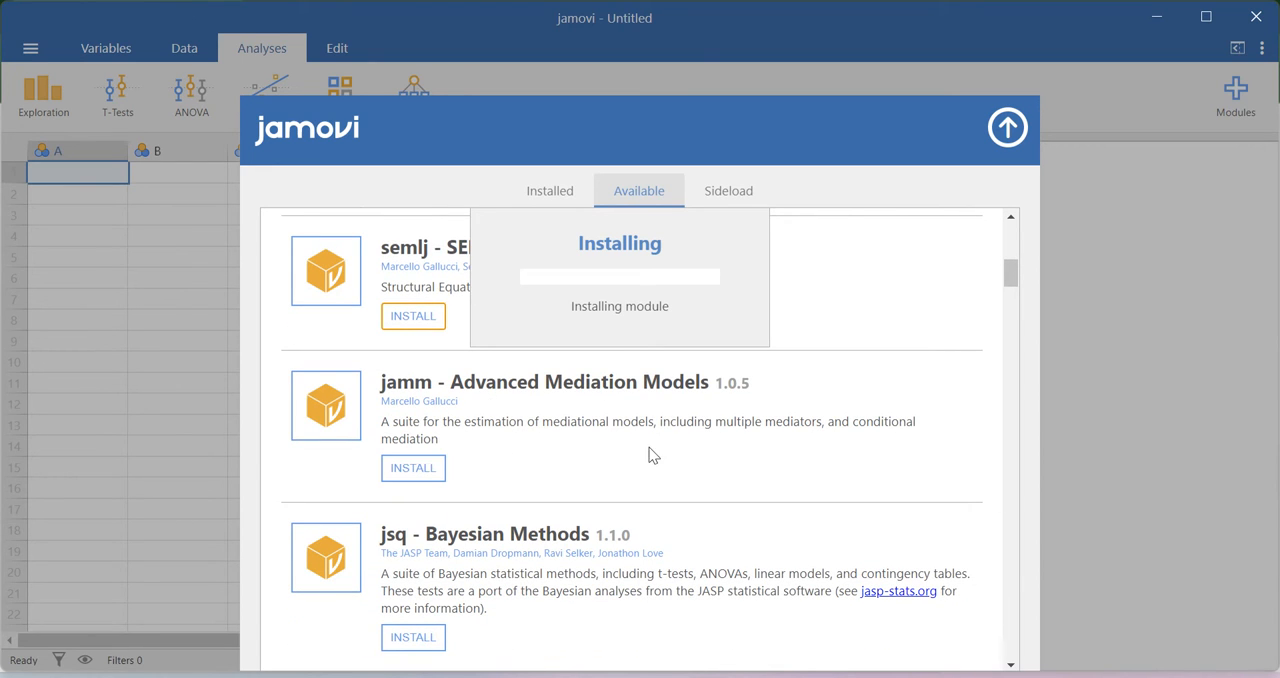
pyautogui.moveTo(804, 456)
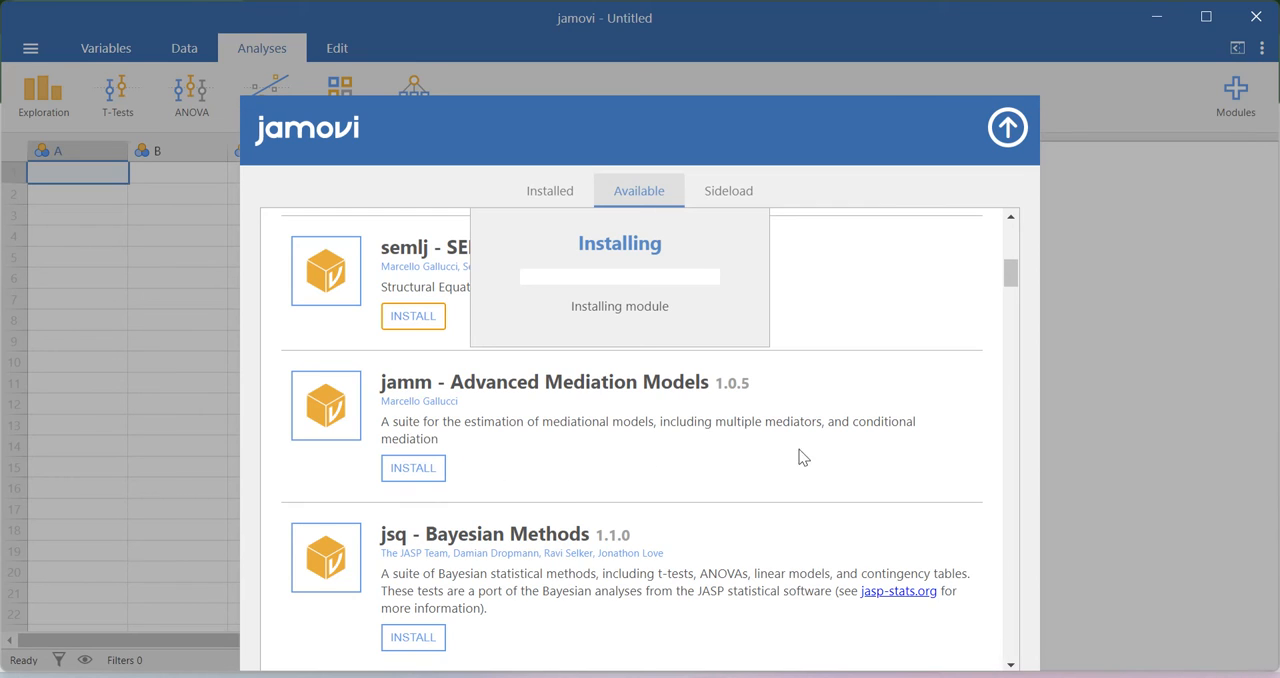
pyautogui.moveTo(500, 424)
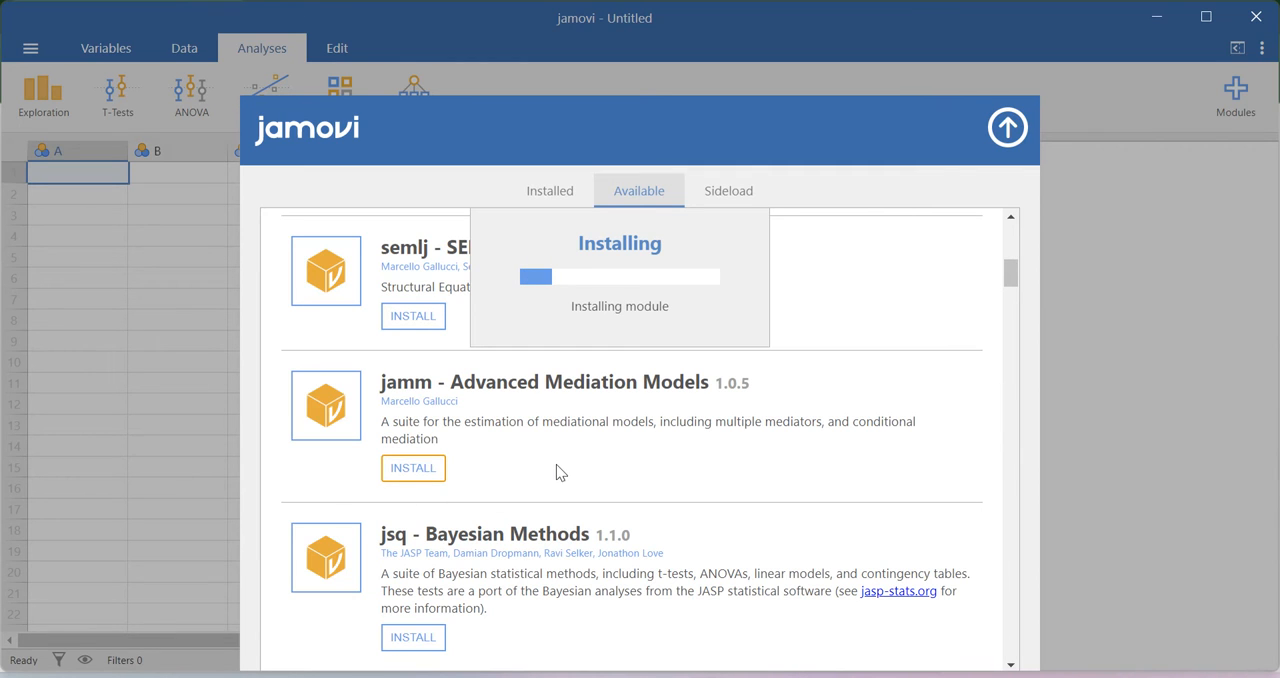
pyautogui.scroll(-3)
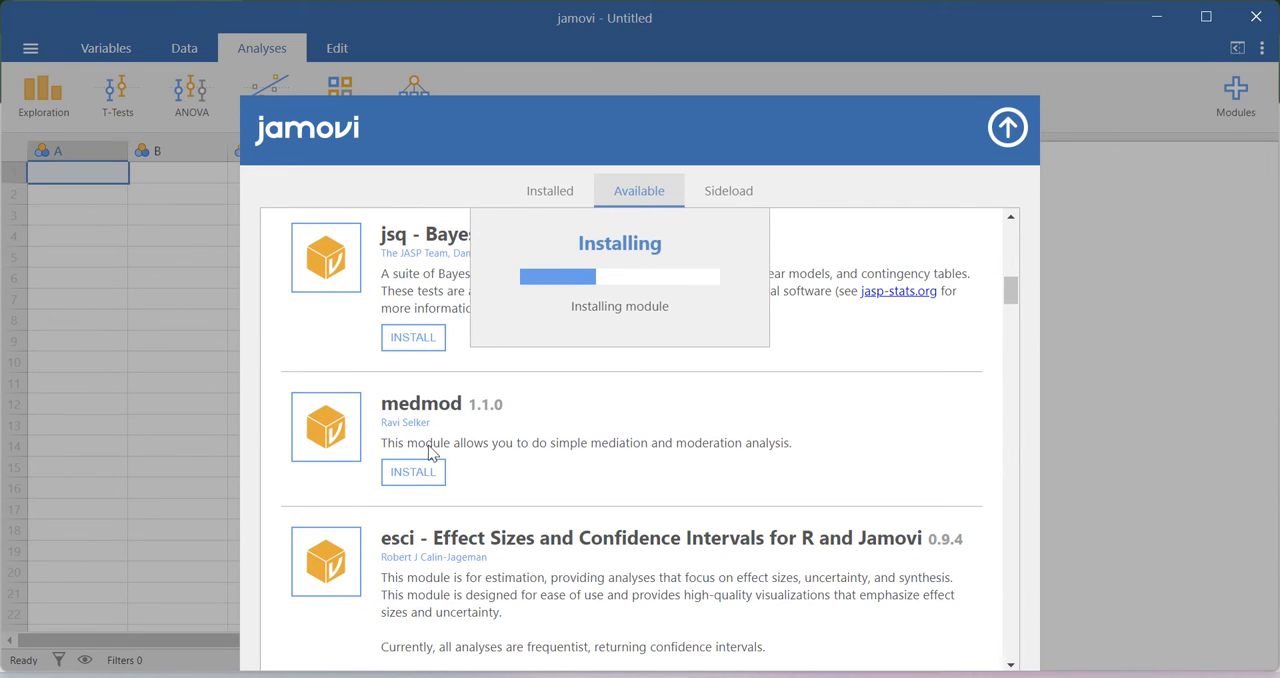
pyautogui.moveTo(688, 470)
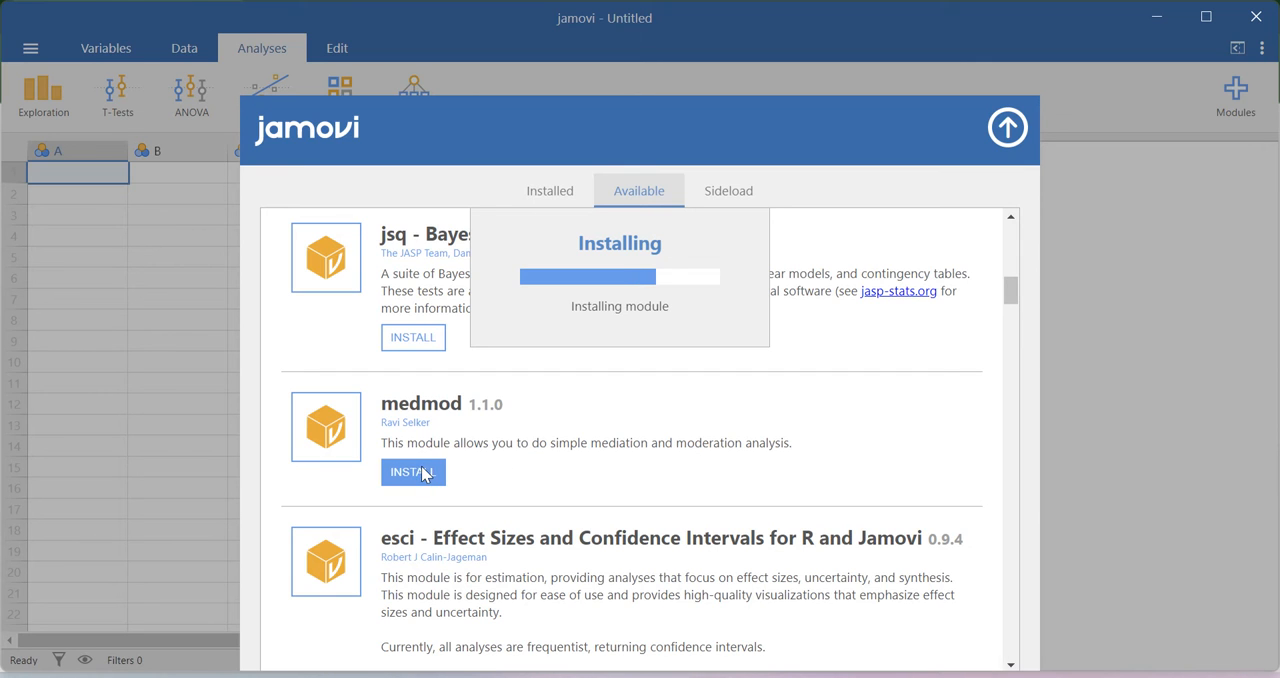
pyautogui.scroll(-3)
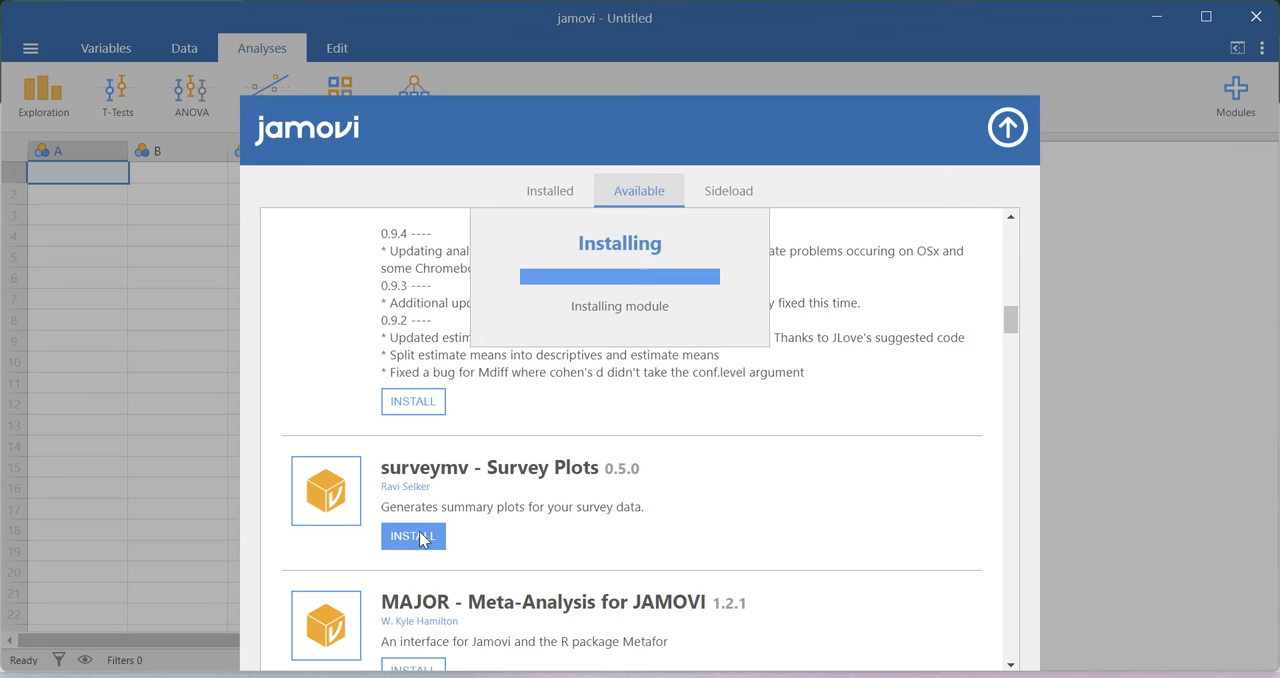
pyautogui.scroll(-3)
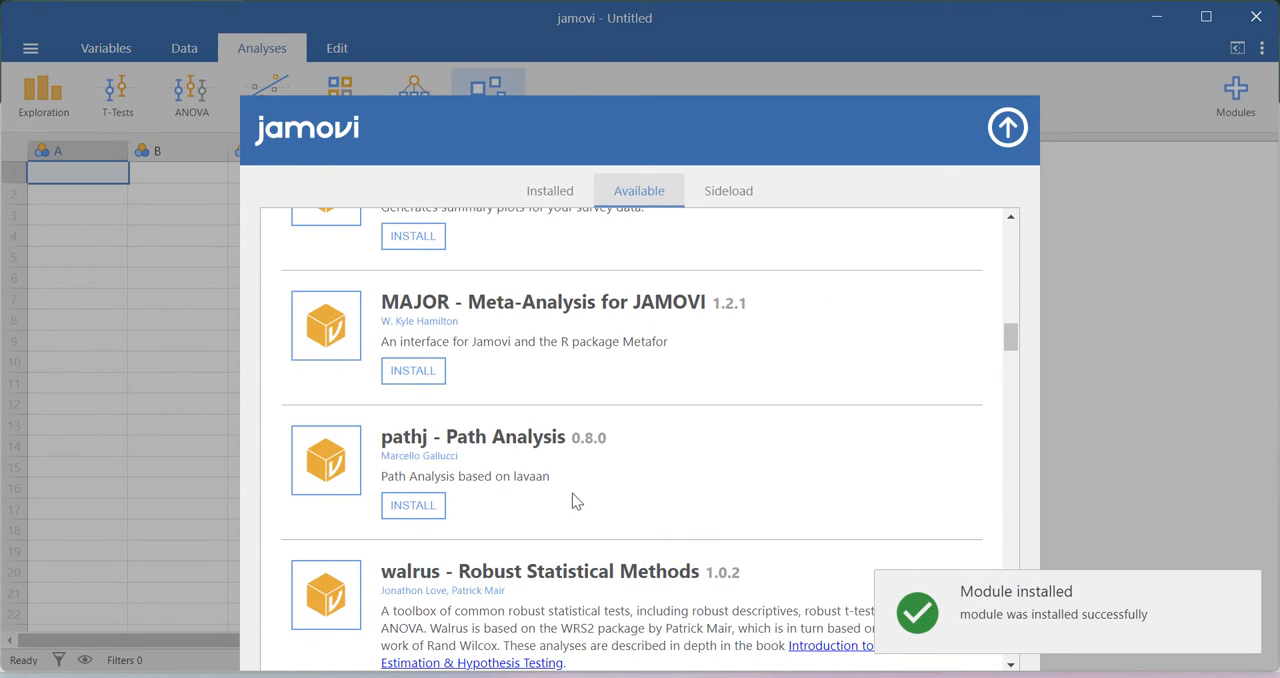
# Step: Queue the pathj Path Analysis module and browse the list while installs run
pyautogui.click(412, 504)
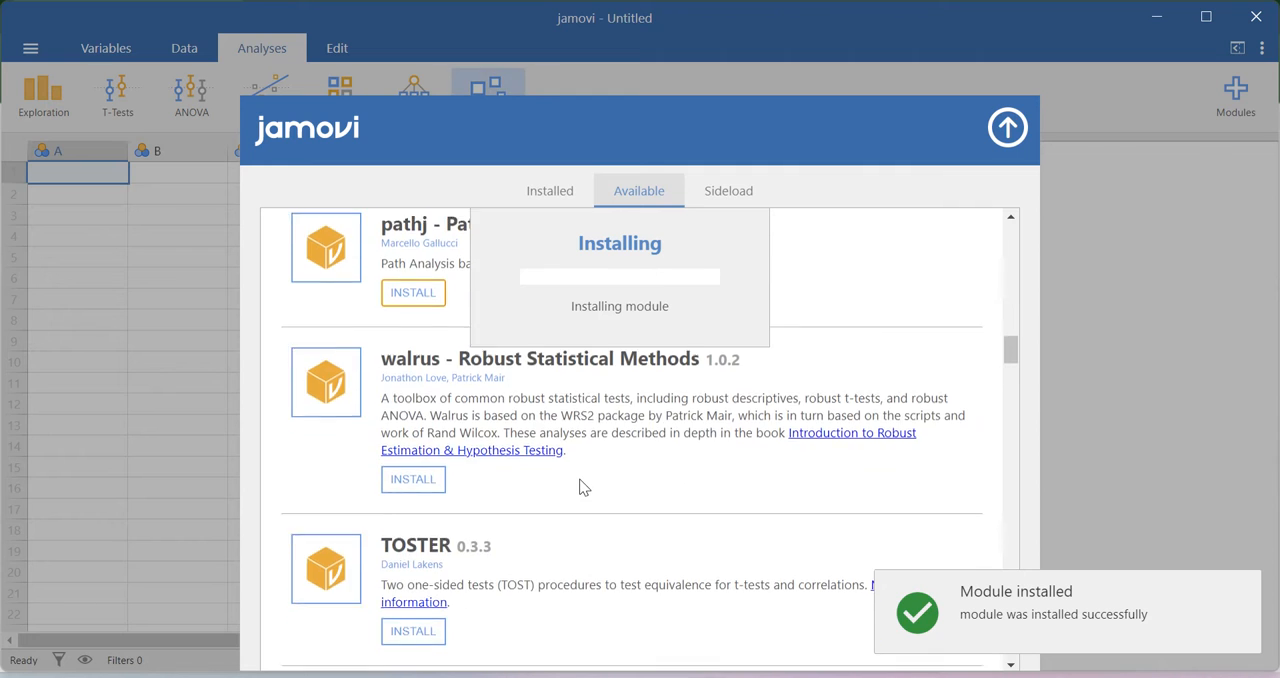
pyautogui.scroll(-3)
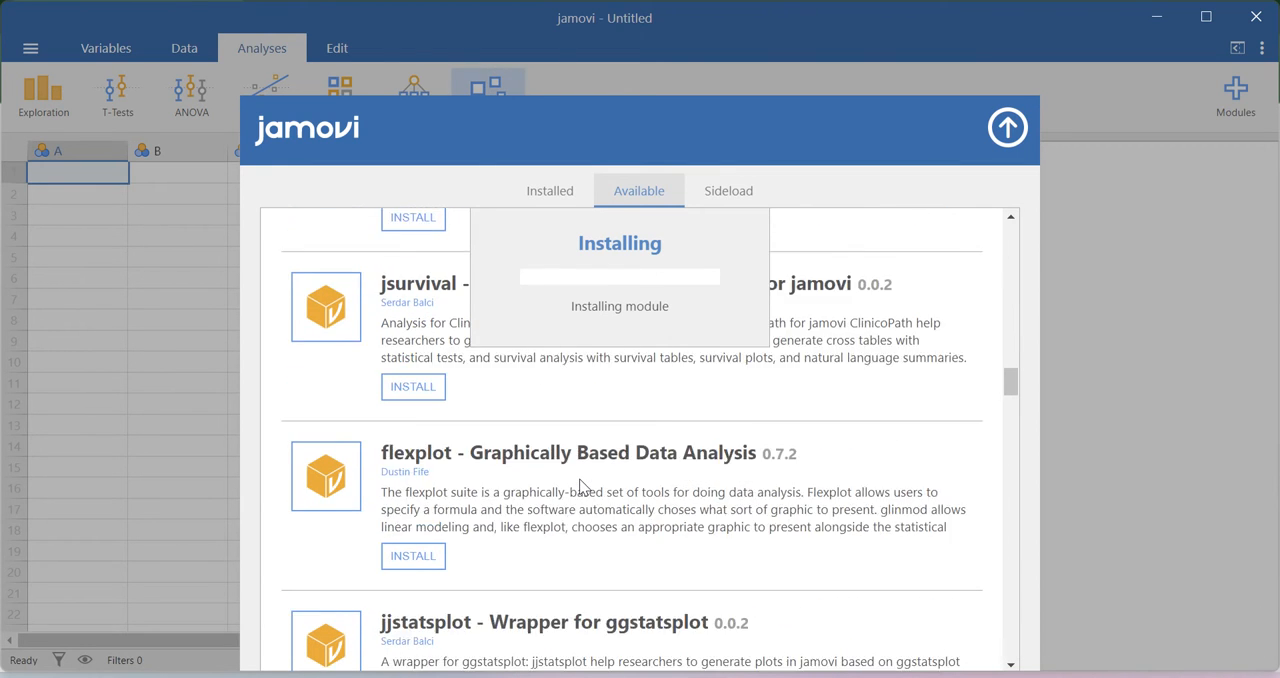
pyautogui.scroll(-3)
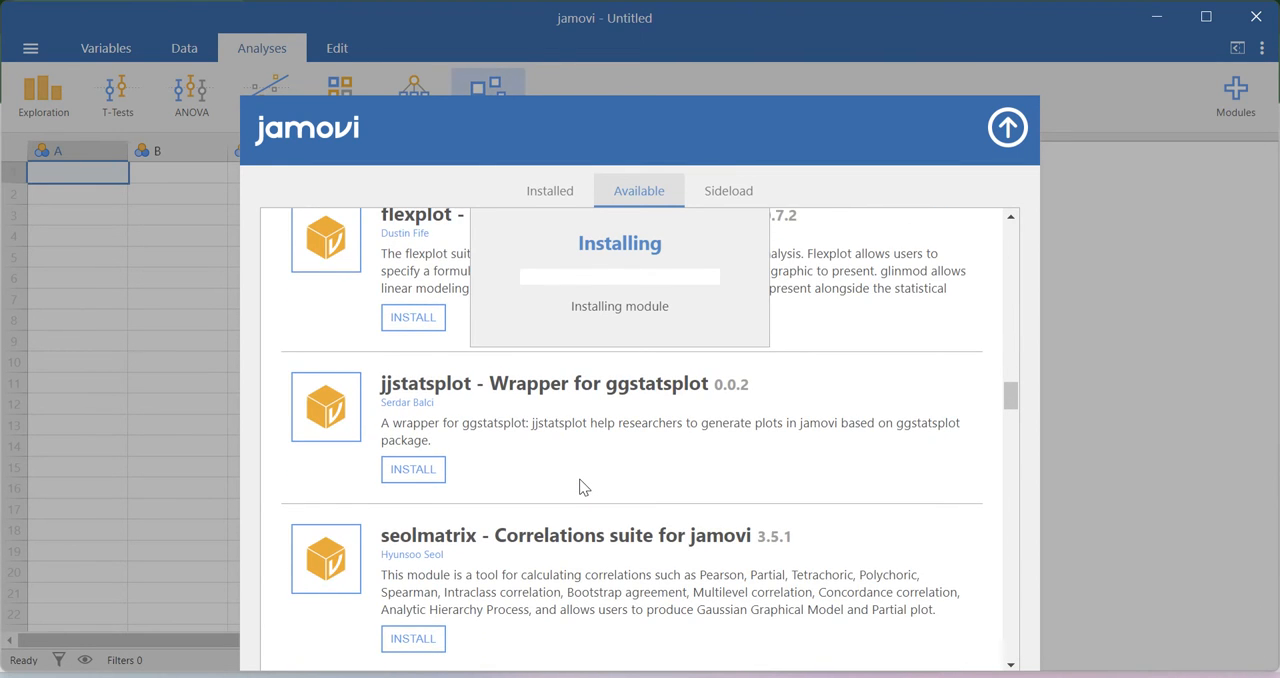
pyautogui.scroll(-3)
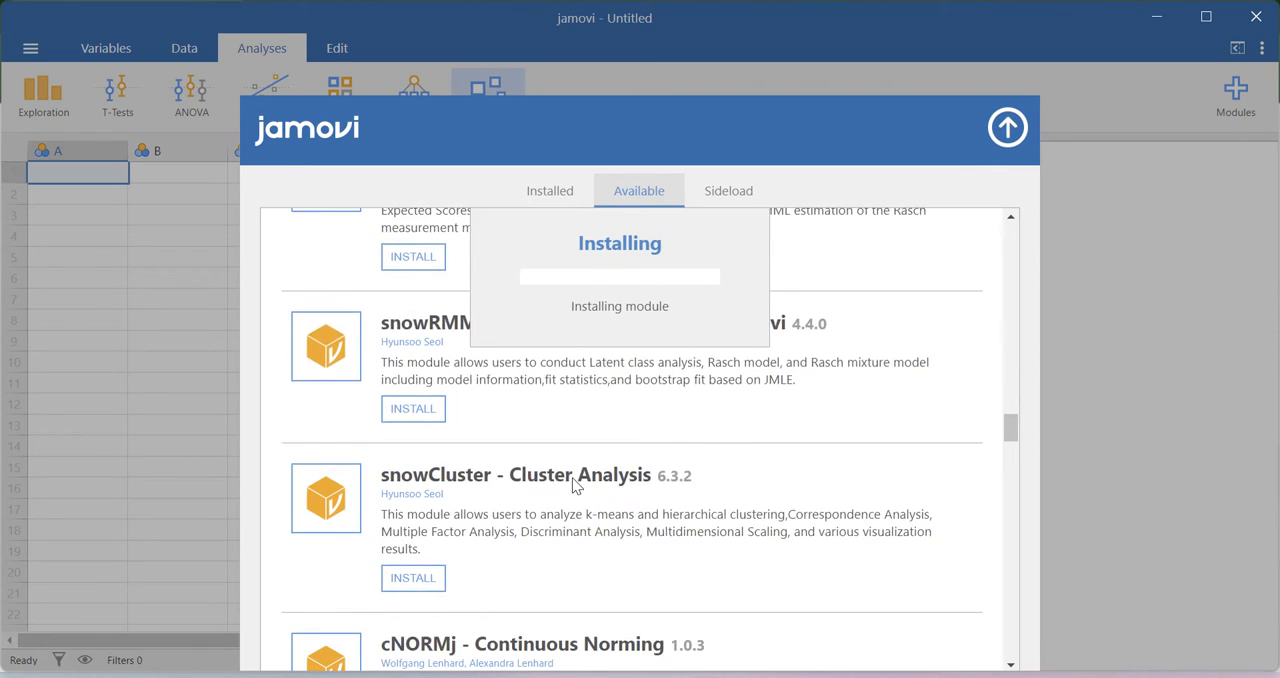
pyautogui.scroll(-3)
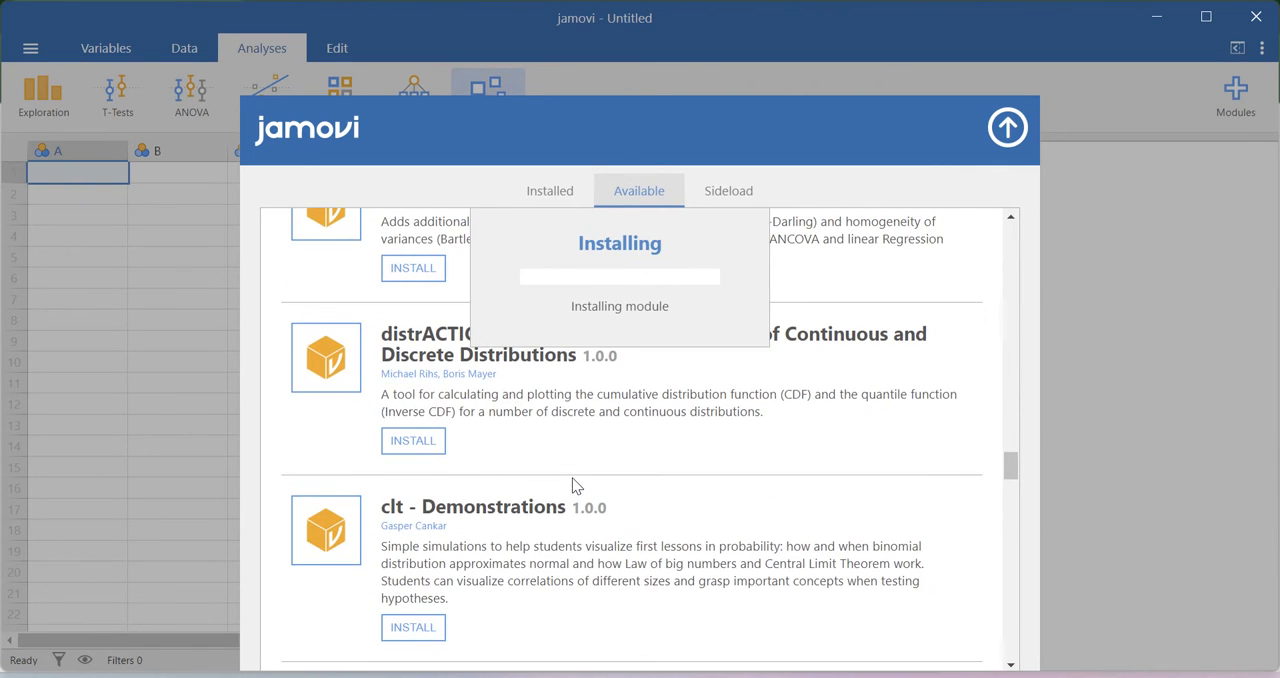
pyautogui.scroll(-3)
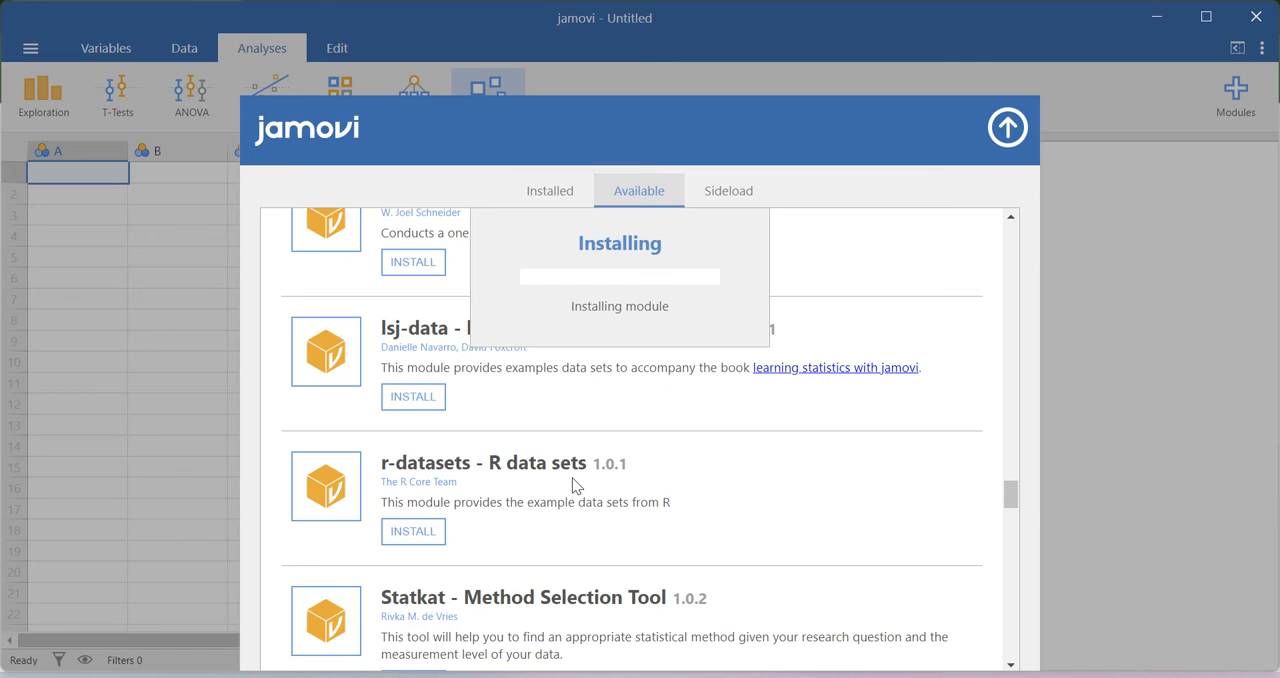
pyautogui.scroll(-3)
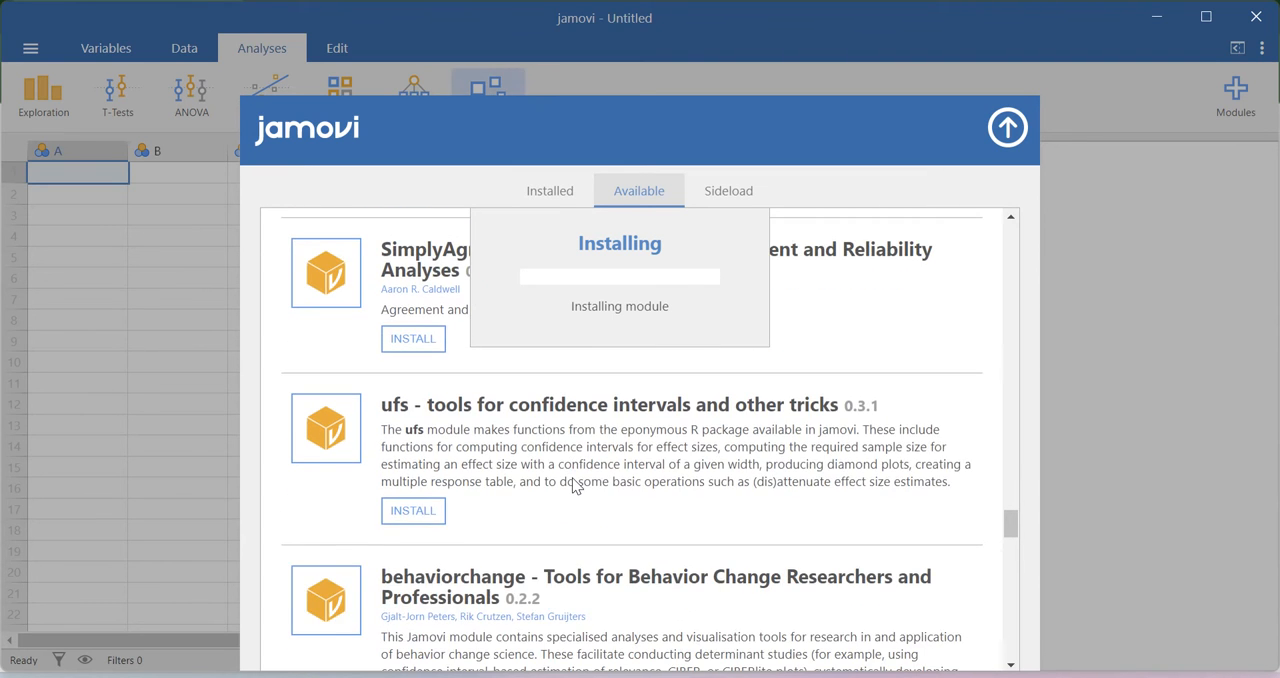
pyautogui.scroll(-3)
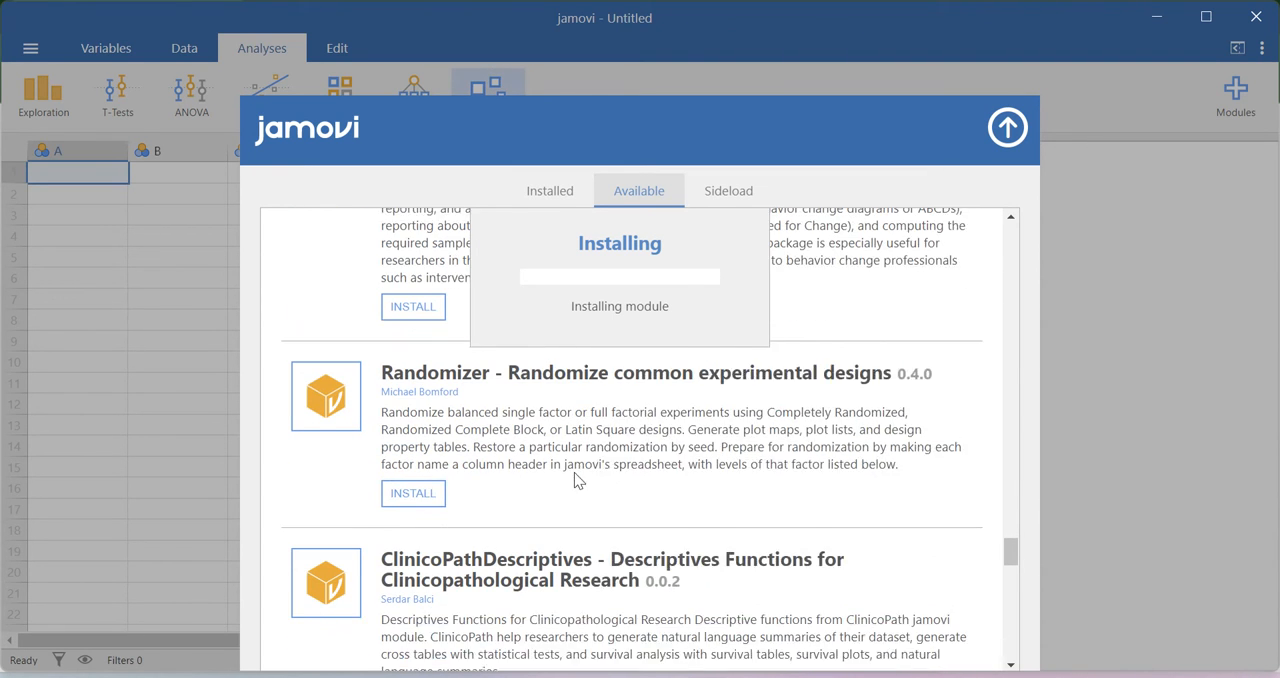
pyautogui.scroll(3)
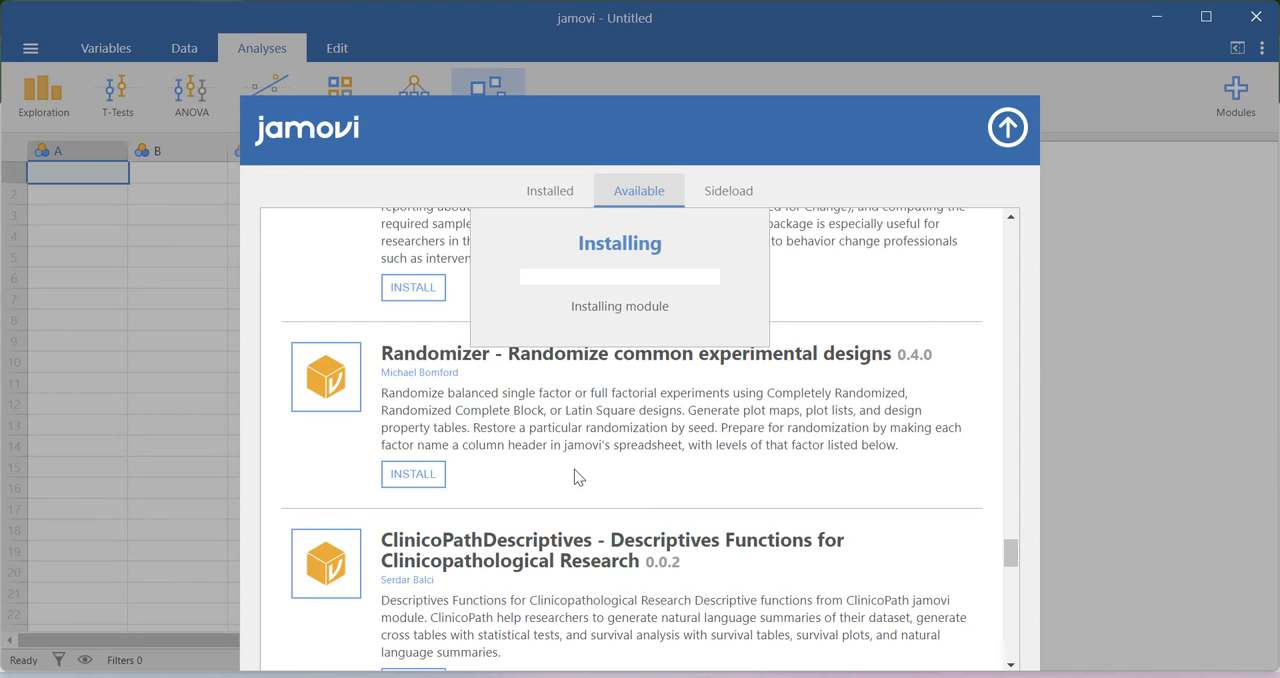
pyautogui.scroll(-3)
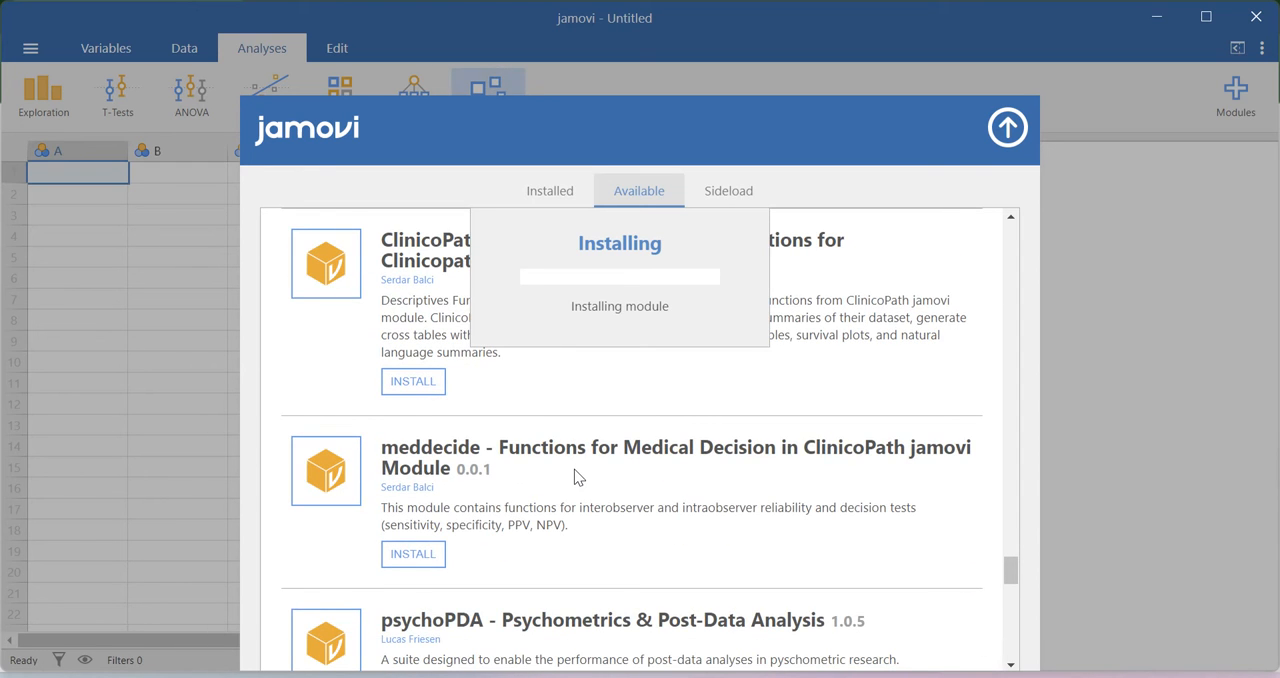
pyautogui.scroll(-3)
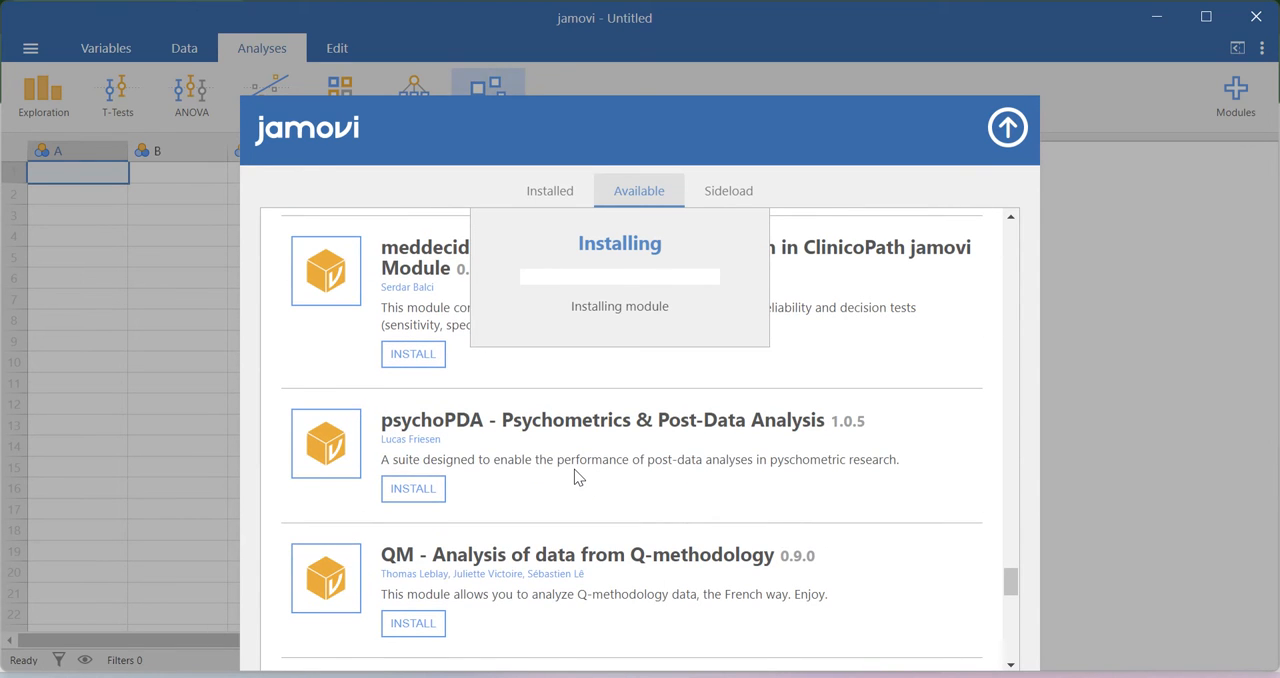
pyautogui.scroll(-3)
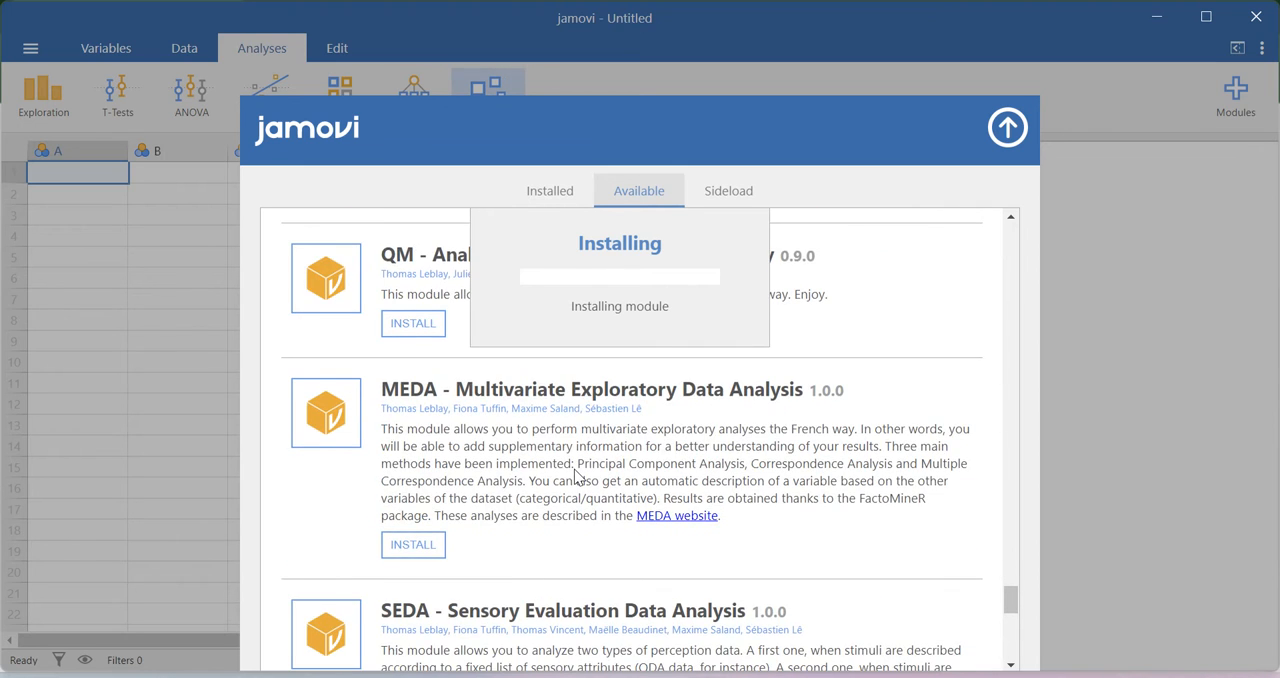
pyautogui.scroll(-3)
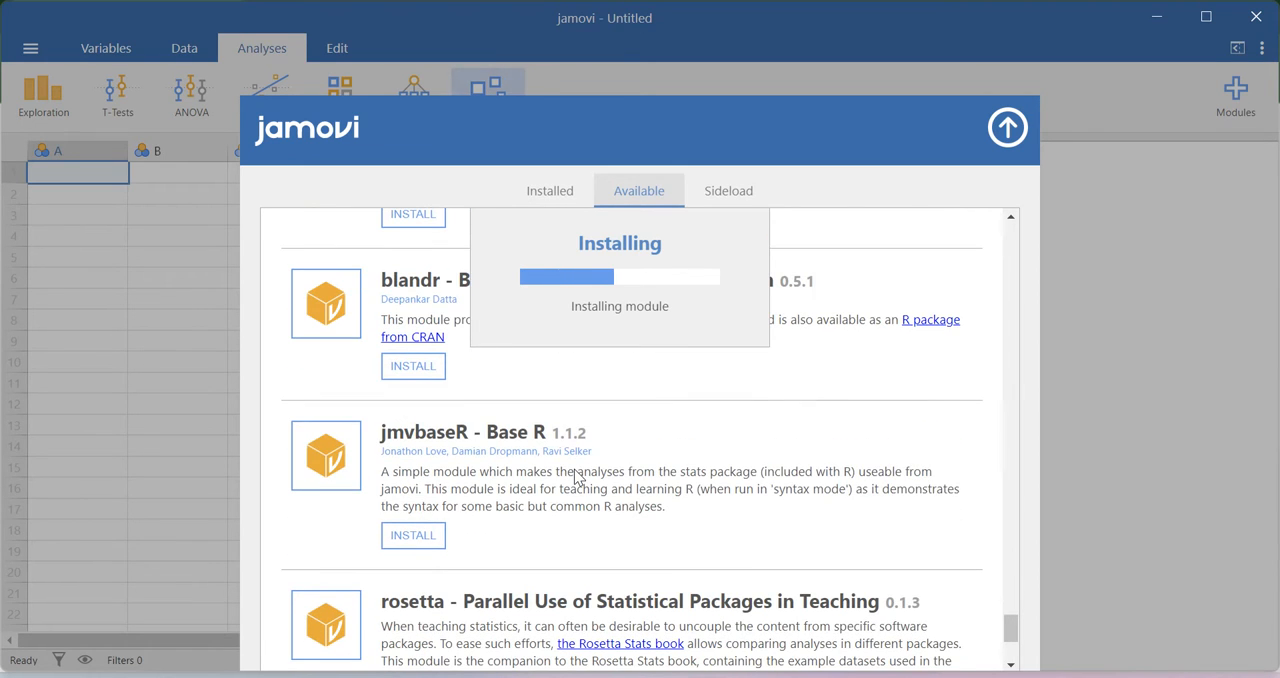
pyautogui.scroll(-3)
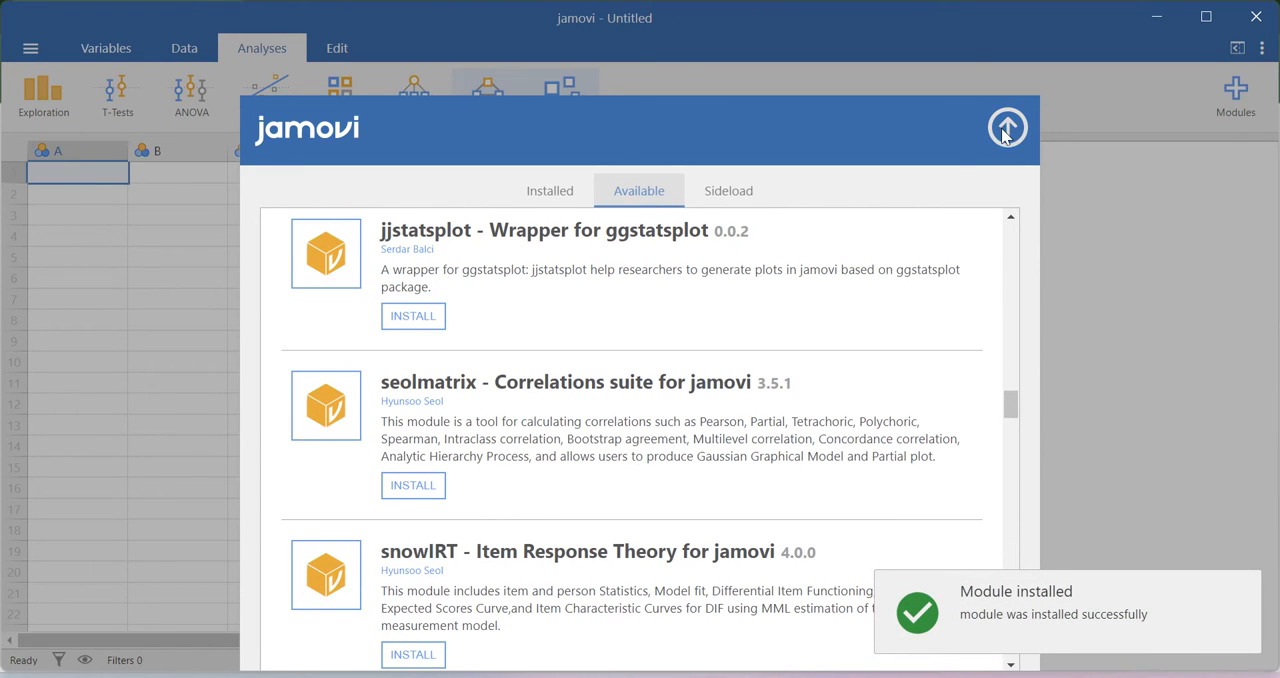
pyautogui.scroll(3)
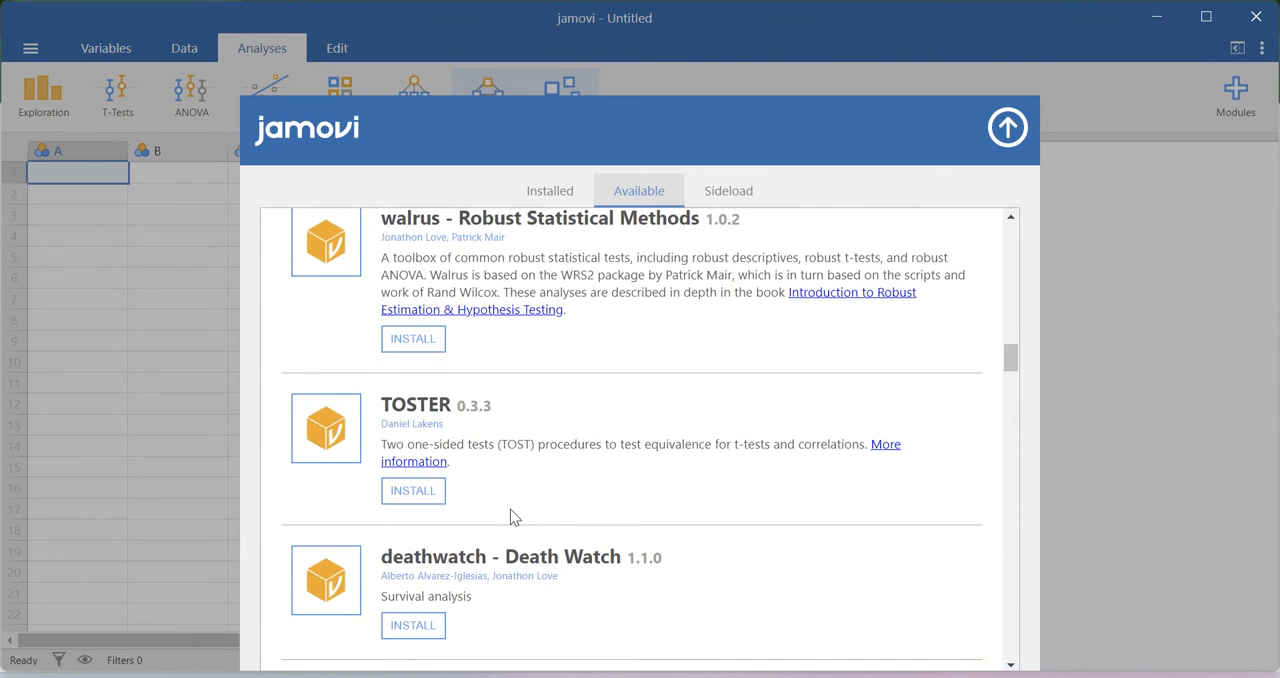
# Step: Start installing the jamm Advanced Mediation Models module from the library
pyautogui.scroll(3)
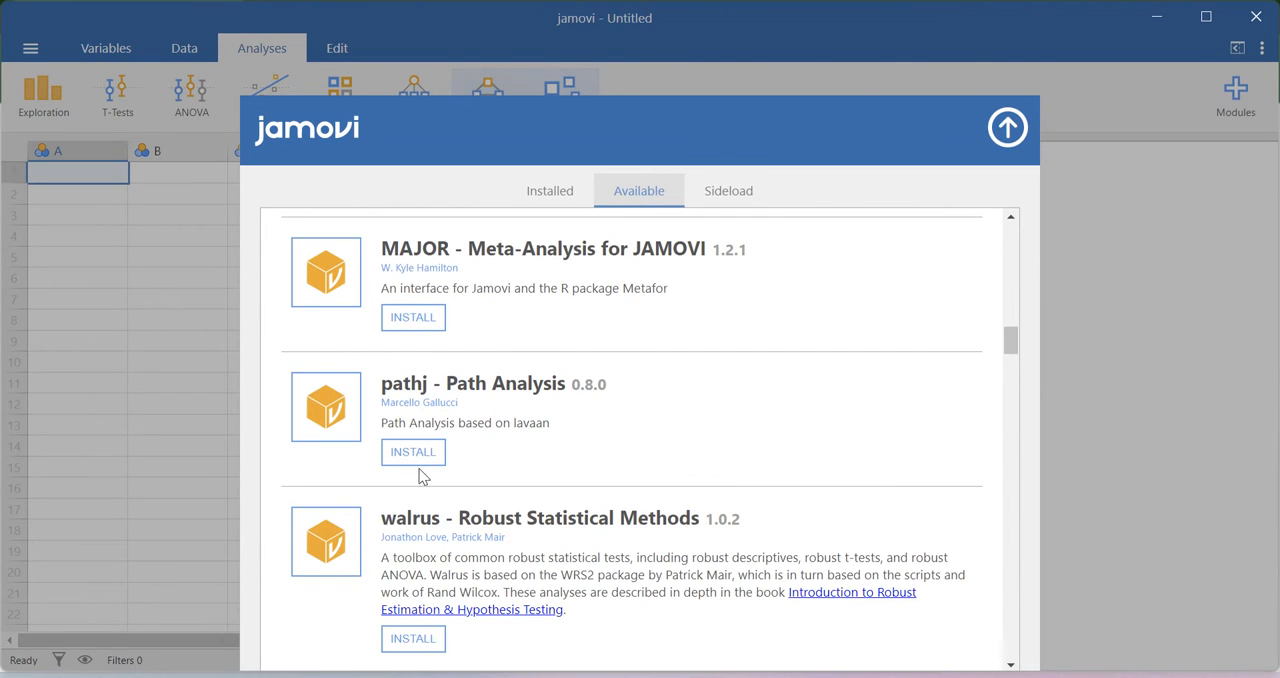
pyautogui.click(412, 452)
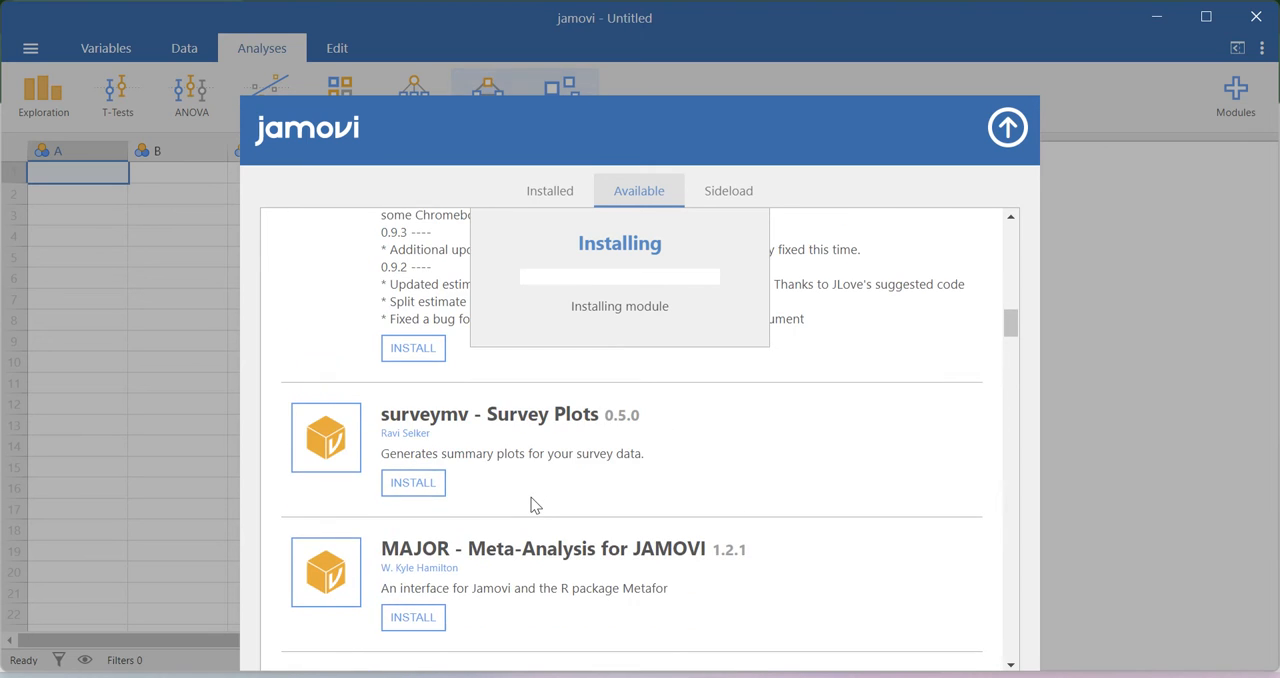
pyautogui.scroll(-3)
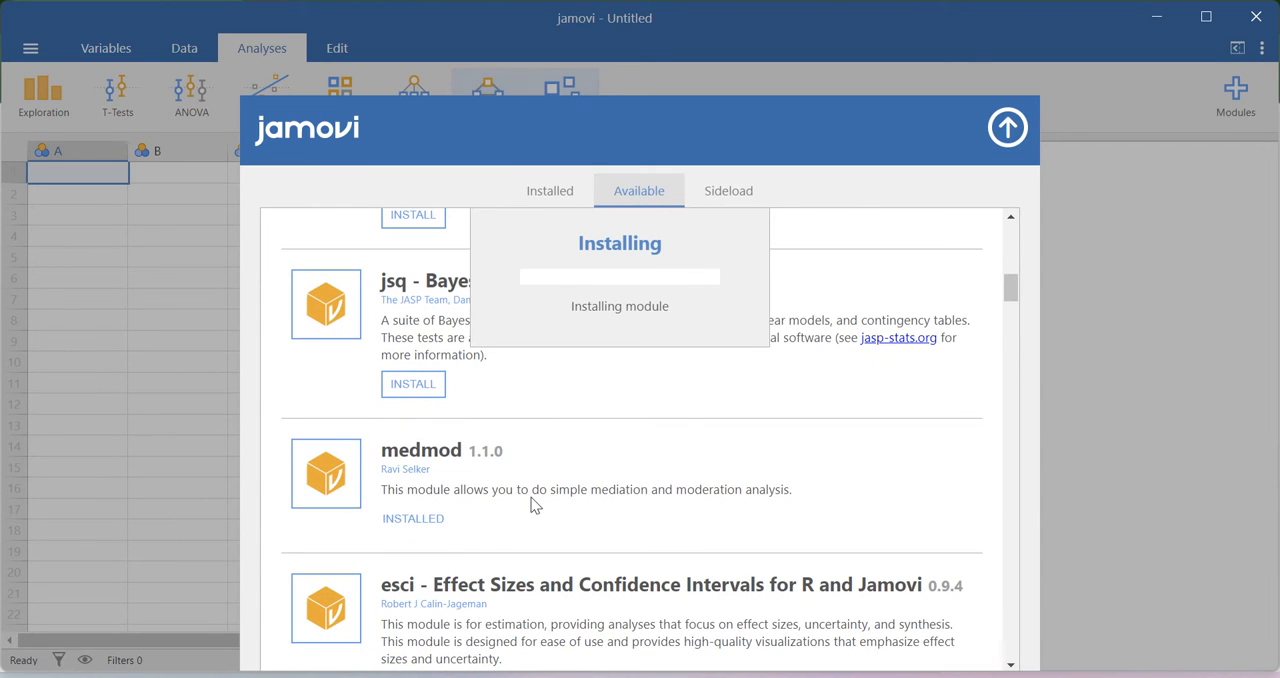
pyautogui.scroll(3)
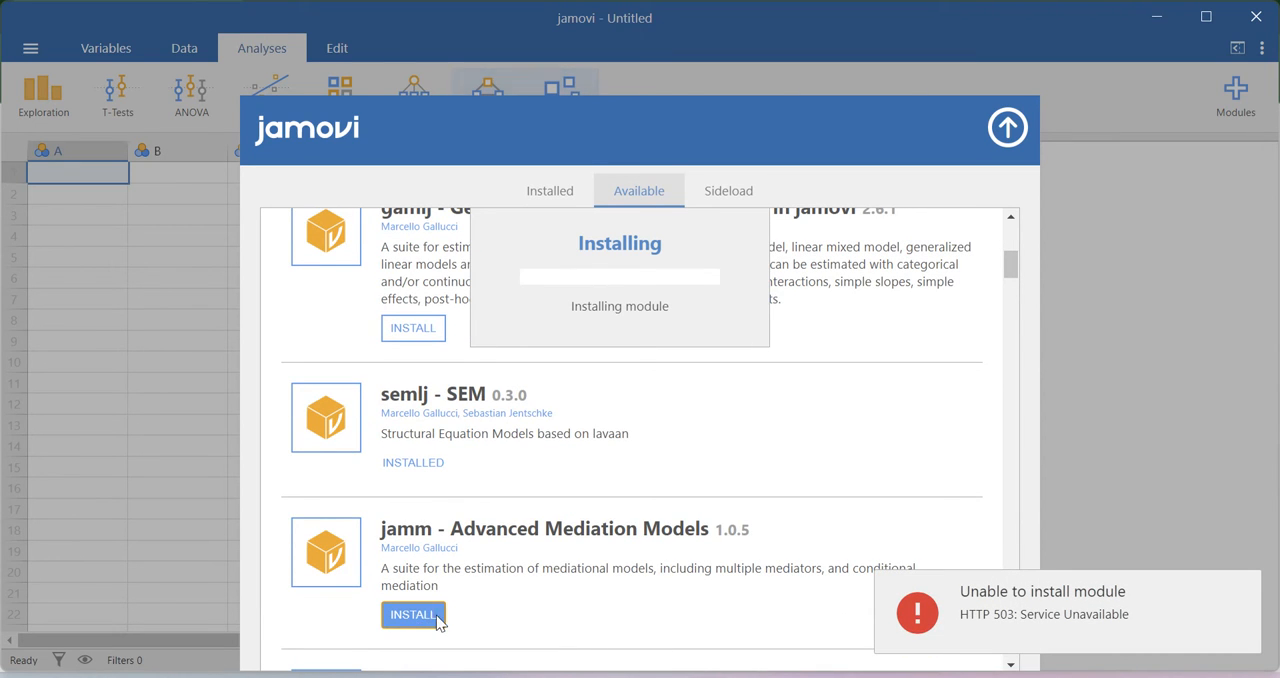
pyautogui.moveTo(490, 554)
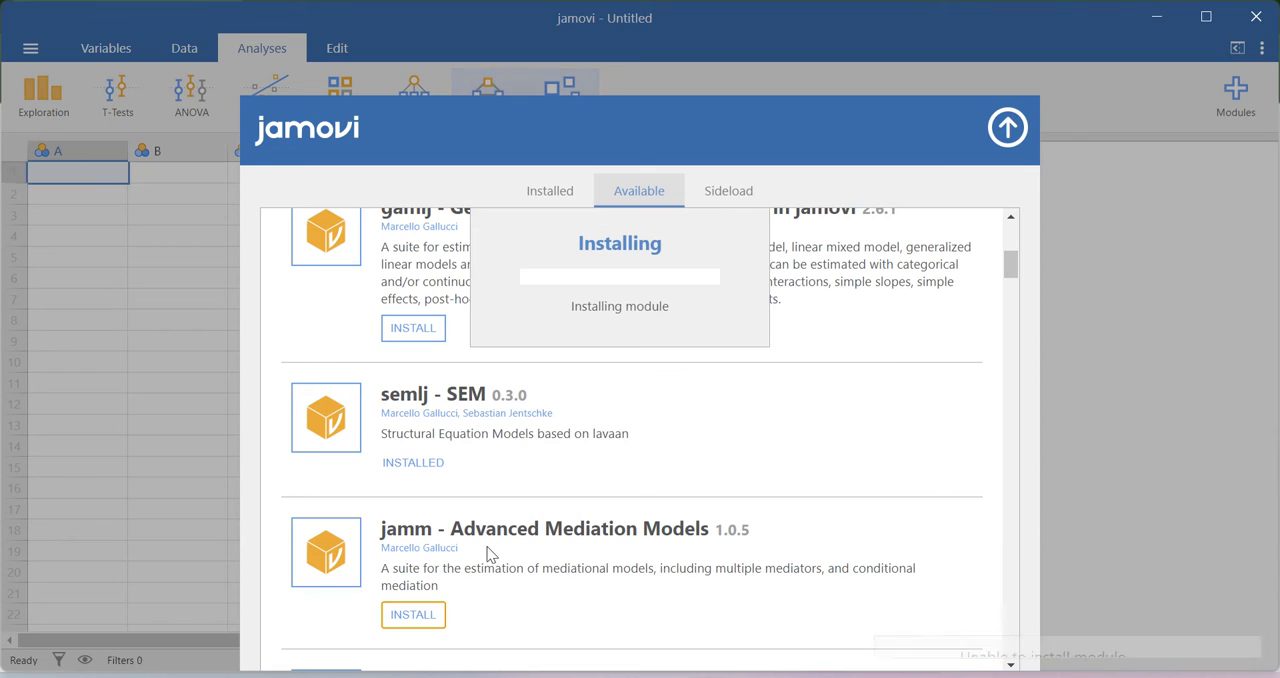
pyautogui.moveTo(1008, 128)
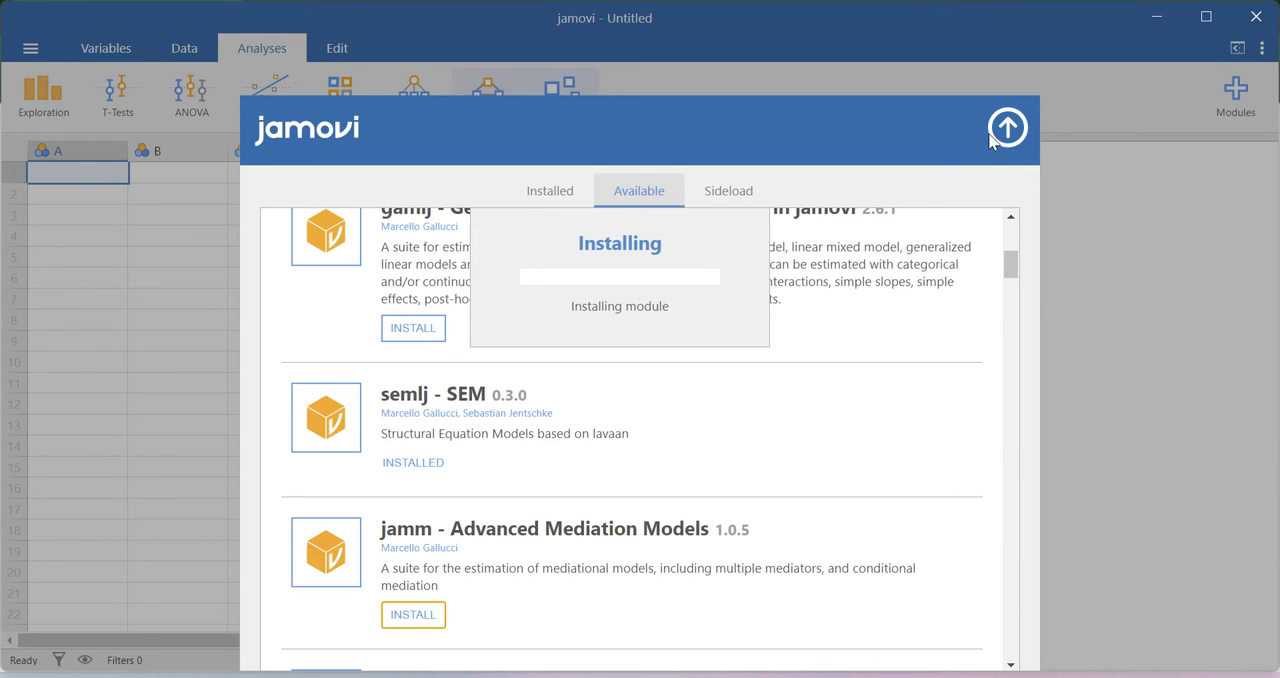
# Step: Leave the module library and start a new empty Structural Equation Models analysis
pyautogui.click(1008, 128)
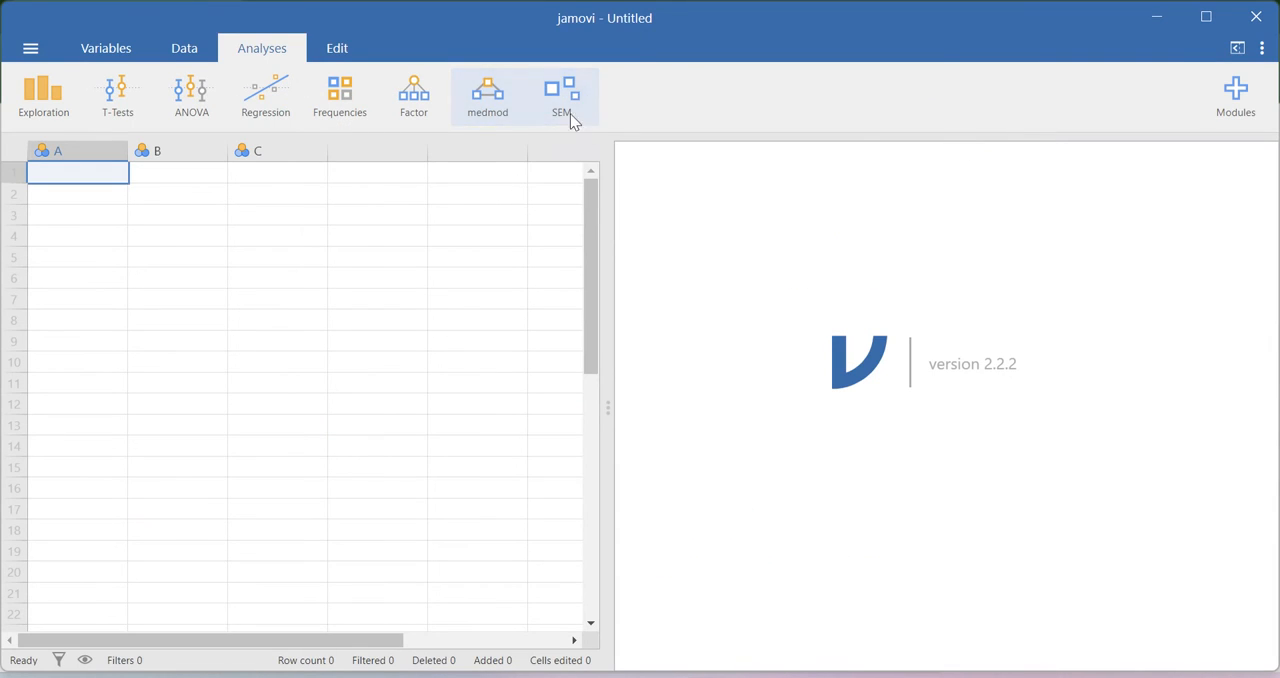
pyautogui.click(562, 96)
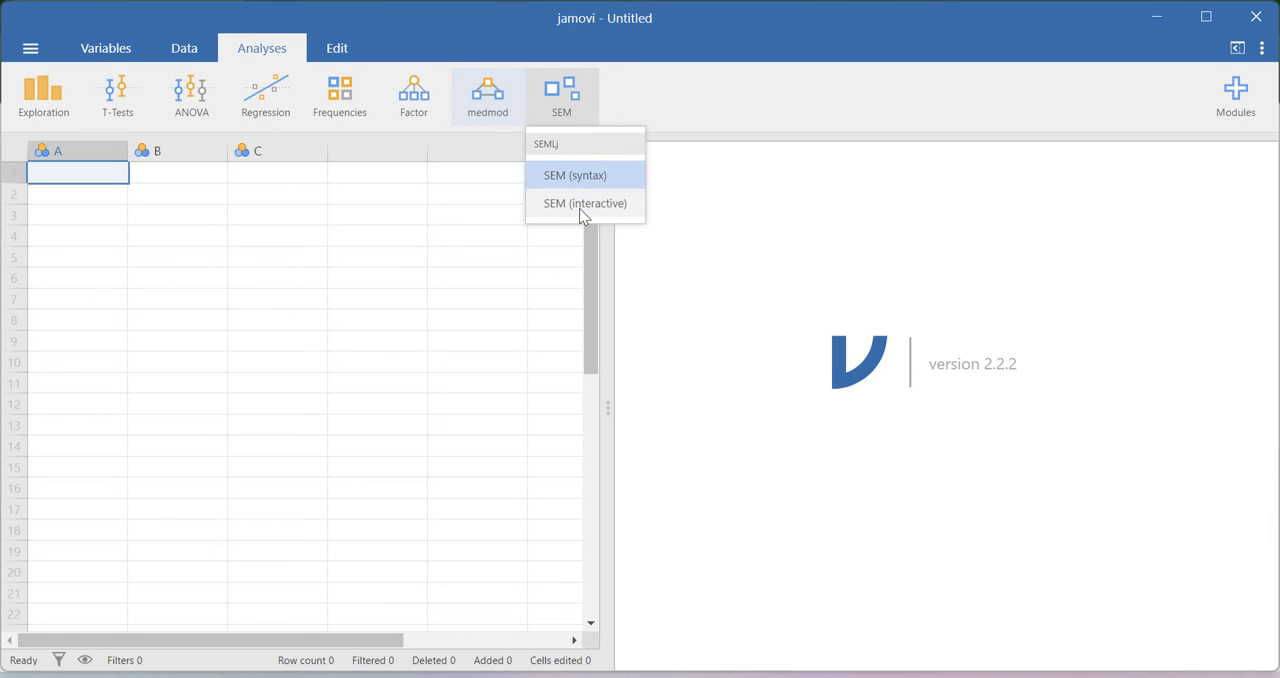
pyautogui.click(574, 174)
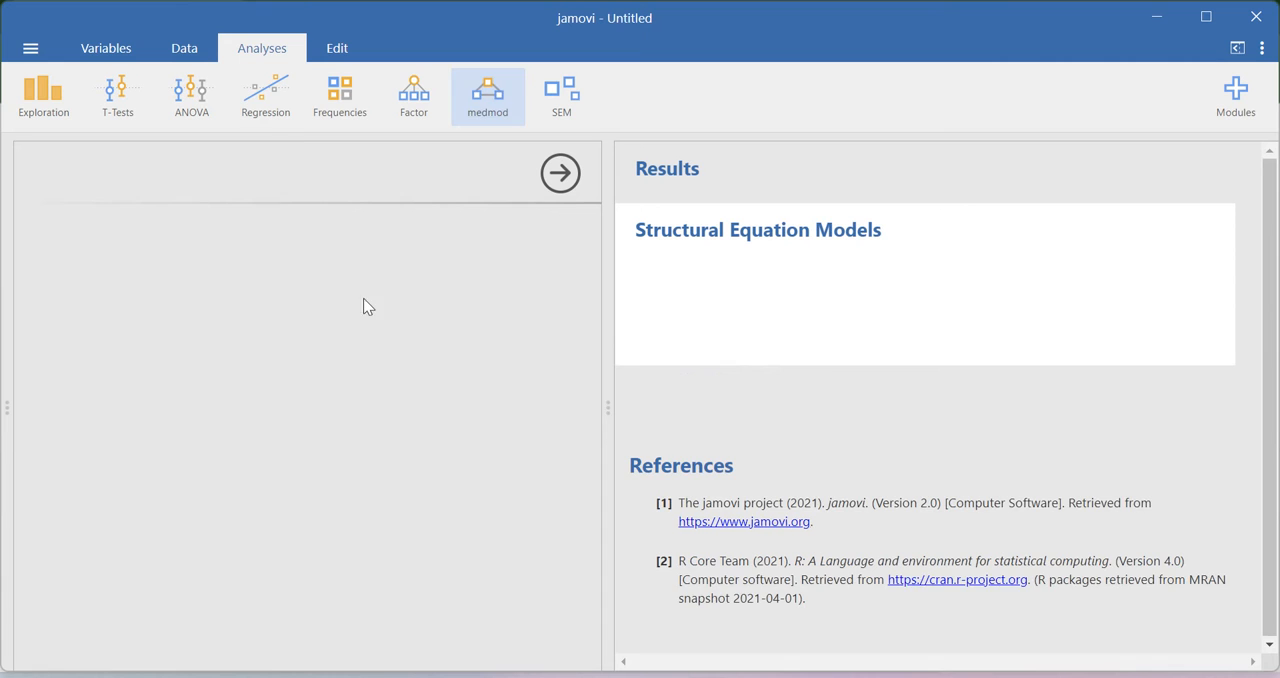
pyautogui.click(560, 96)
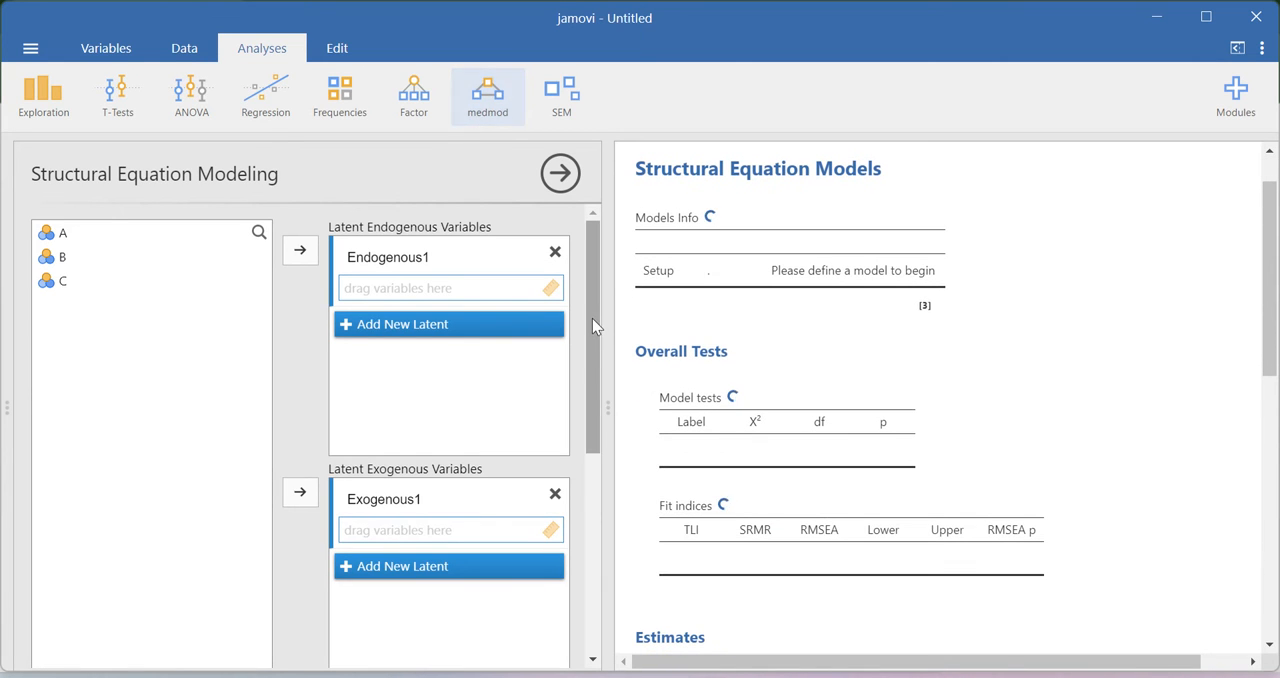
pyautogui.click(560, 172)
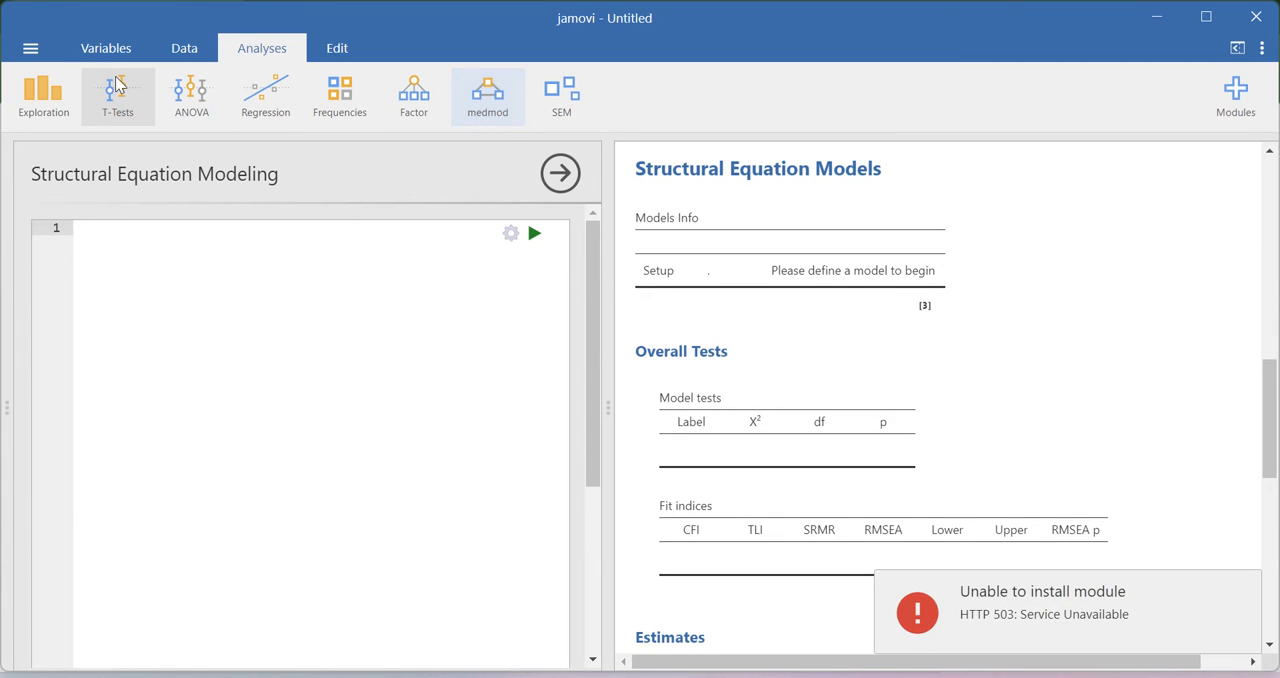
pyautogui.moveTo(30, 48)
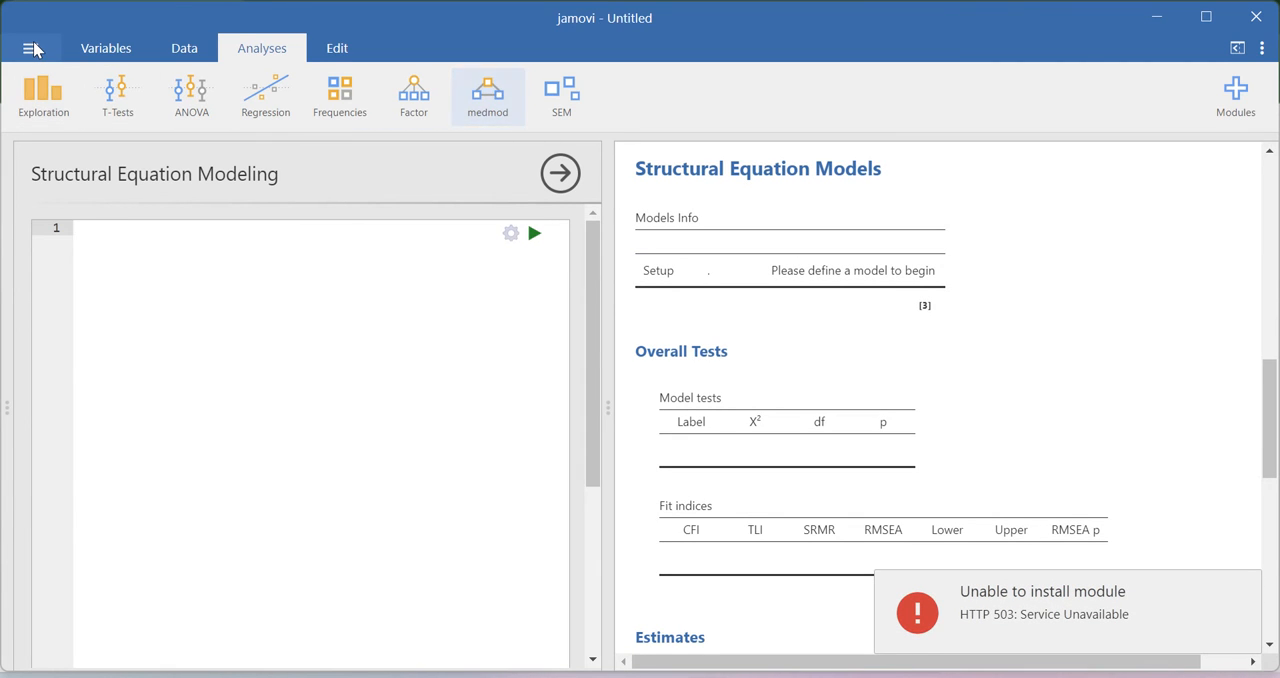
# Step: Load the wfb data file from this PC into the spreadsheet
pyautogui.click(32, 48)
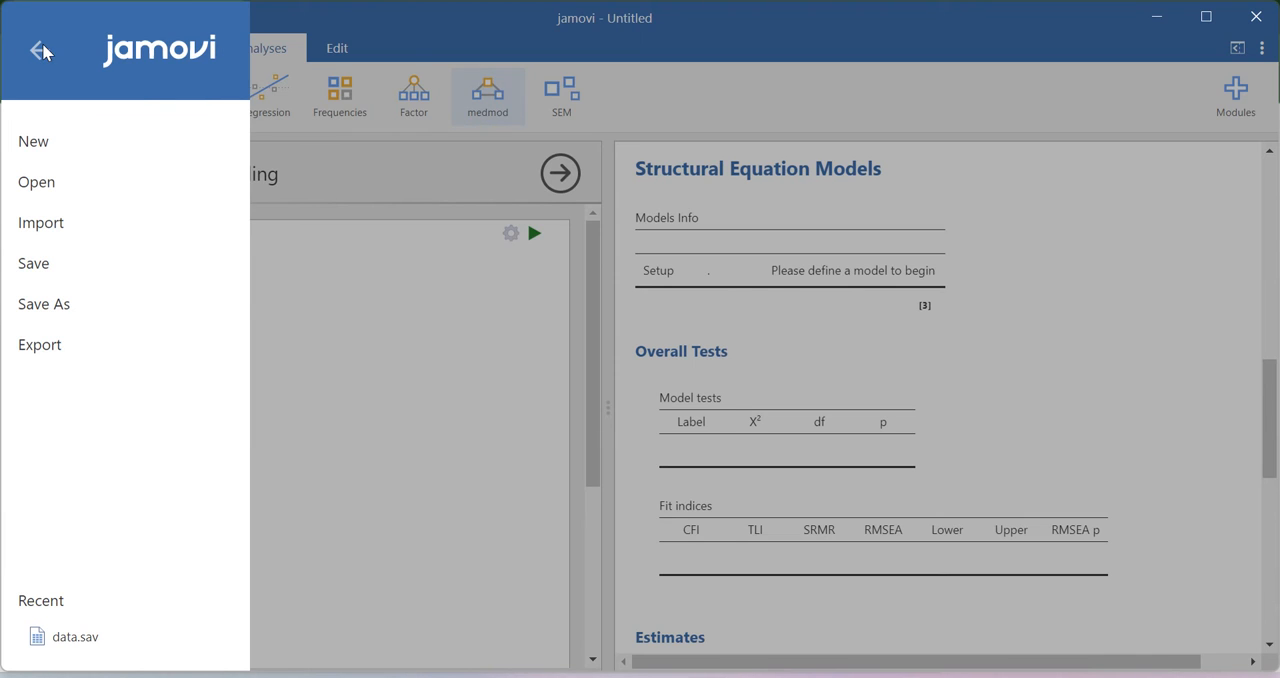
pyautogui.moveTo(38, 62)
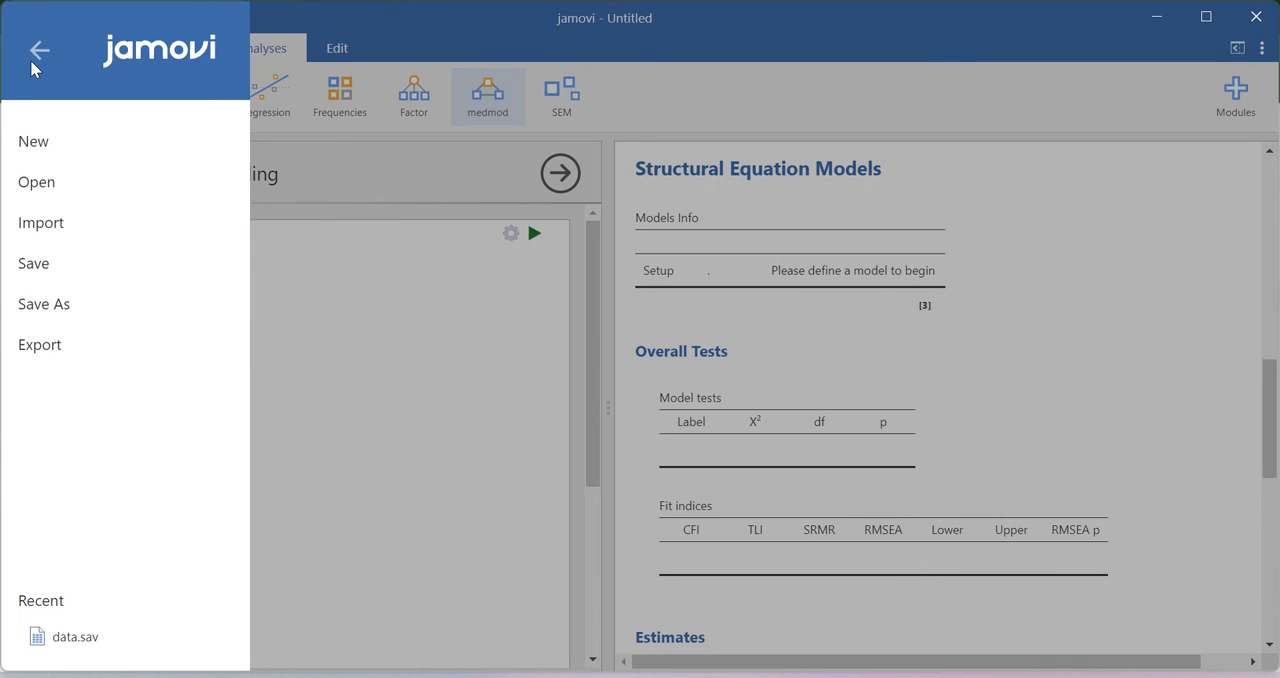
pyautogui.moveTo(36, 182)
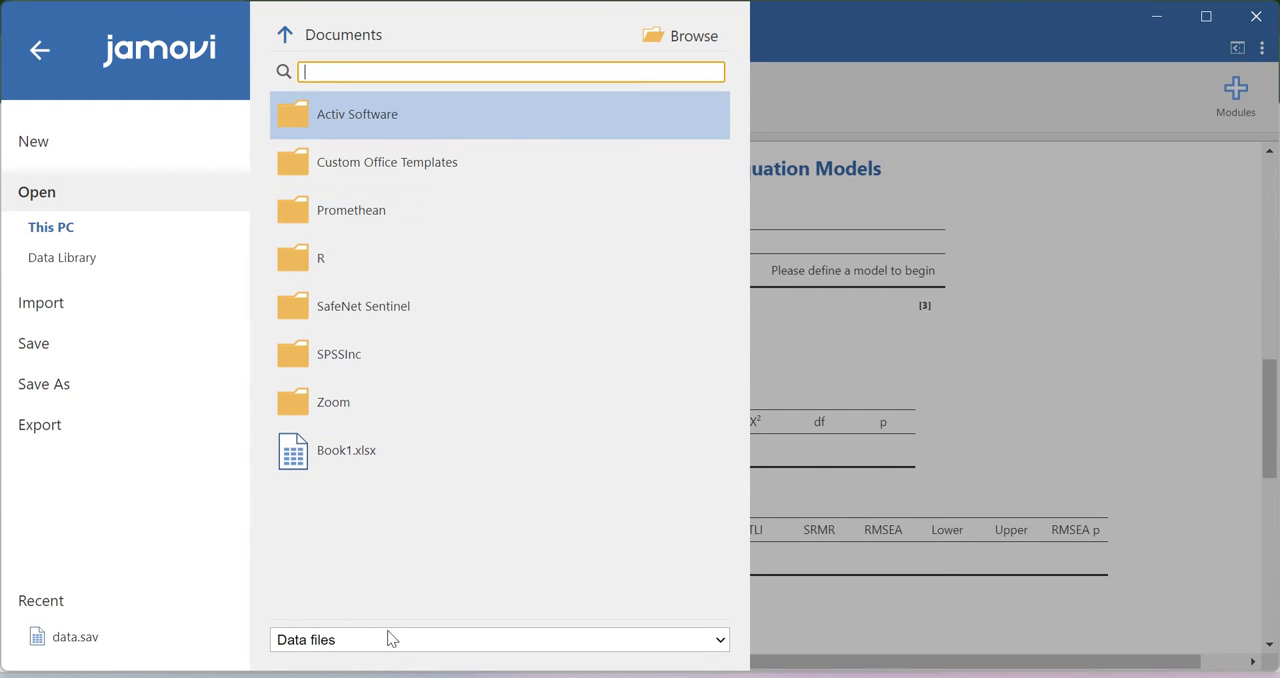
pyautogui.click(680, 36)
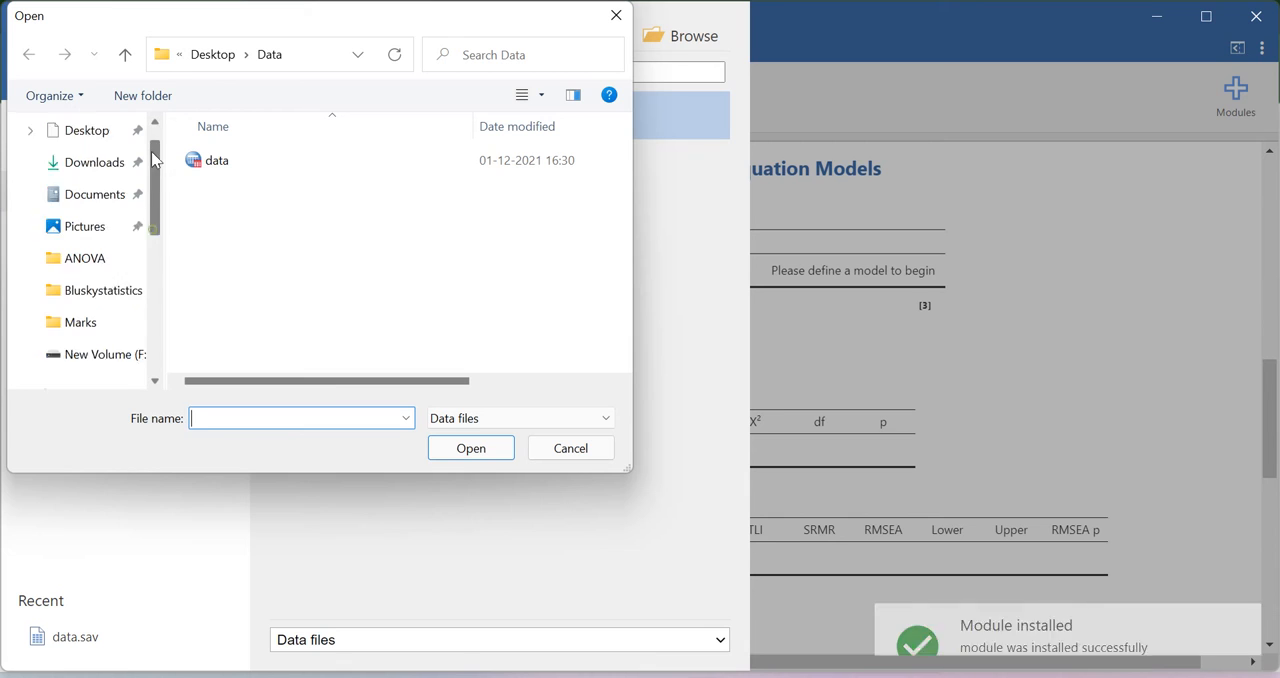
pyautogui.click(86, 170)
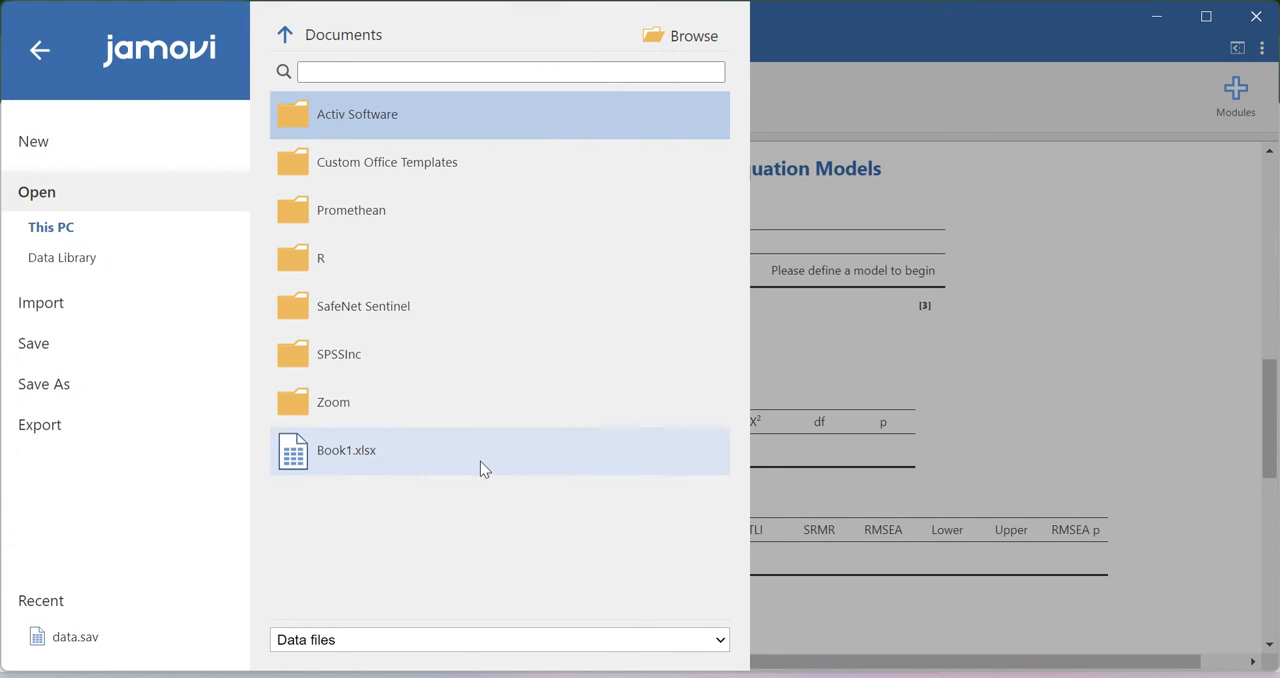
pyautogui.doubleClick(346, 450)
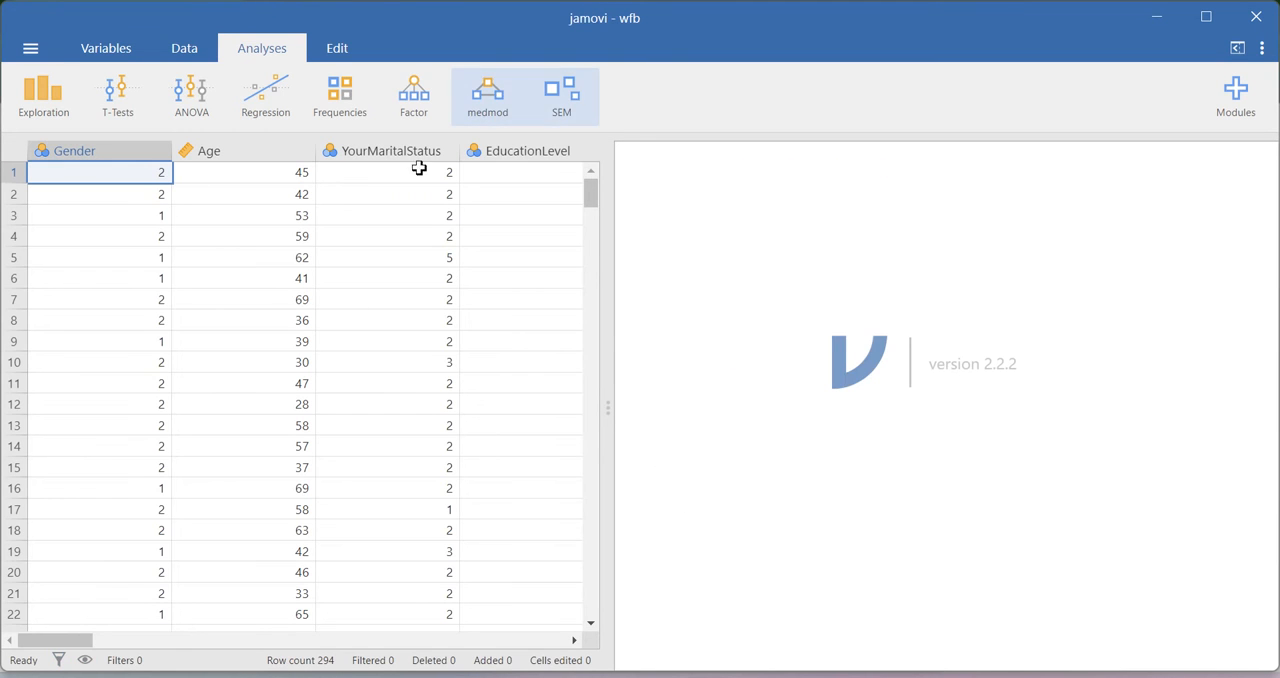
pyautogui.moveTo(418, 196)
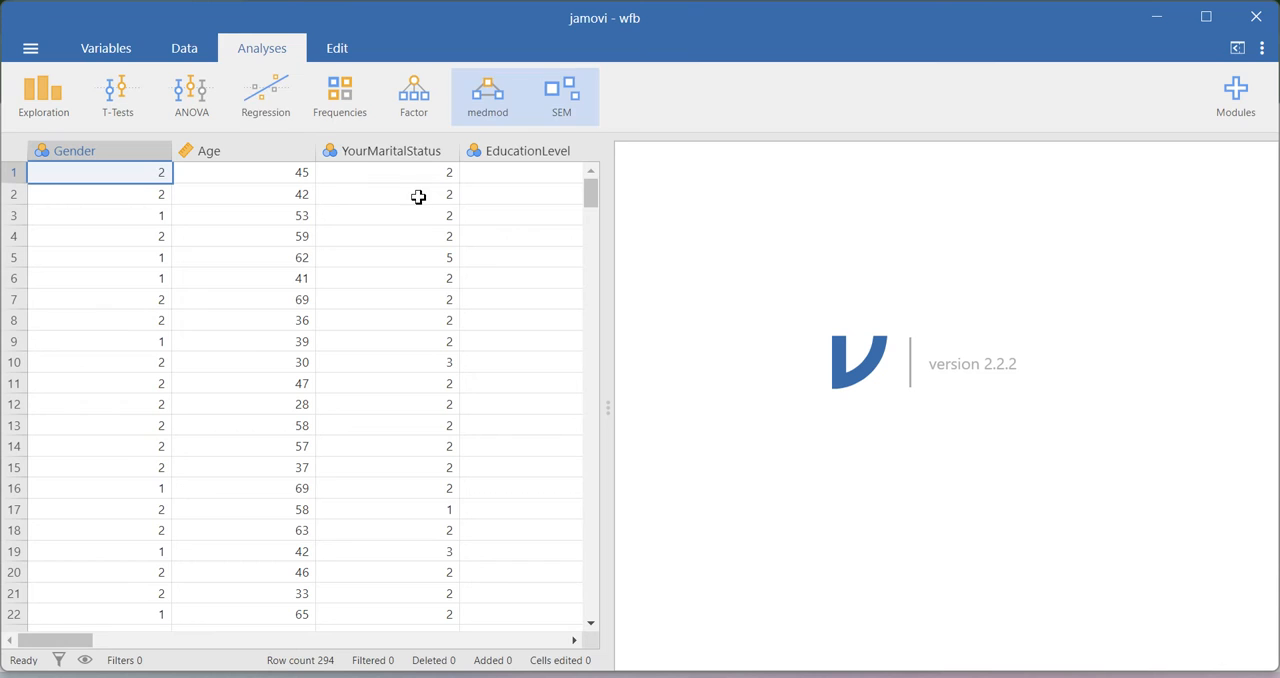
pyautogui.moveTo(340, 96)
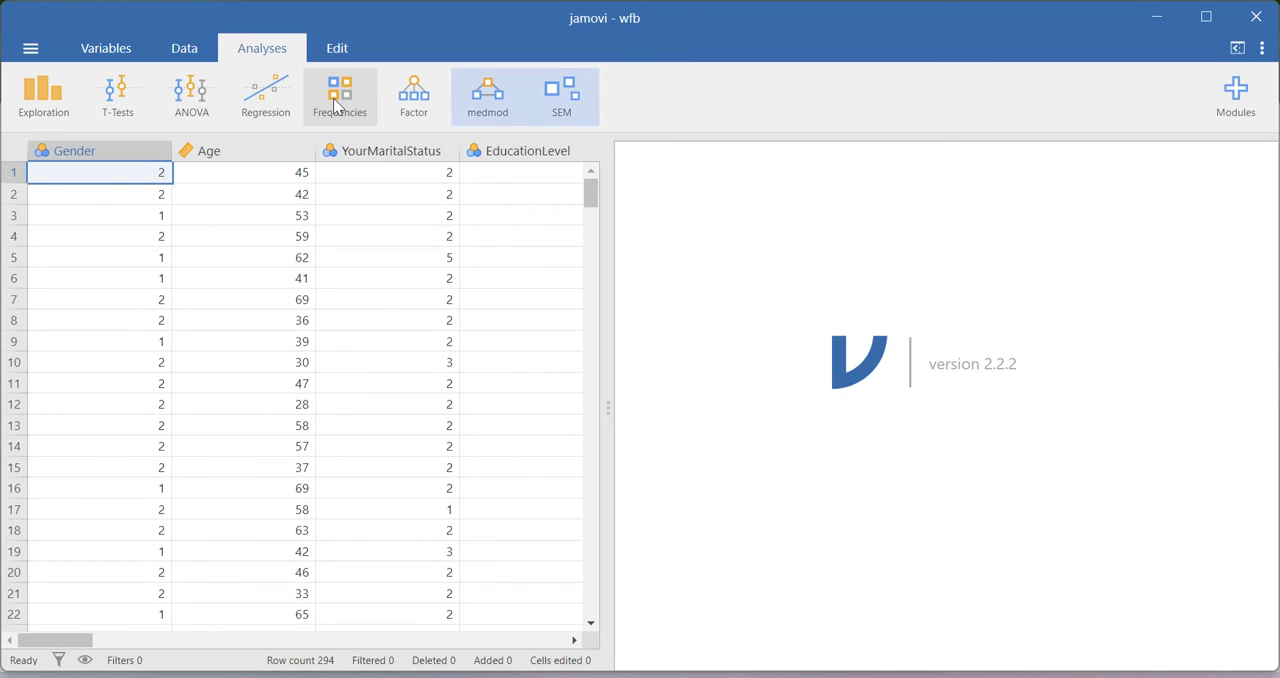
# Step: Check the Frequencies analyses, then list the Exploration analyses
pyautogui.click(340, 96)
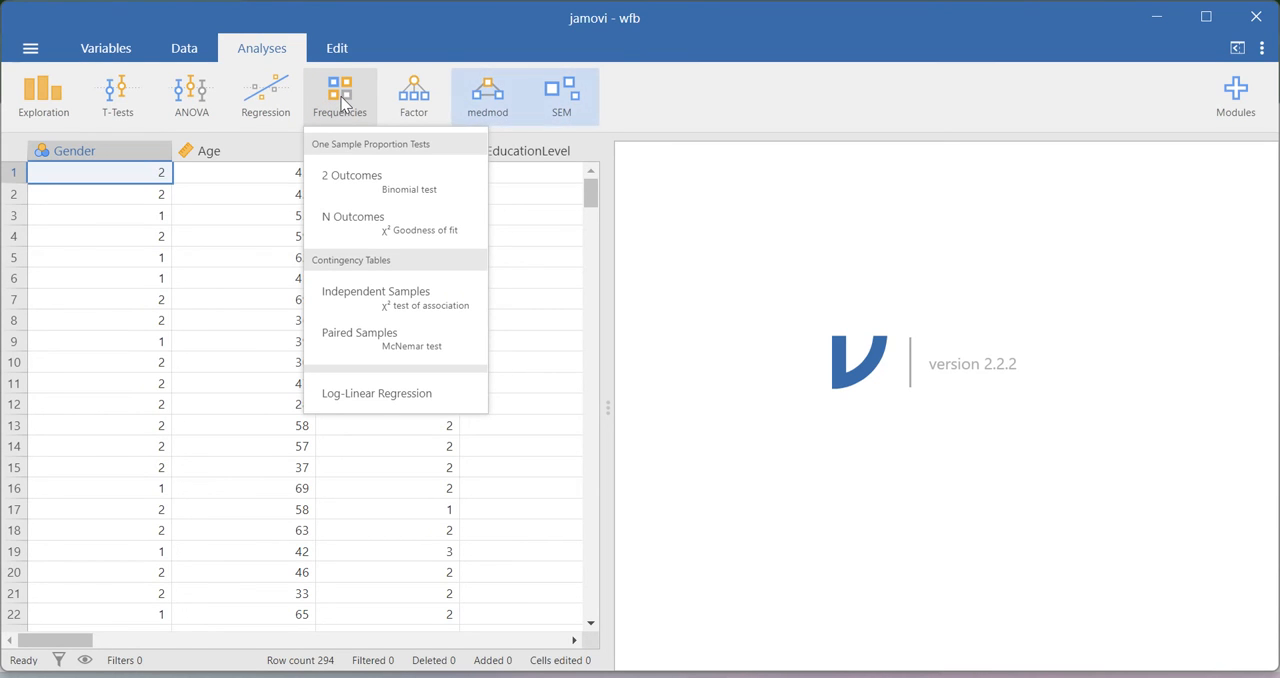
pyautogui.click(44, 96)
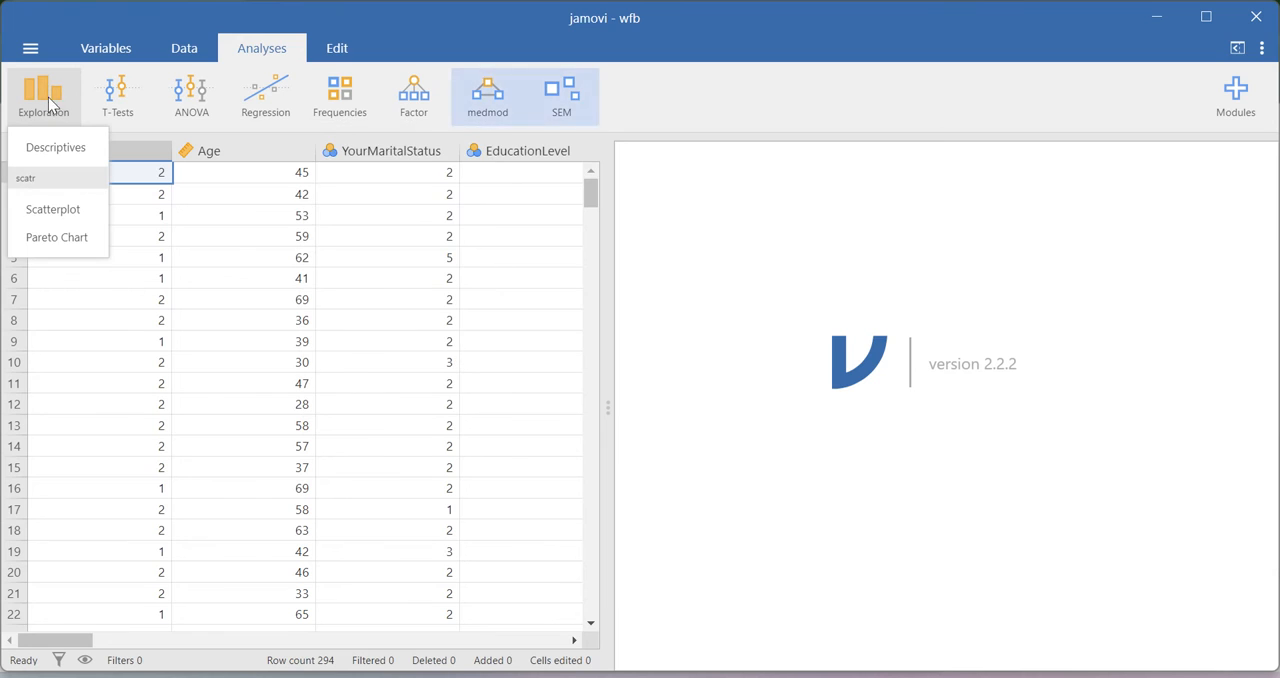
pyautogui.moveTo(56, 148)
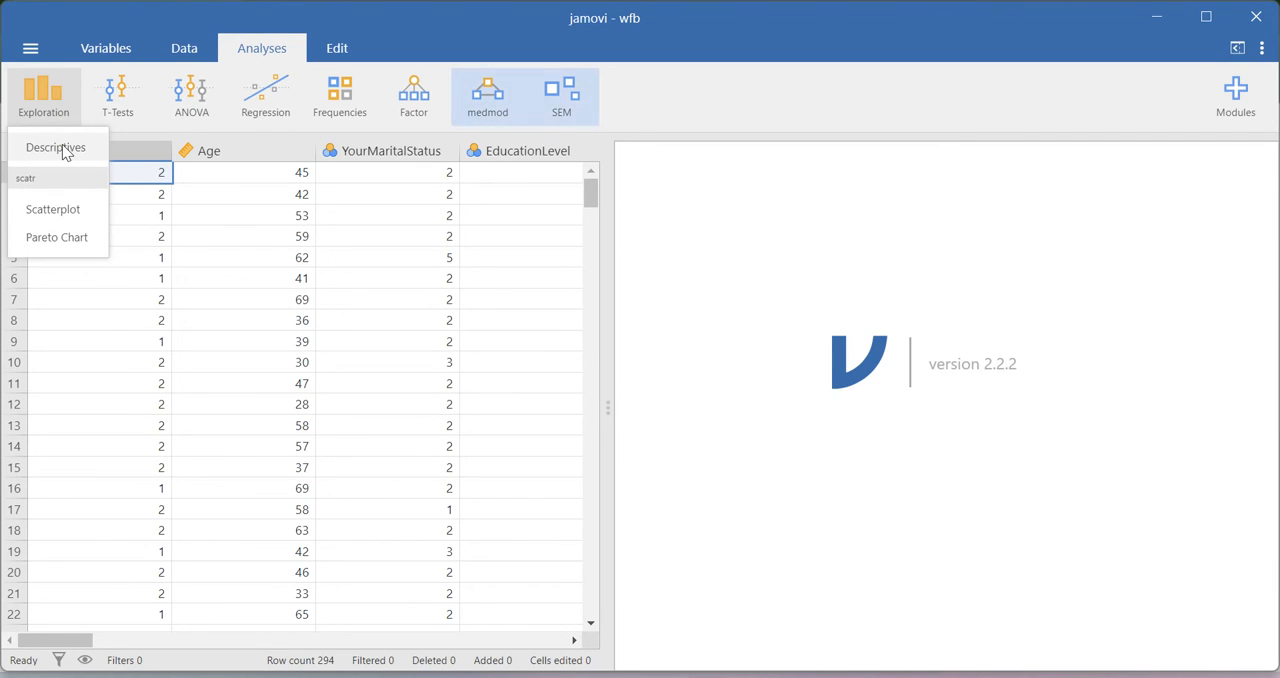
# Step: Run Descriptives on Age, WFB, JS, FS and LS with frequency tables on
pyautogui.click(56, 148)
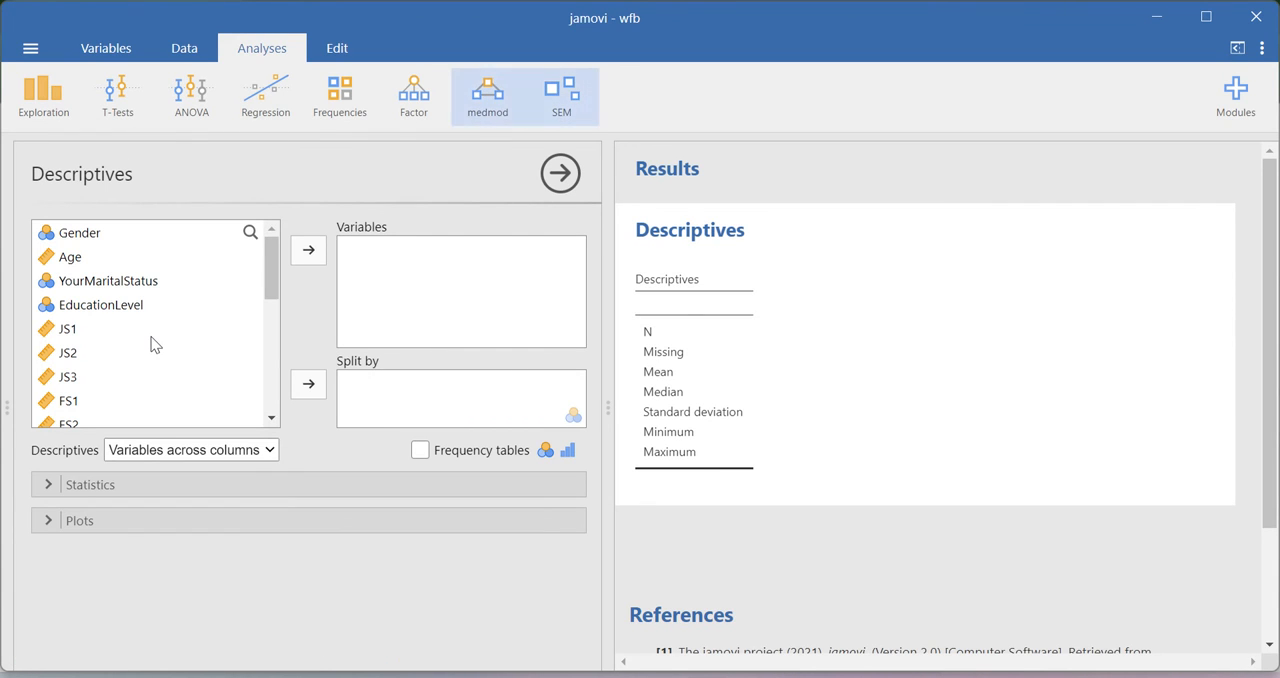
pyautogui.moveTo(140, 330)
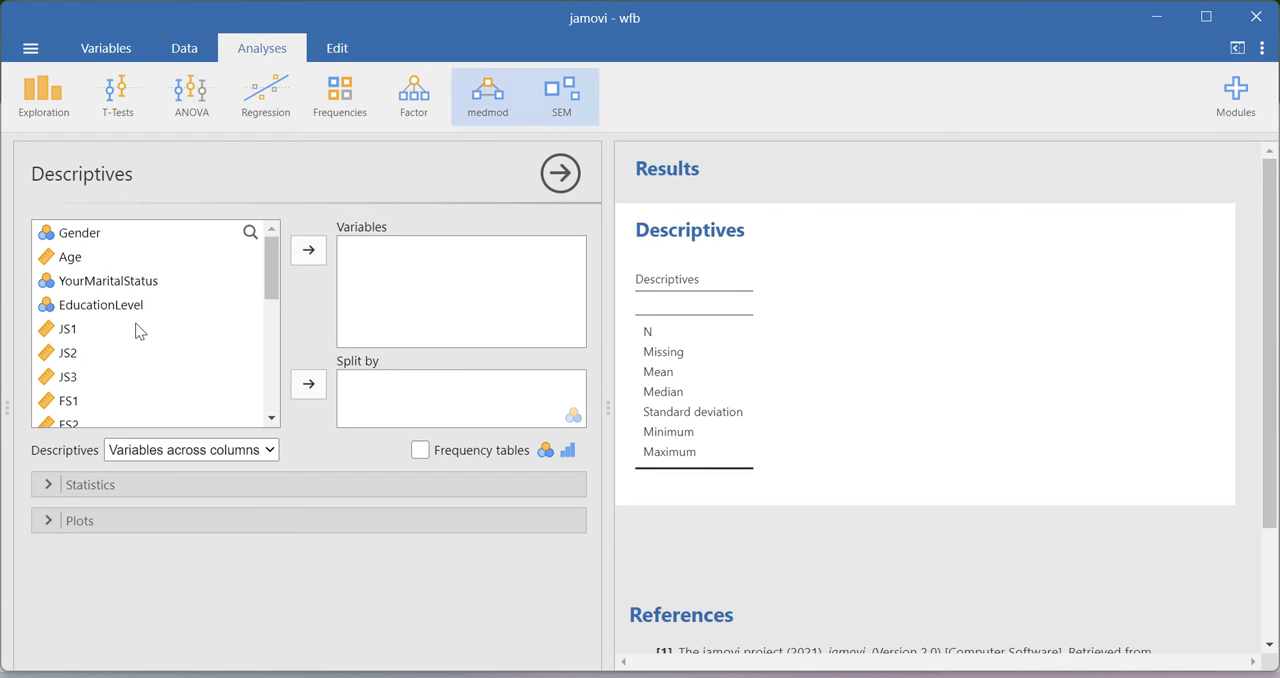
pyautogui.moveTo(116, 316)
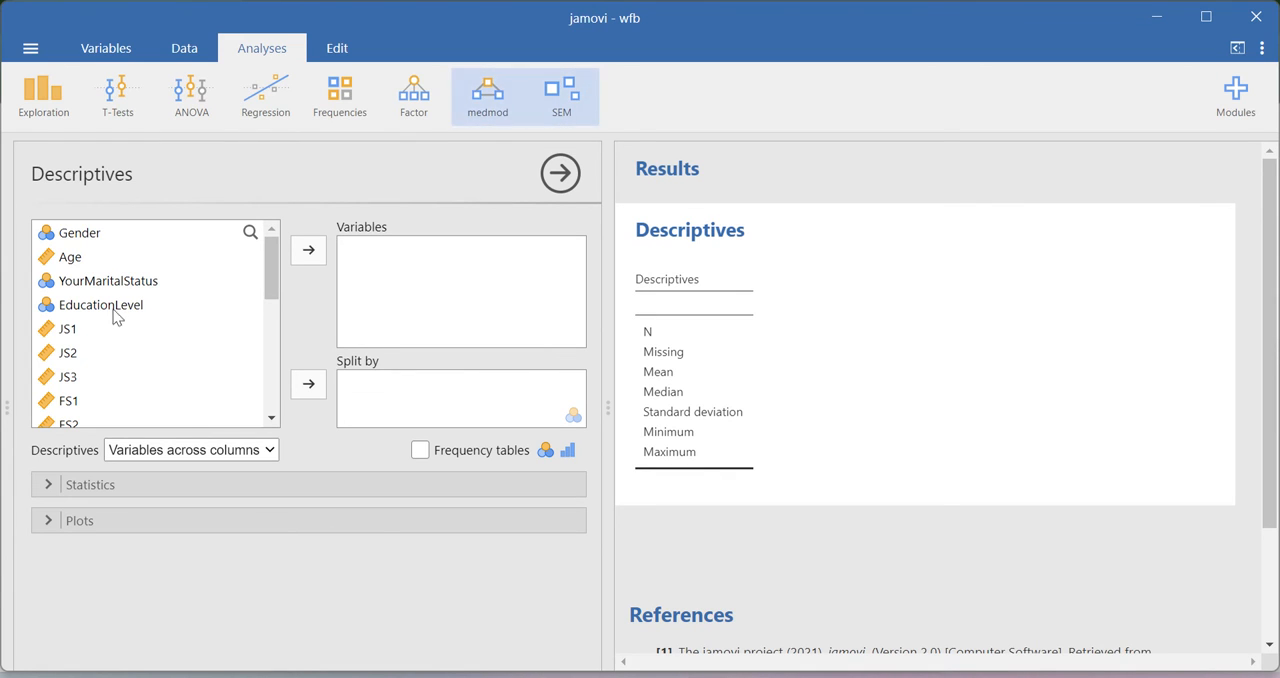
pyautogui.click(308, 250)
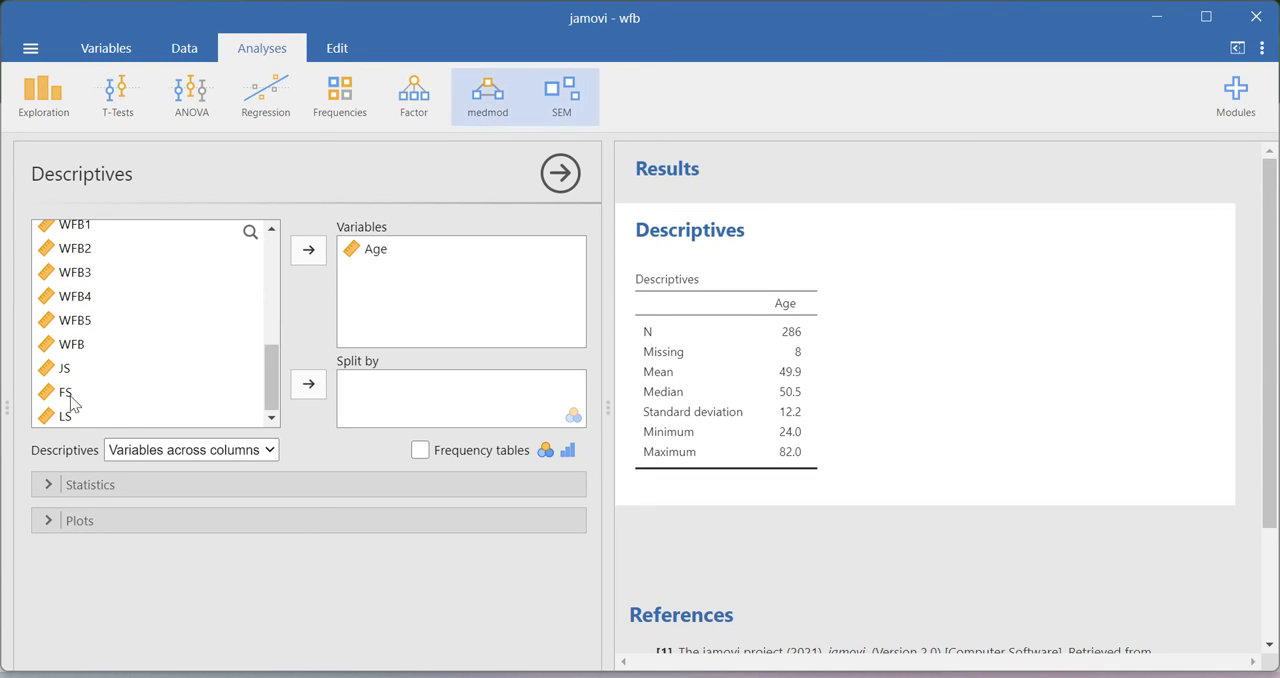
pyautogui.click(70, 344)
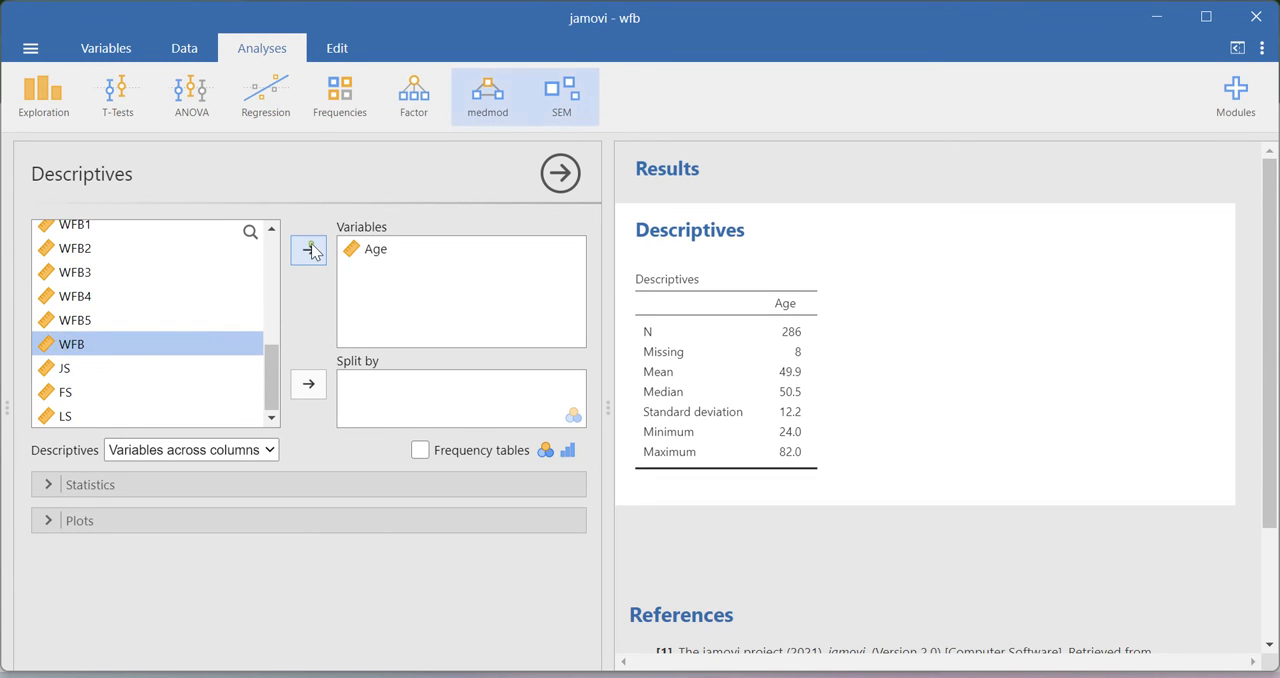
pyautogui.click(308, 248)
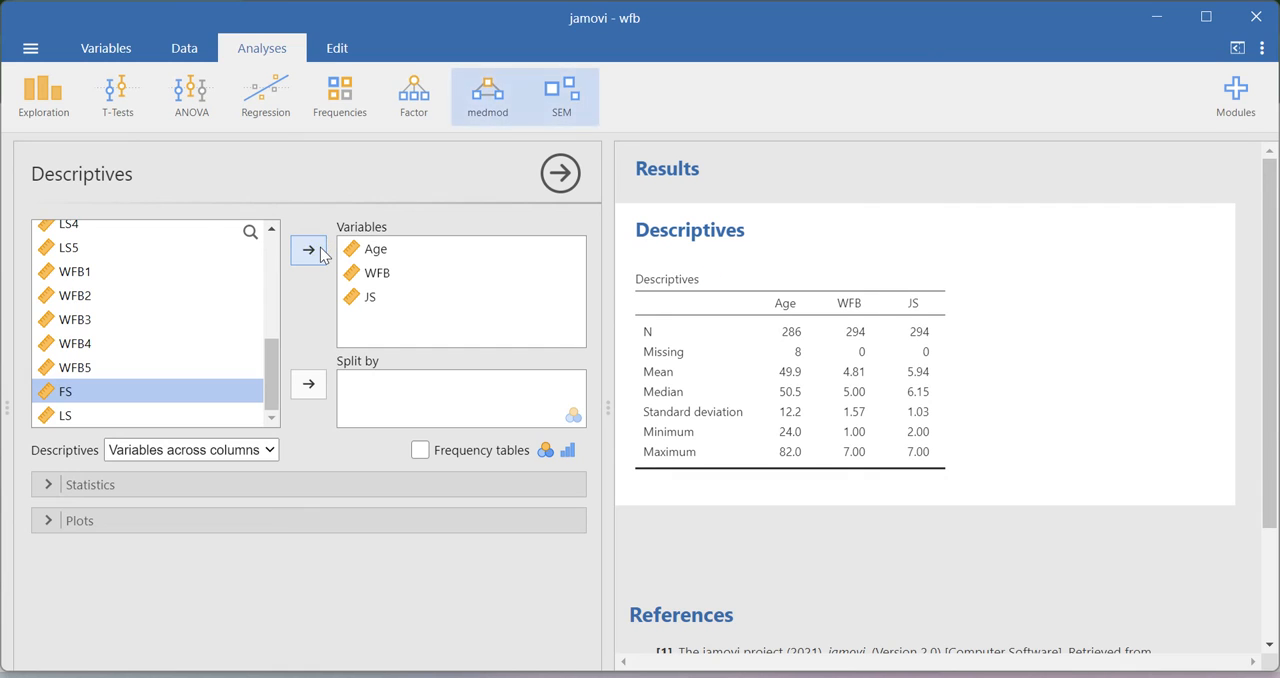
pyautogui.click(308, 250)
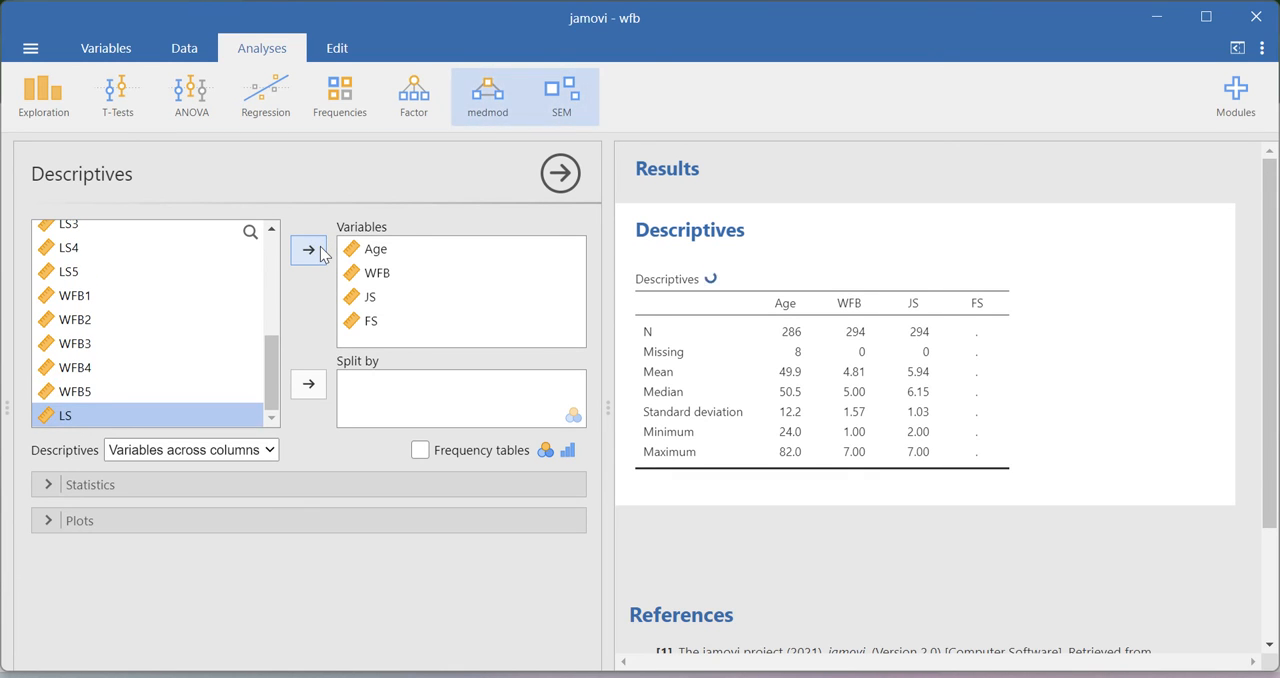
pyautogui.click(308, 248)
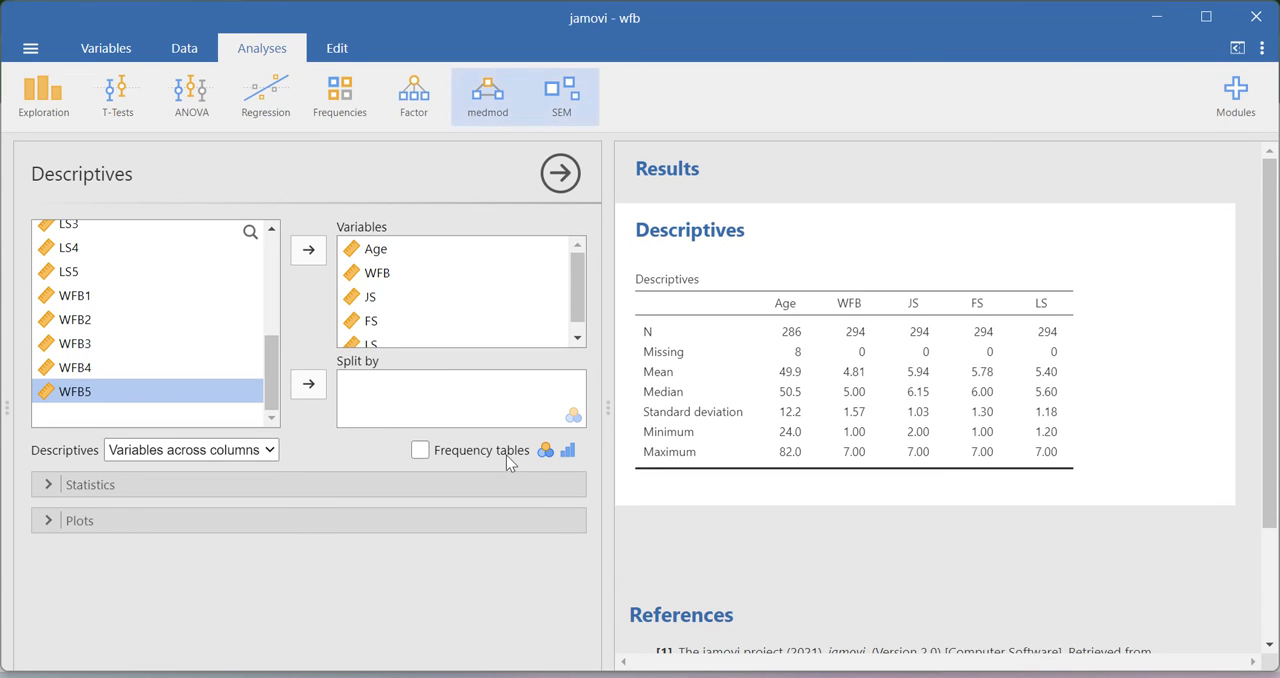
pyautogui.moveTo(448, 484)
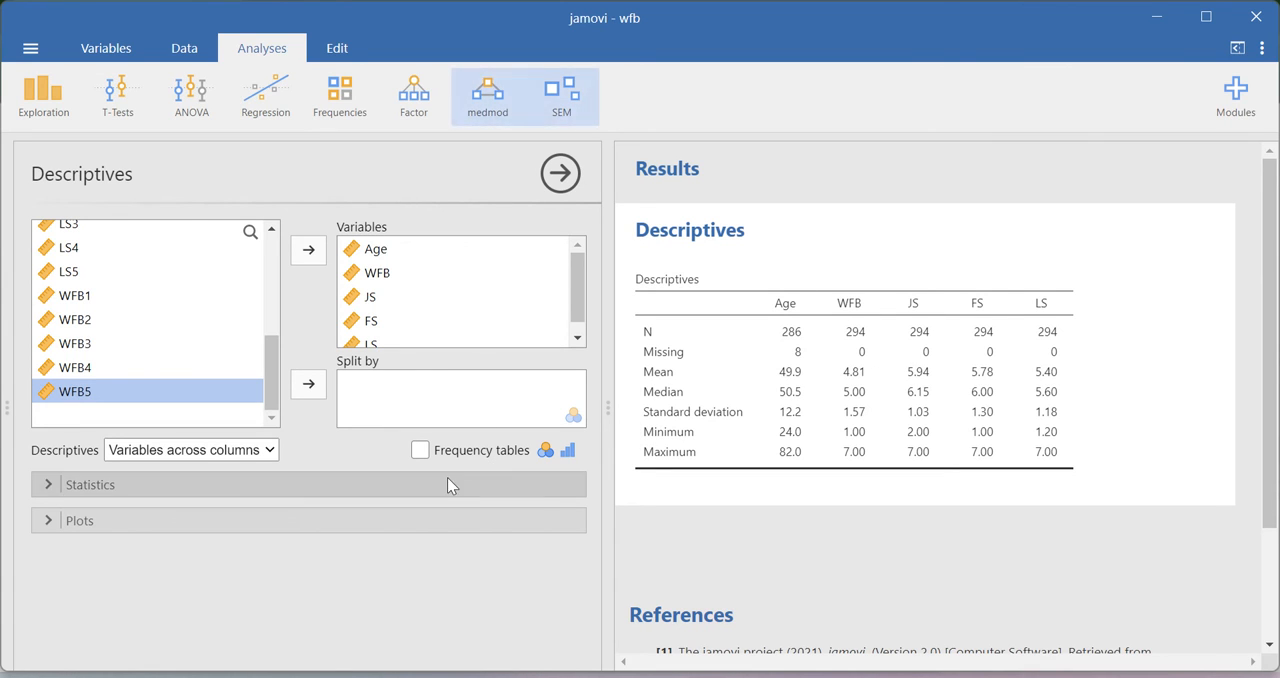
pyautogui.click(420, 450)
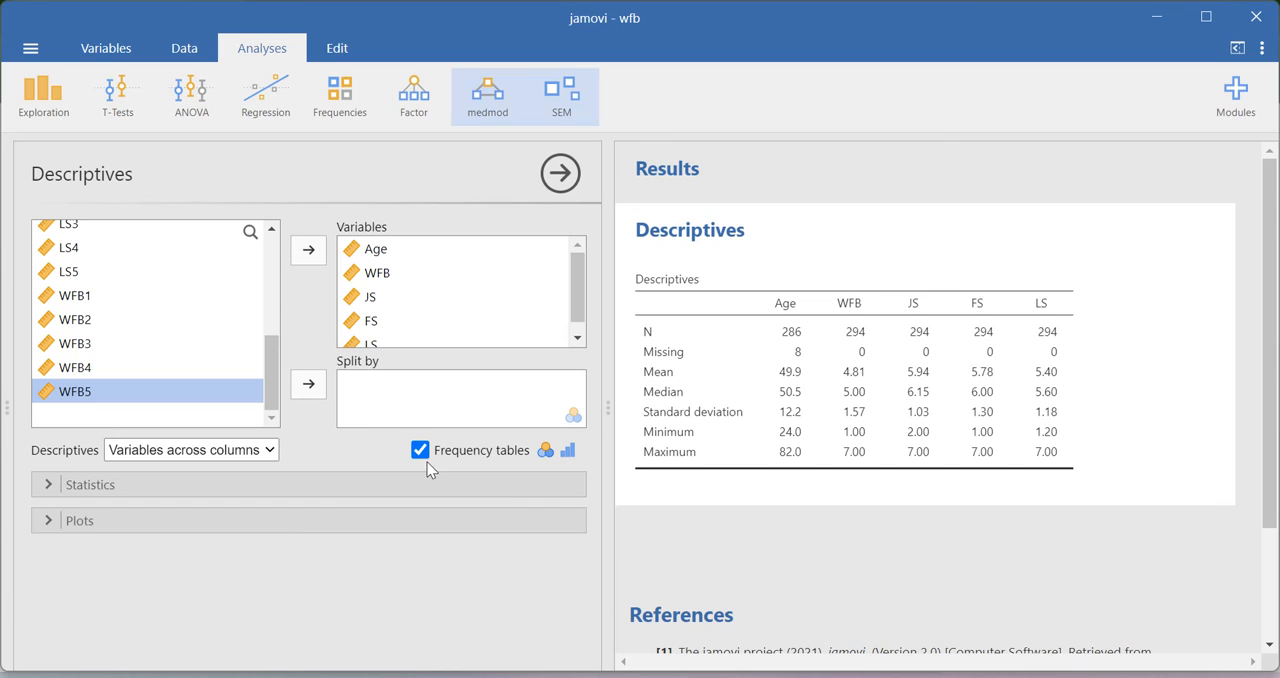
pyautogui.moveTo(576, 464)
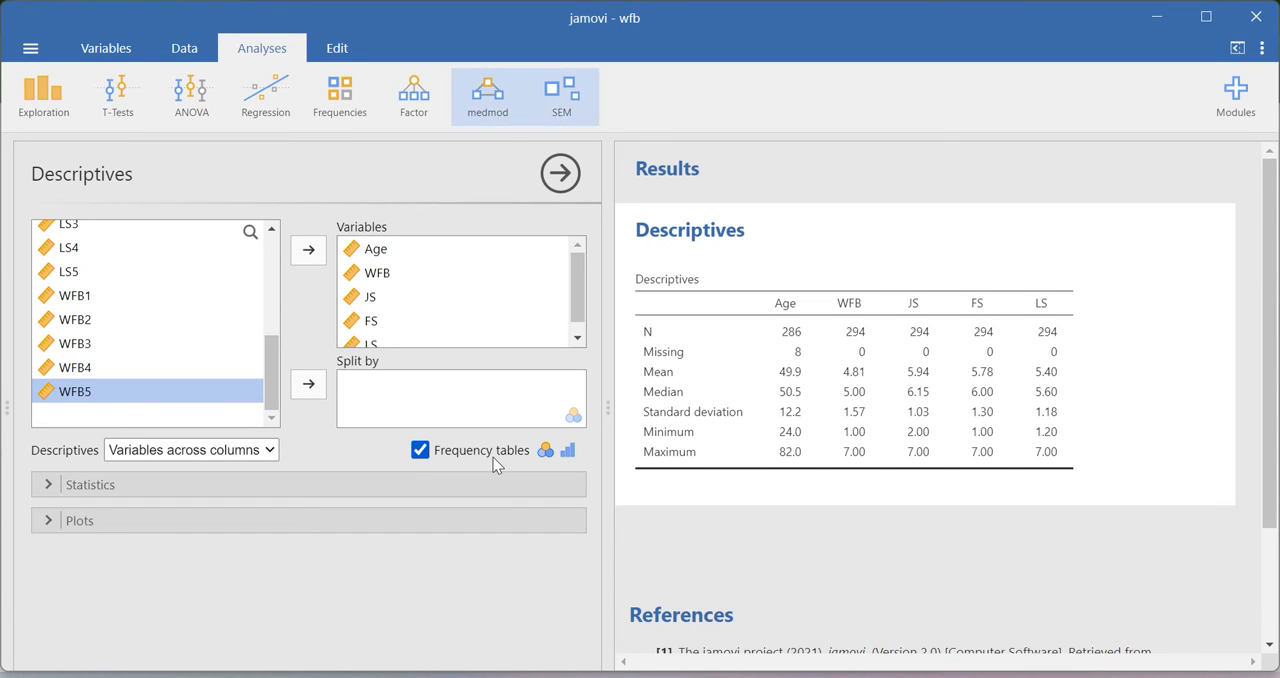
pyautogui.moveTo(480, 464)
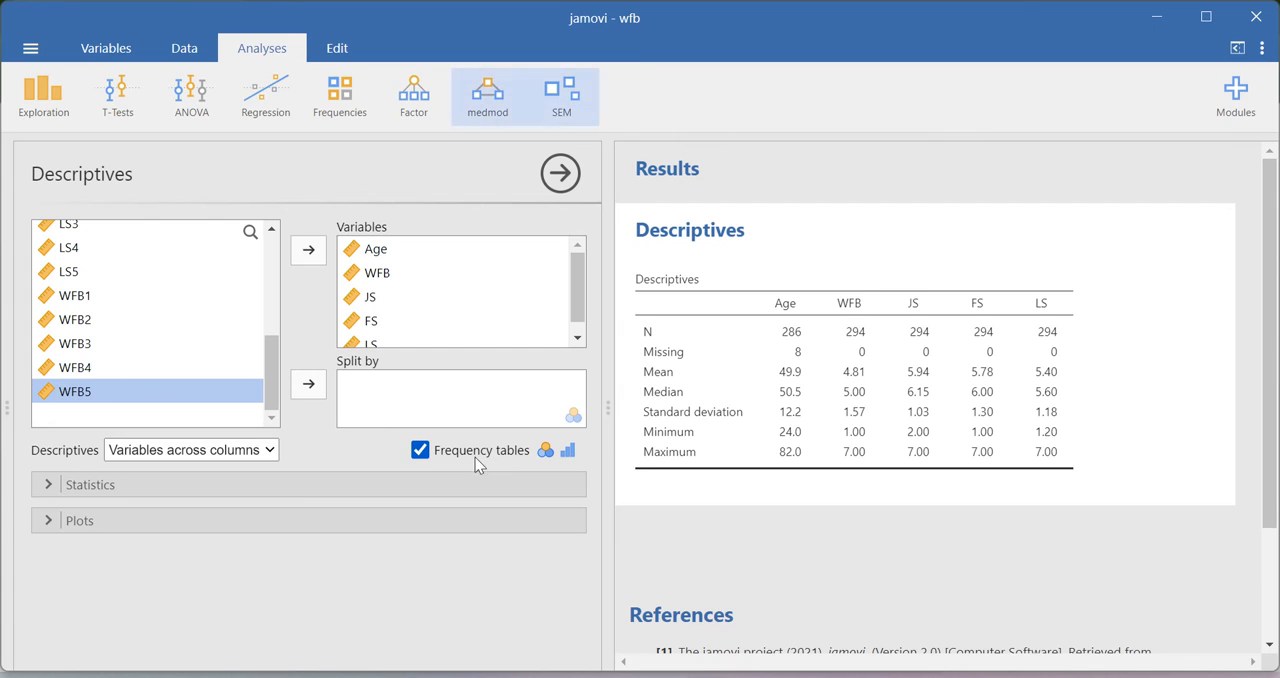
# Step: Add skewness, kurtosis and Shapiro-Wilk to the Descriptives and request histograms
pyautogui.click(420, 450)
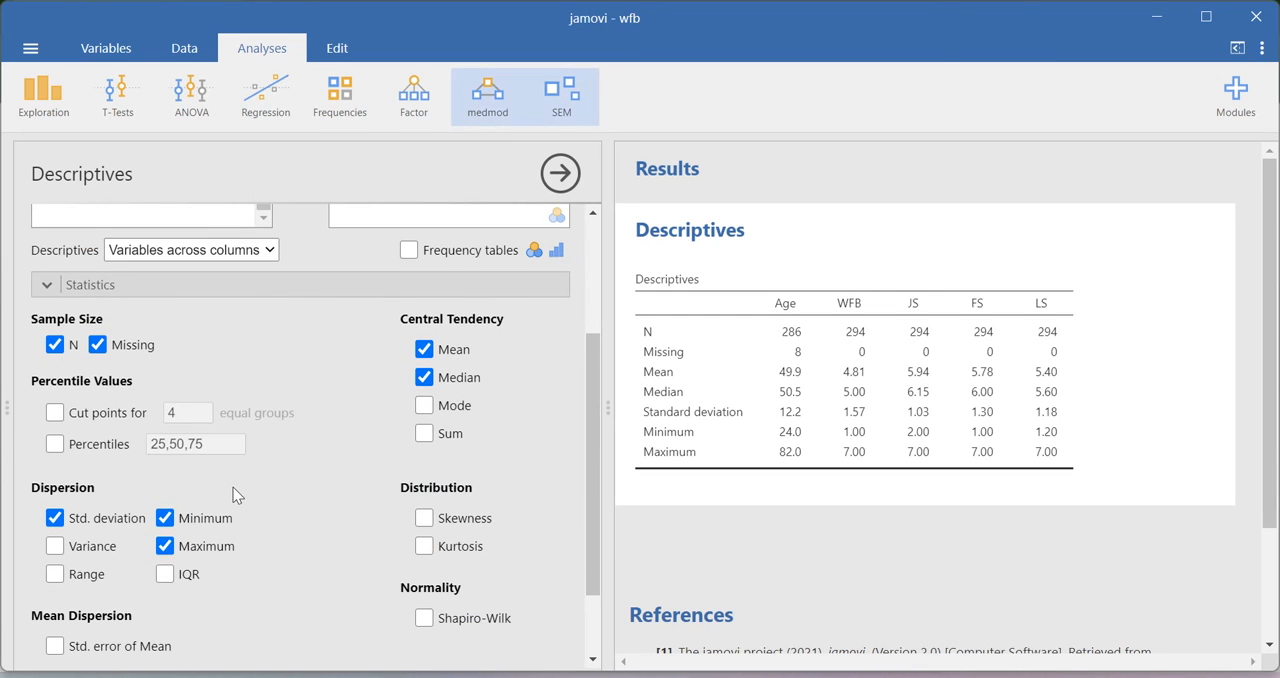
pyautogui.moveTo(450, 528)
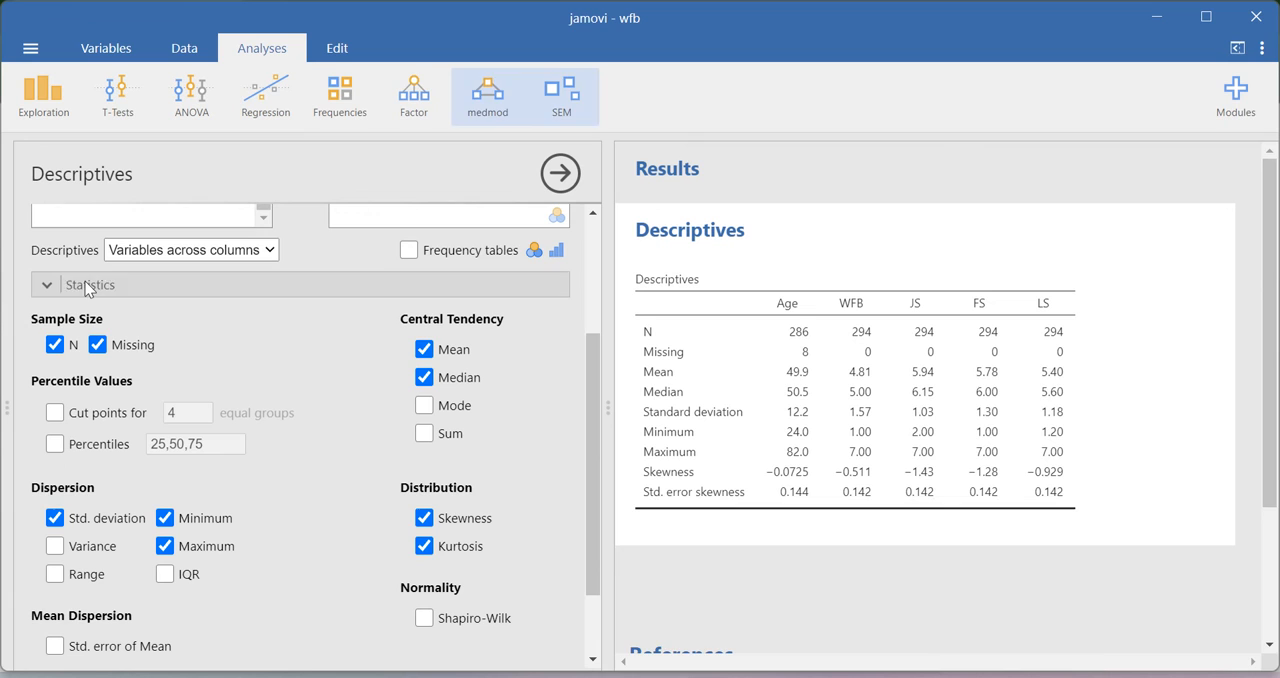
pyautogui.click(424, 546)
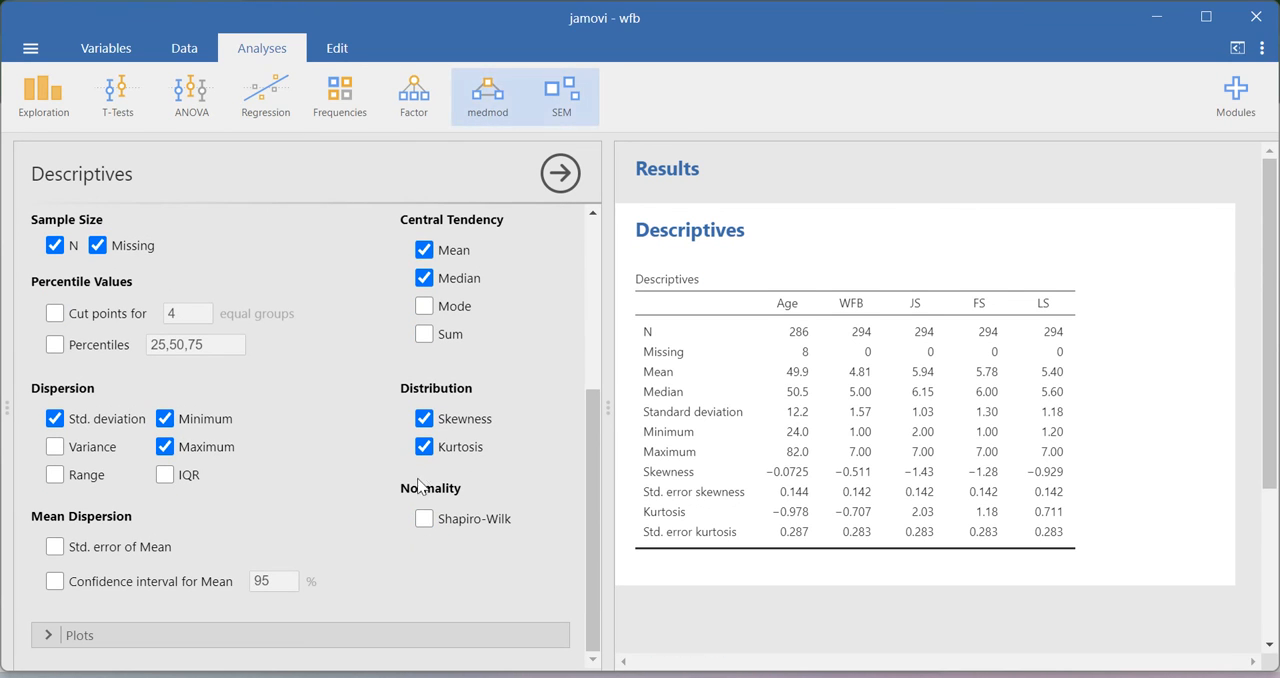
pyautogui.click(424, 518)
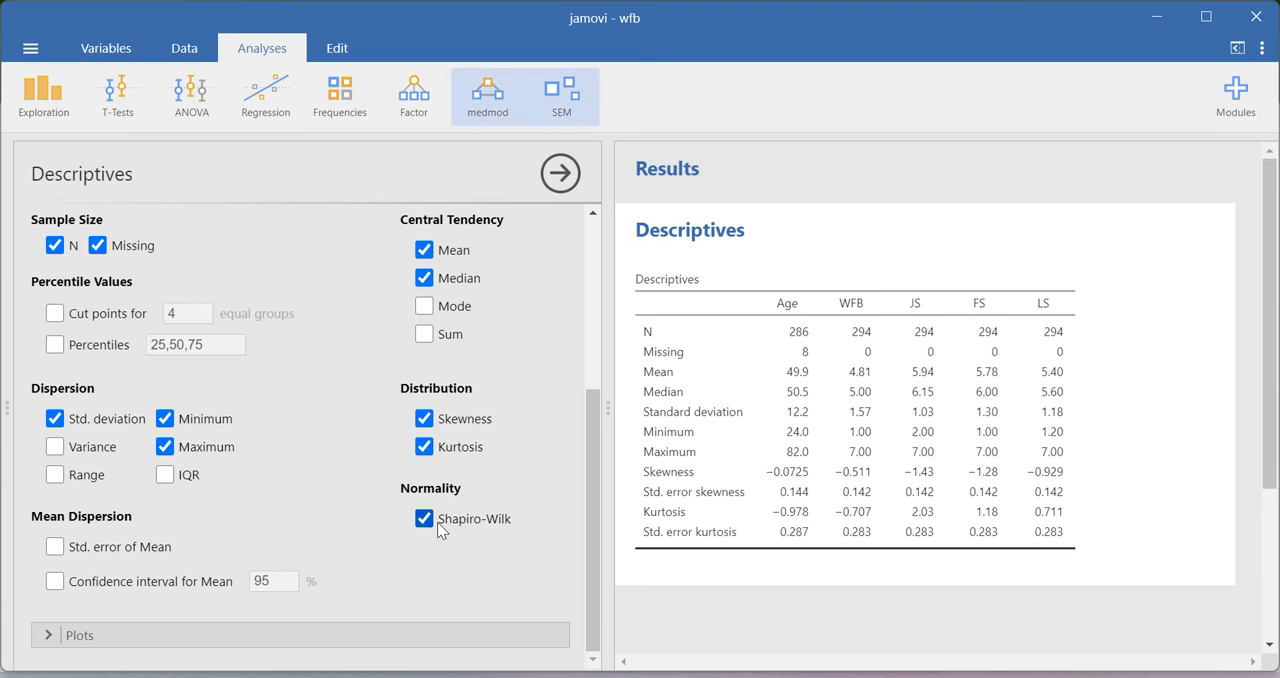
pyautogui.click(424, 518)
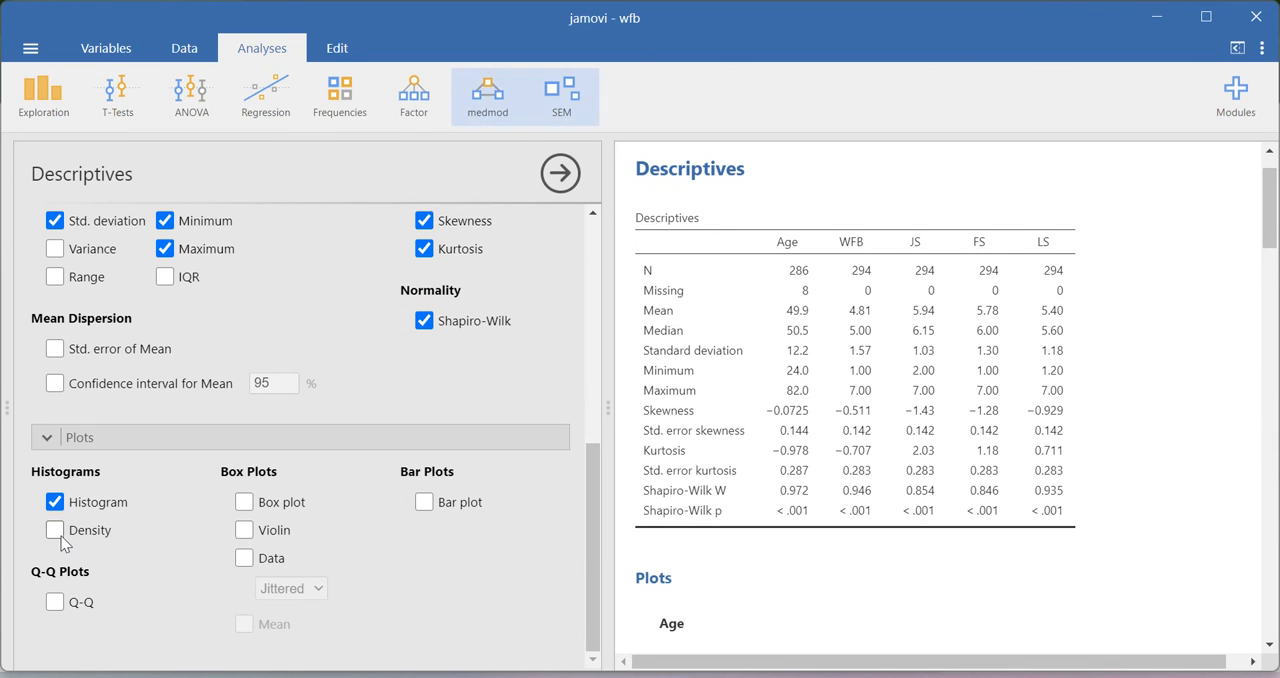
# Step: Add density curves to the histograms and bar plots of each score's mean
pyautogui.click(56, 530)
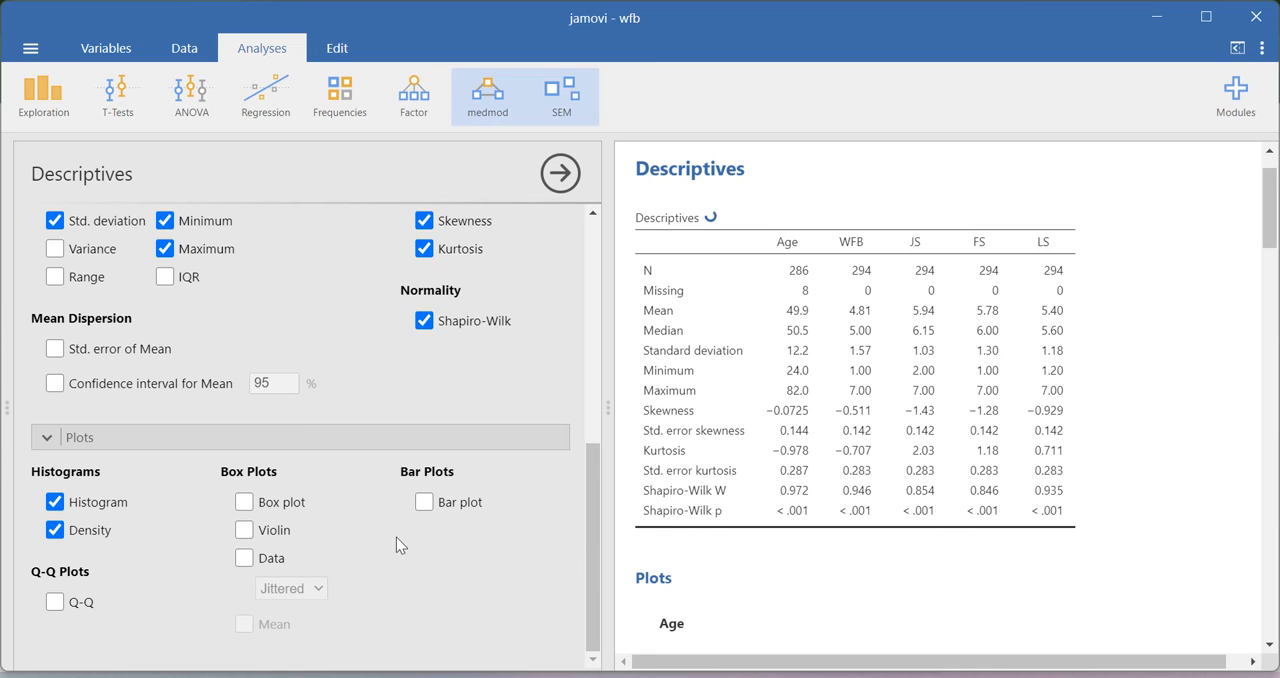
pyautogui.click(424, 500)
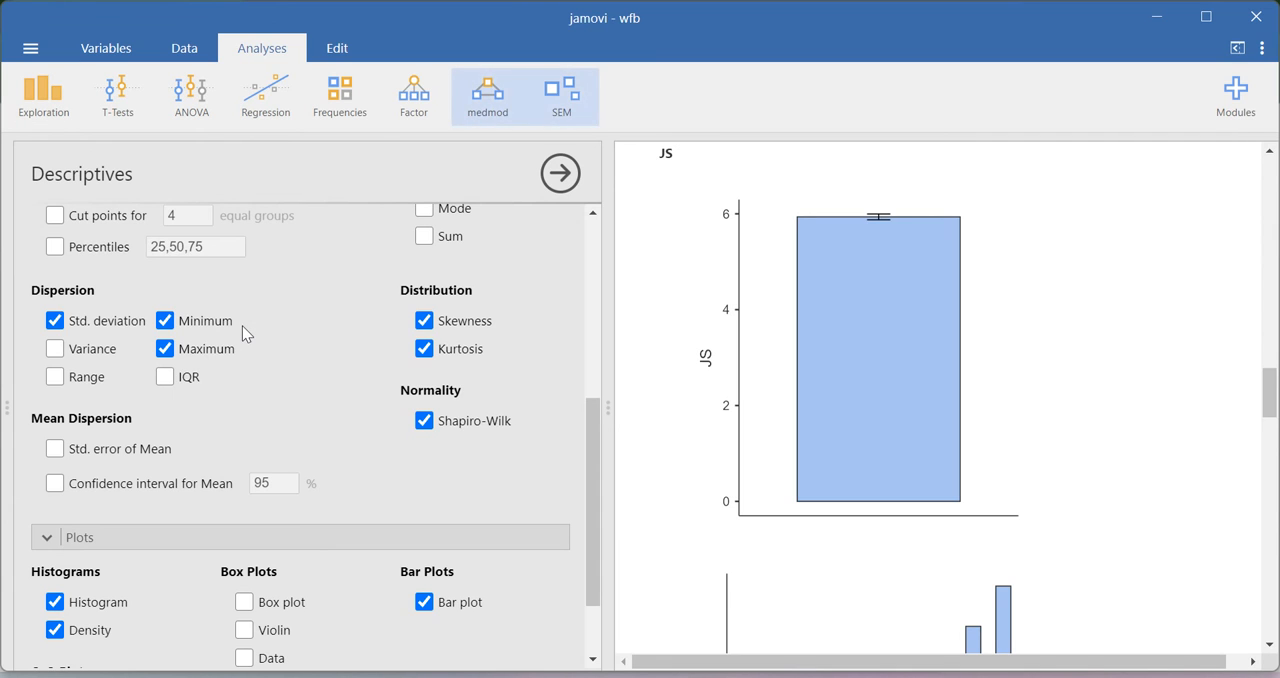
pyautogui.scroll(3)
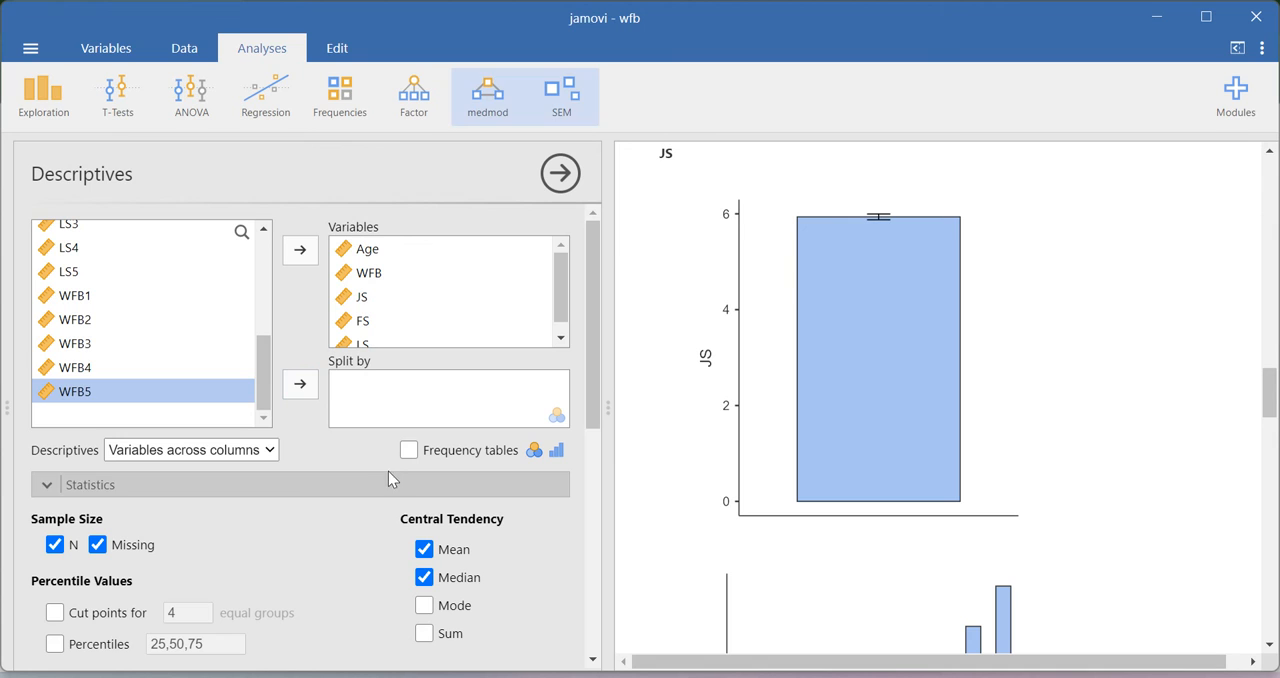
# Step: Start a new Descriptives analysis on Gender with a frequency table (114 and 180 cases)
pyautogui.click(44, 96)
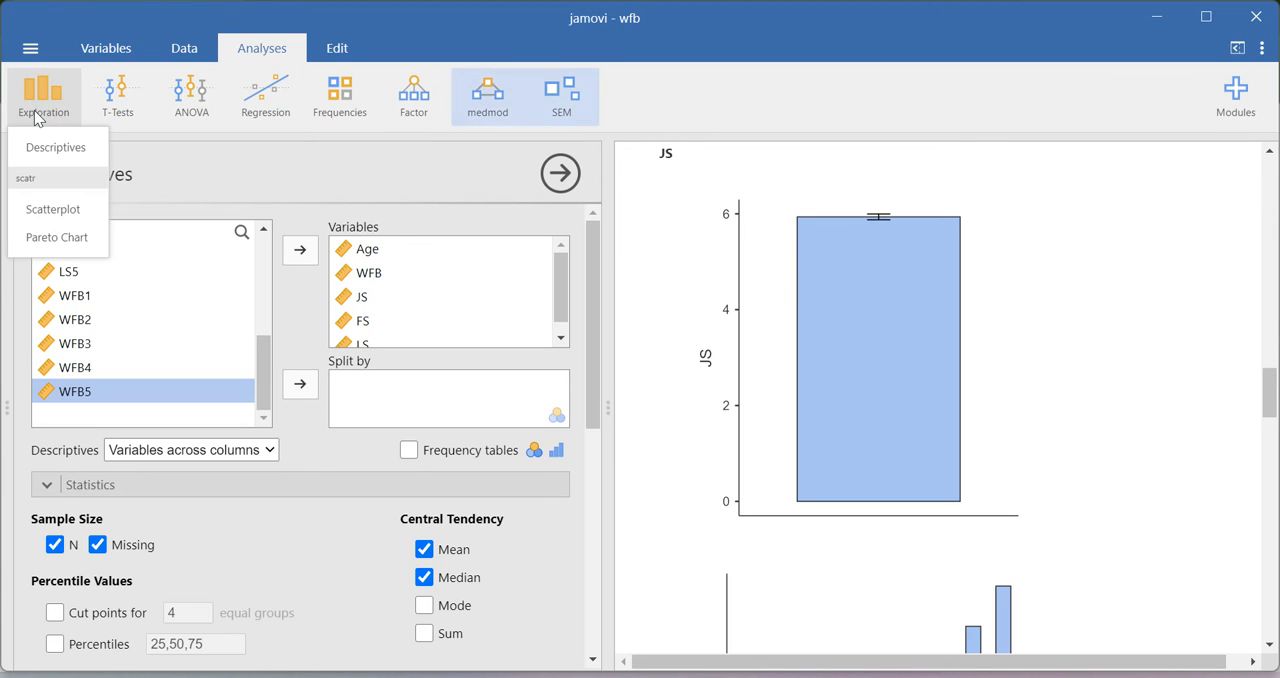
pyautogui.click(56, 148)
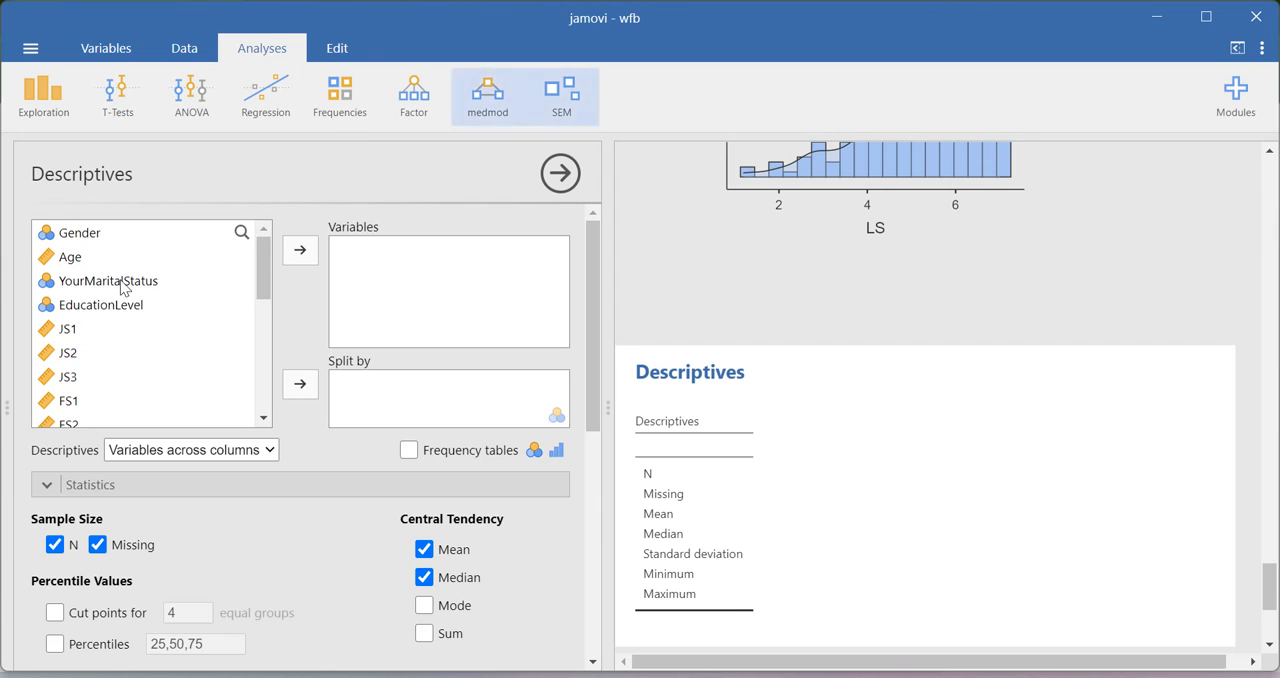
pyautogui.click(80, 232)
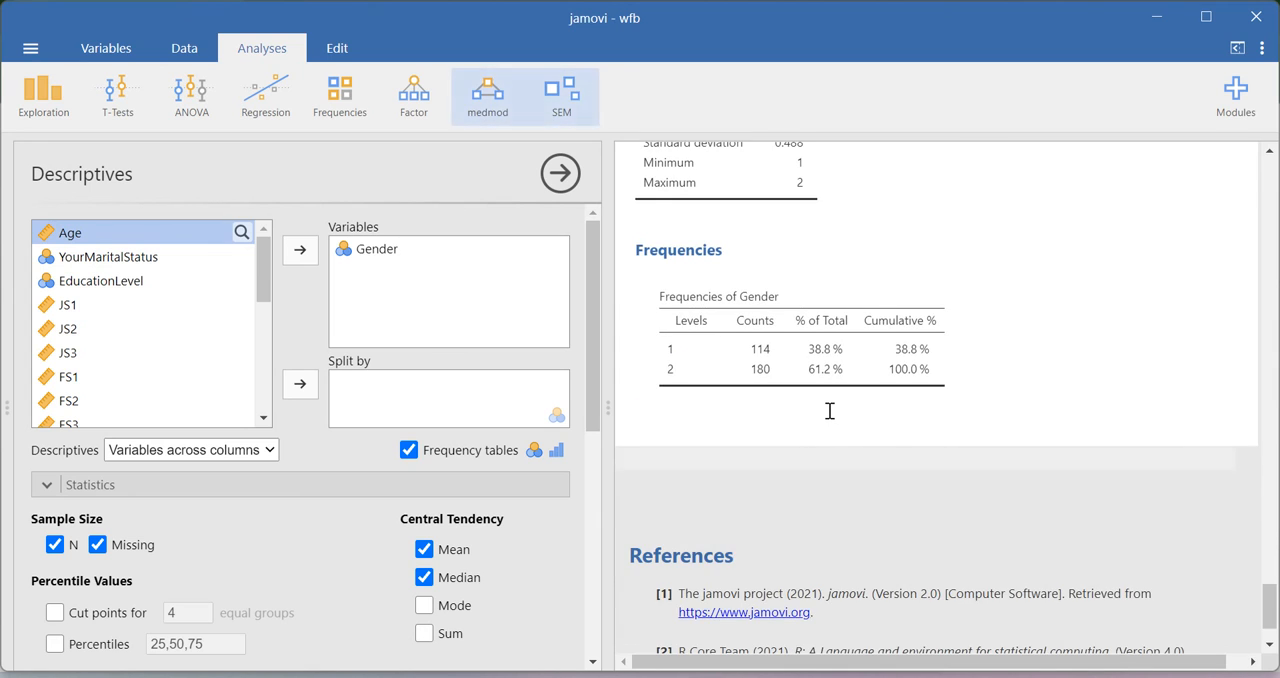
pyautogui.scroll(3)
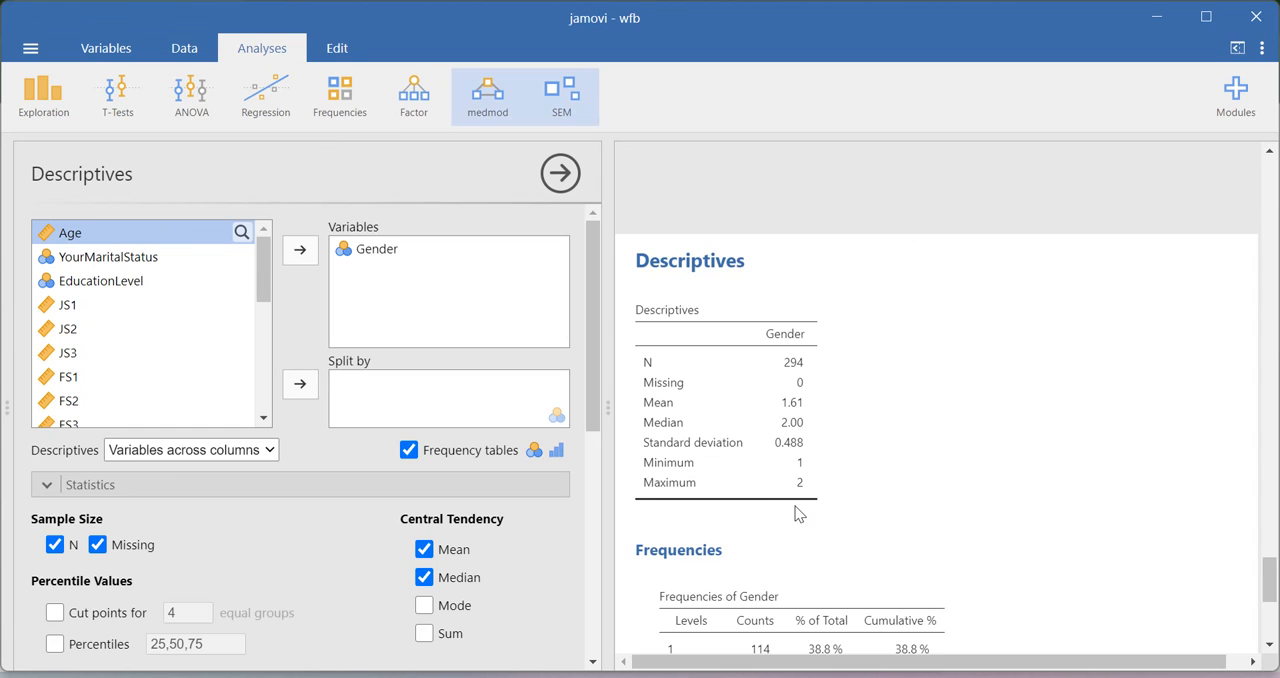
pyautogui.scroll(-3)
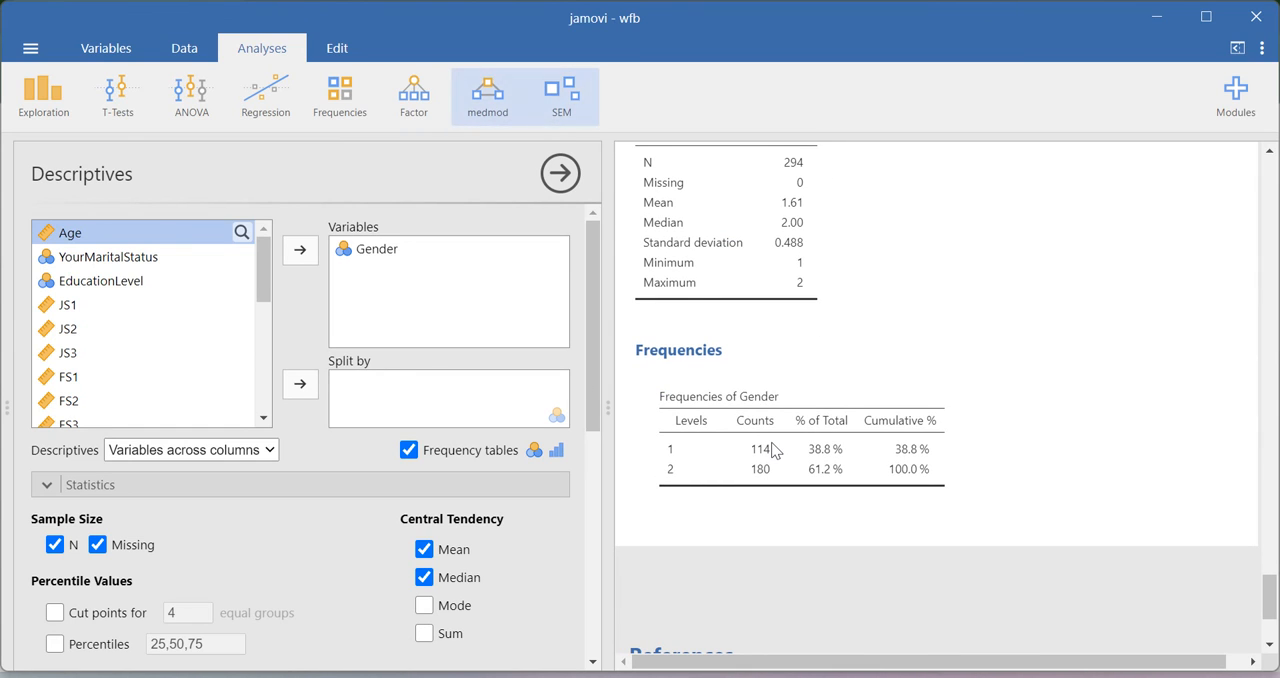
pyautogui.moveTo(174, 300)
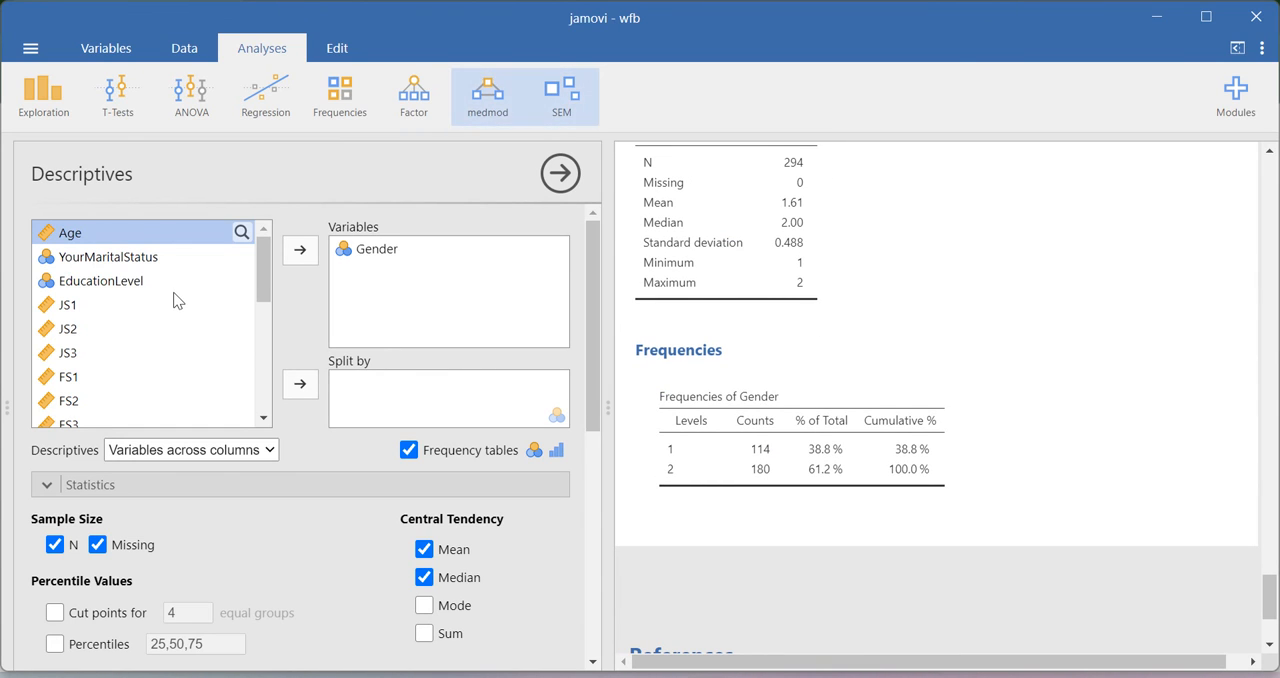
pyautogui.moveTo(292, 300)
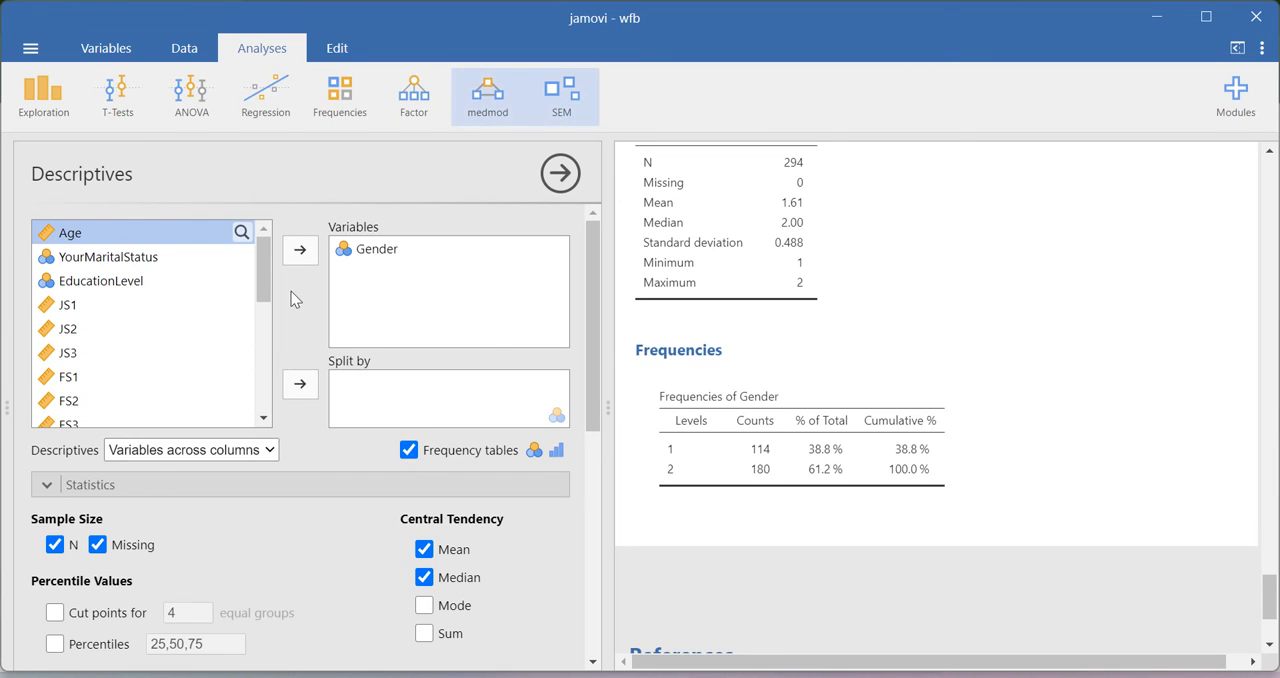
pyautogui.moveTo(568, 388)
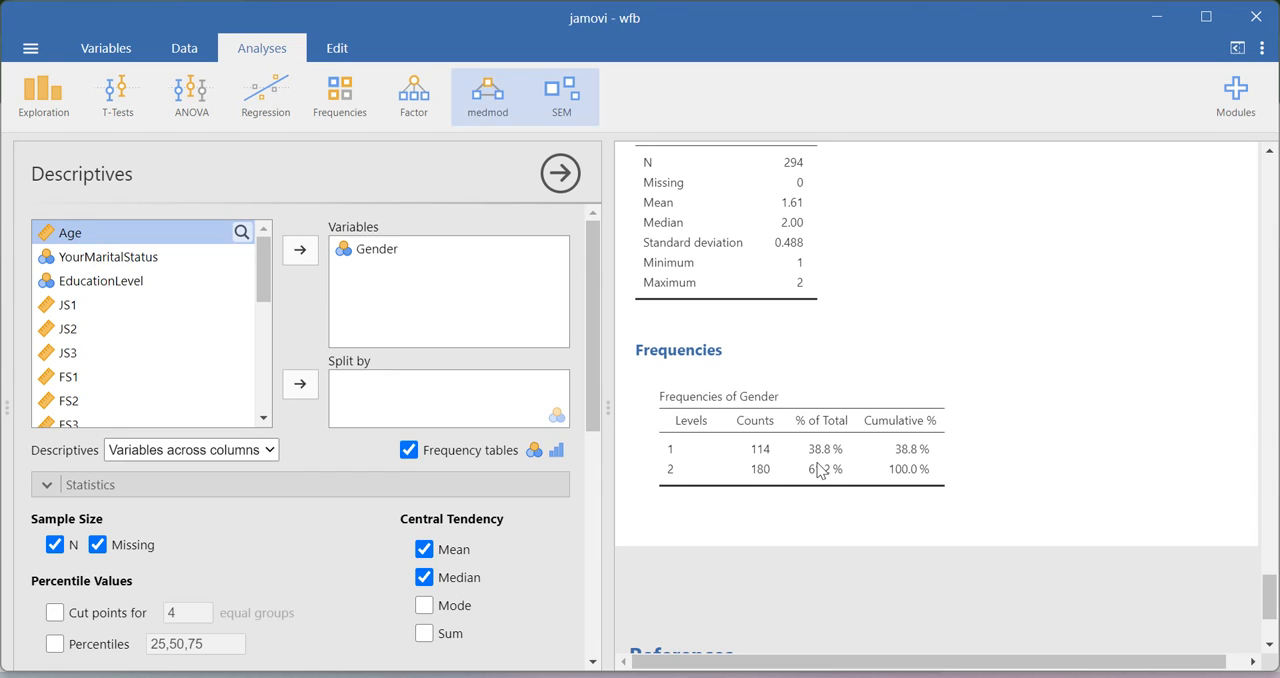
pyautogui.moveTo(656, 420)
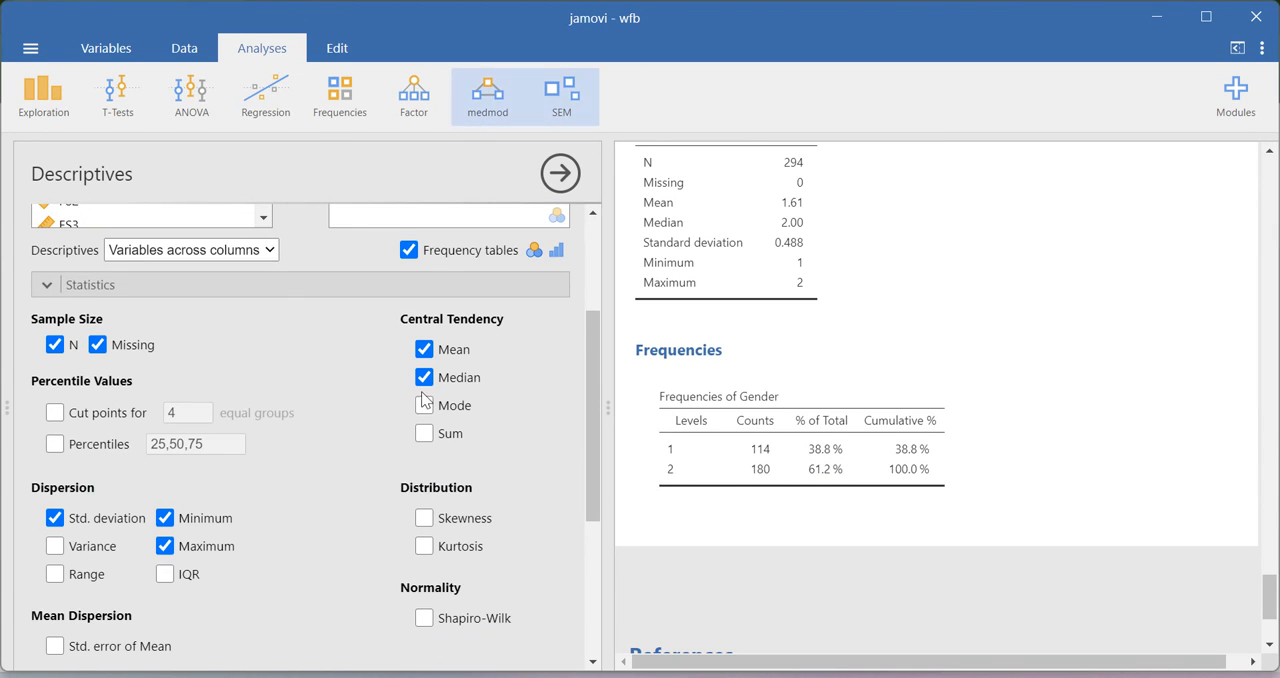
# Step: Report the Mode (2.00) in the Gender Descriptives table
pyautogui.click(424, 404)
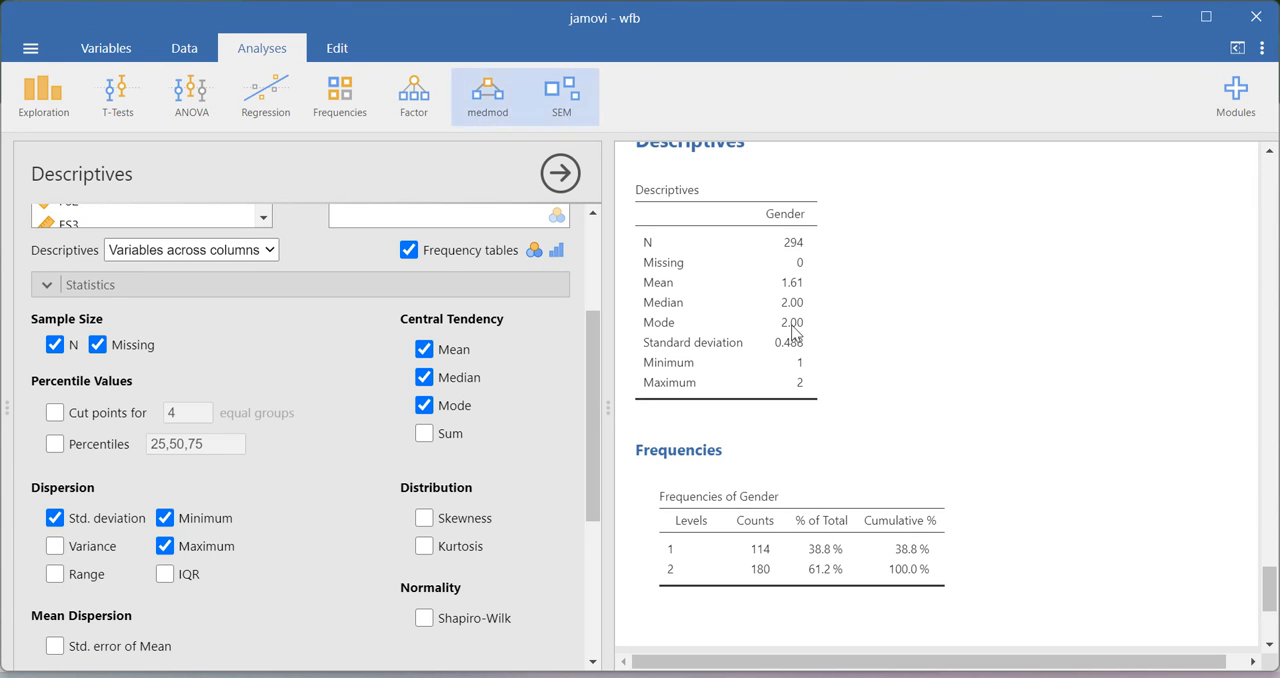
pyautogui.moveTo(804, 340)
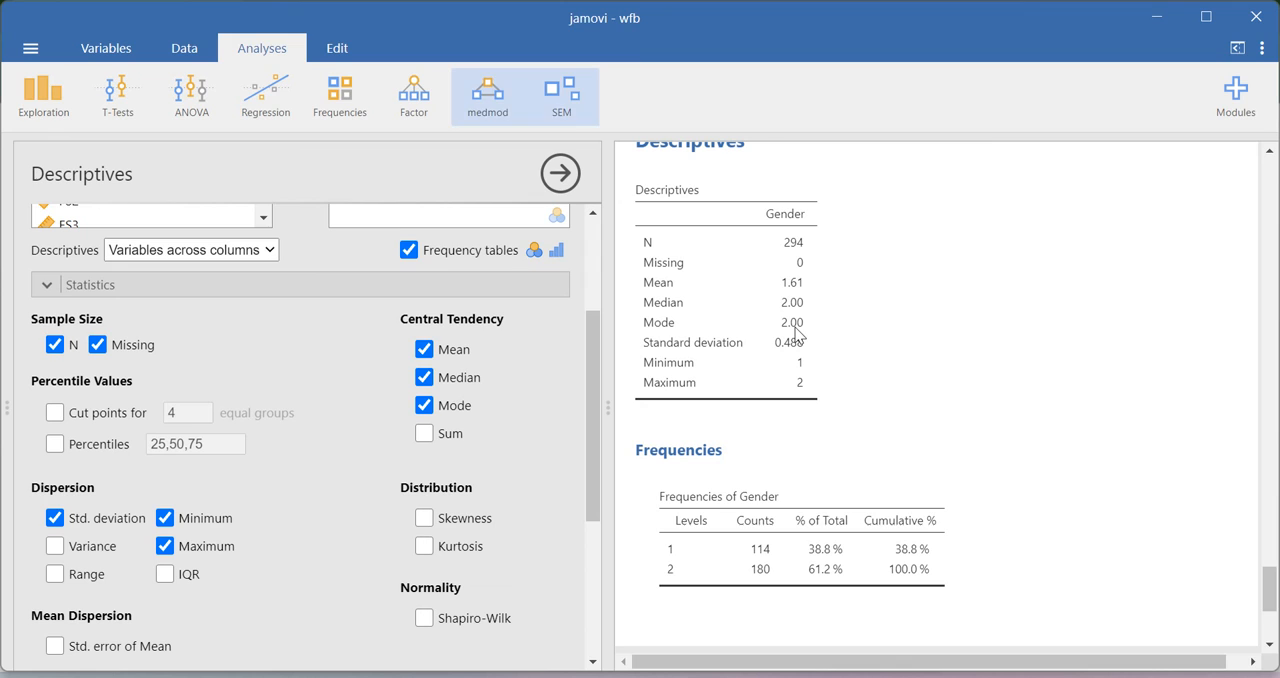
pyautogui.moveTo(784, 332)
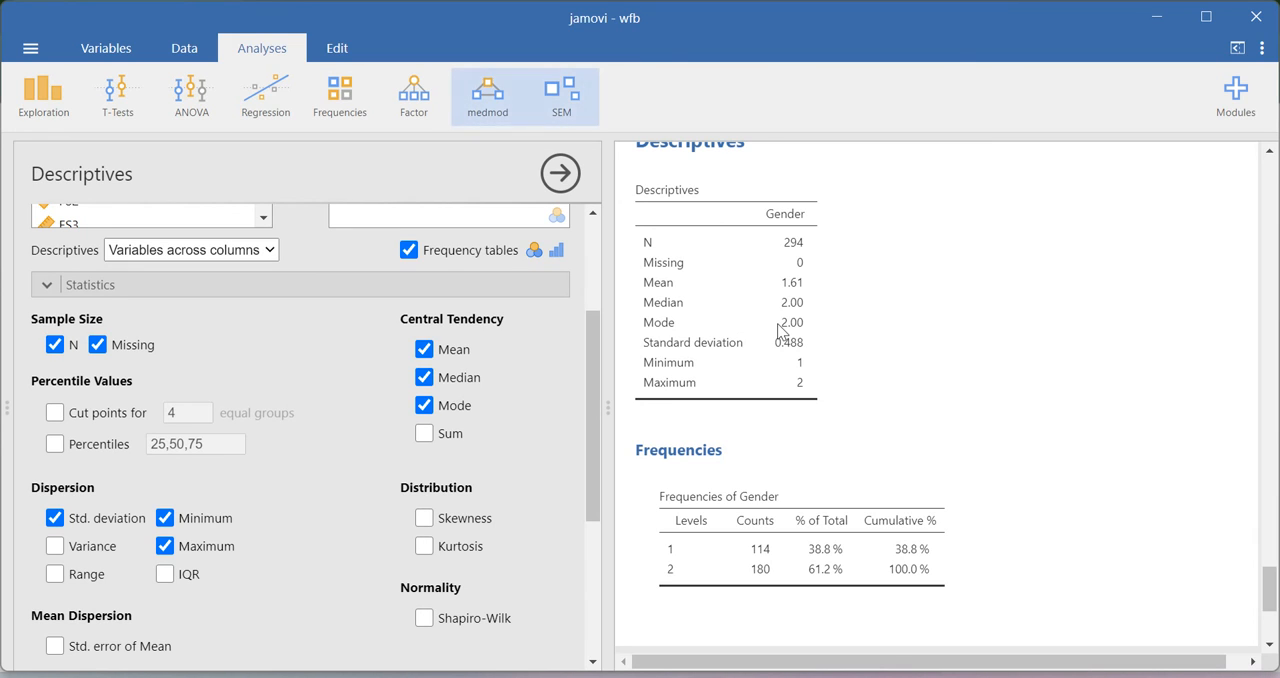
pyautogui.moveTo(306, 338)
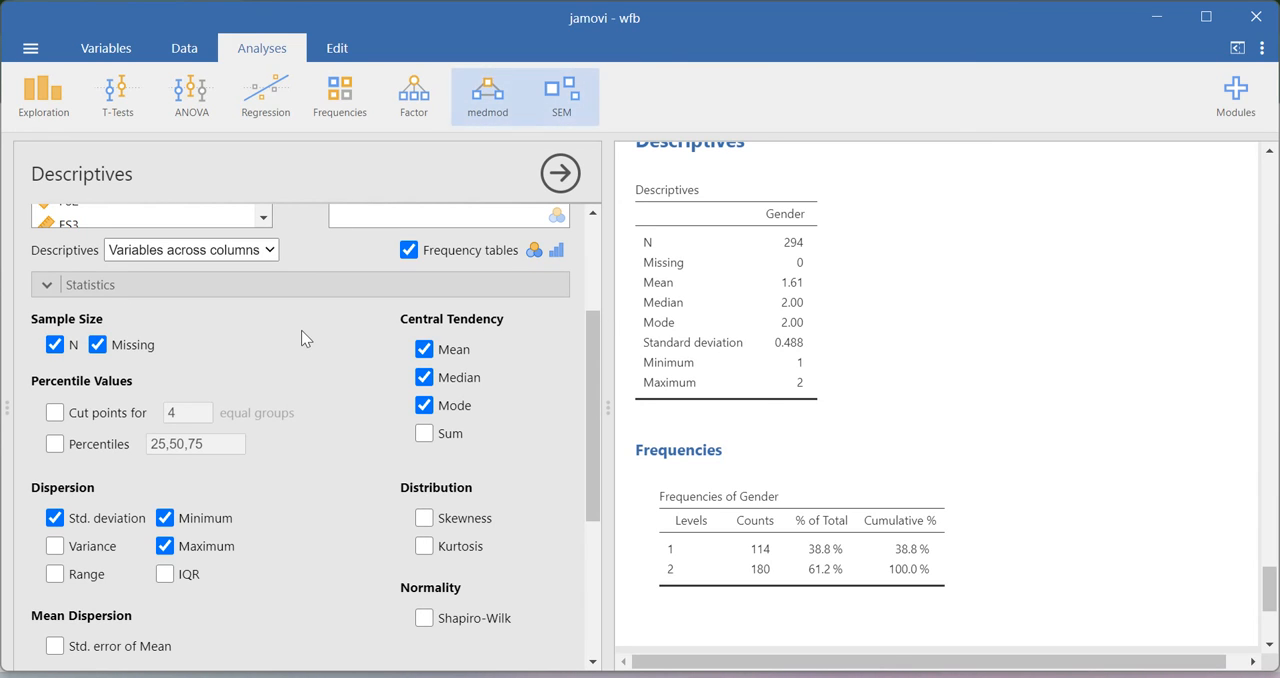